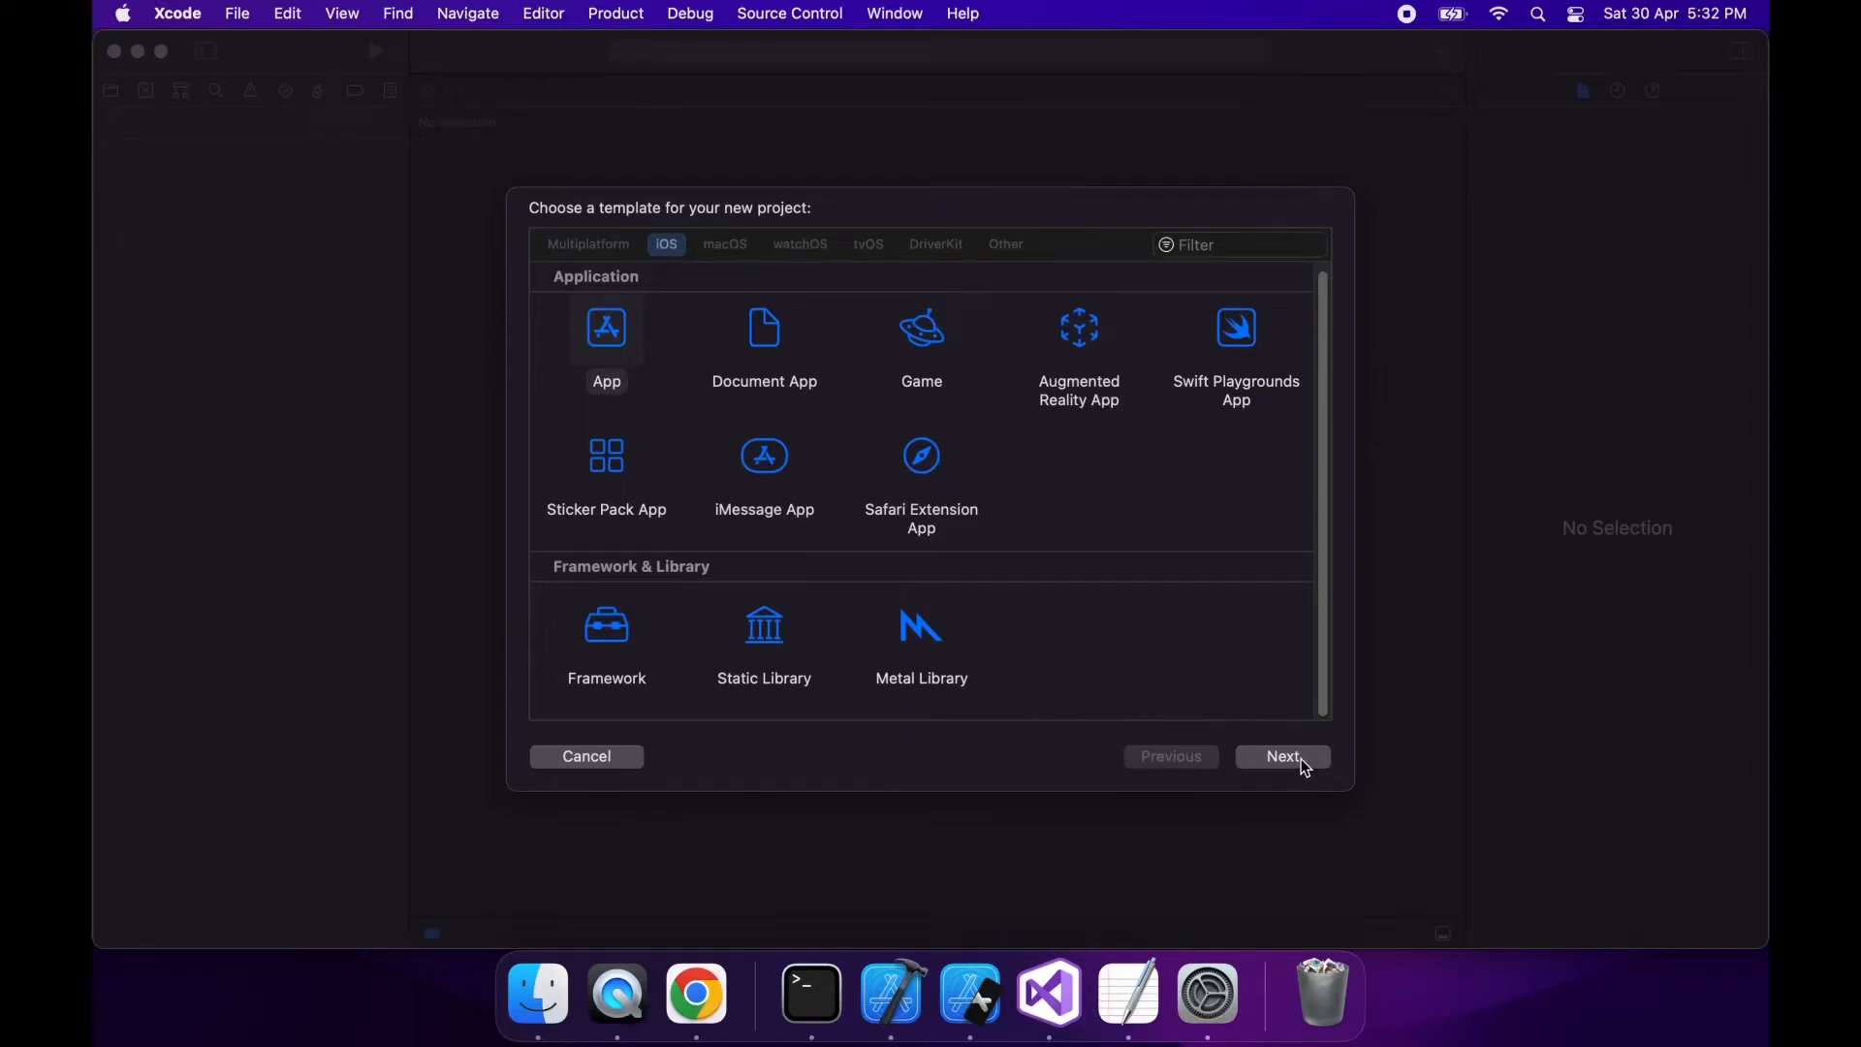
Choose the iOS App template and name the product TextToSpeechIOSTutorial
click(1282, 756)
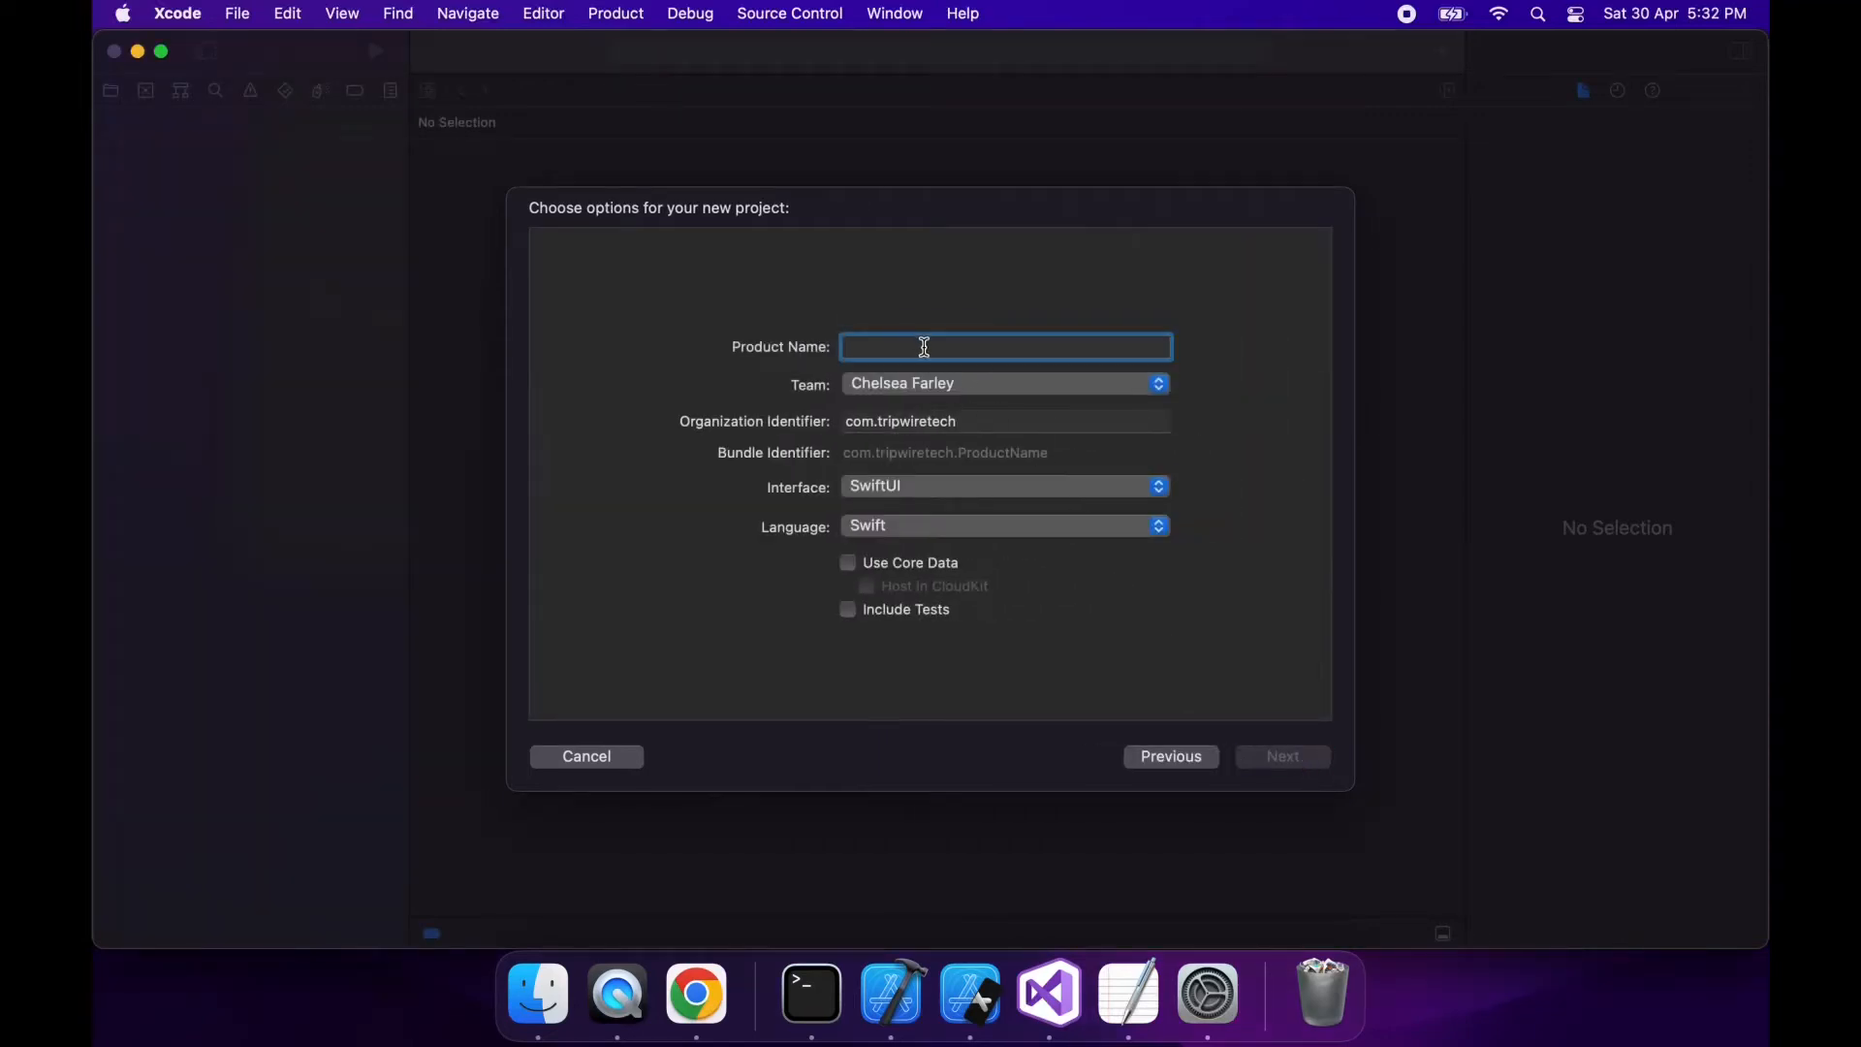
mouse_move(924, 346)
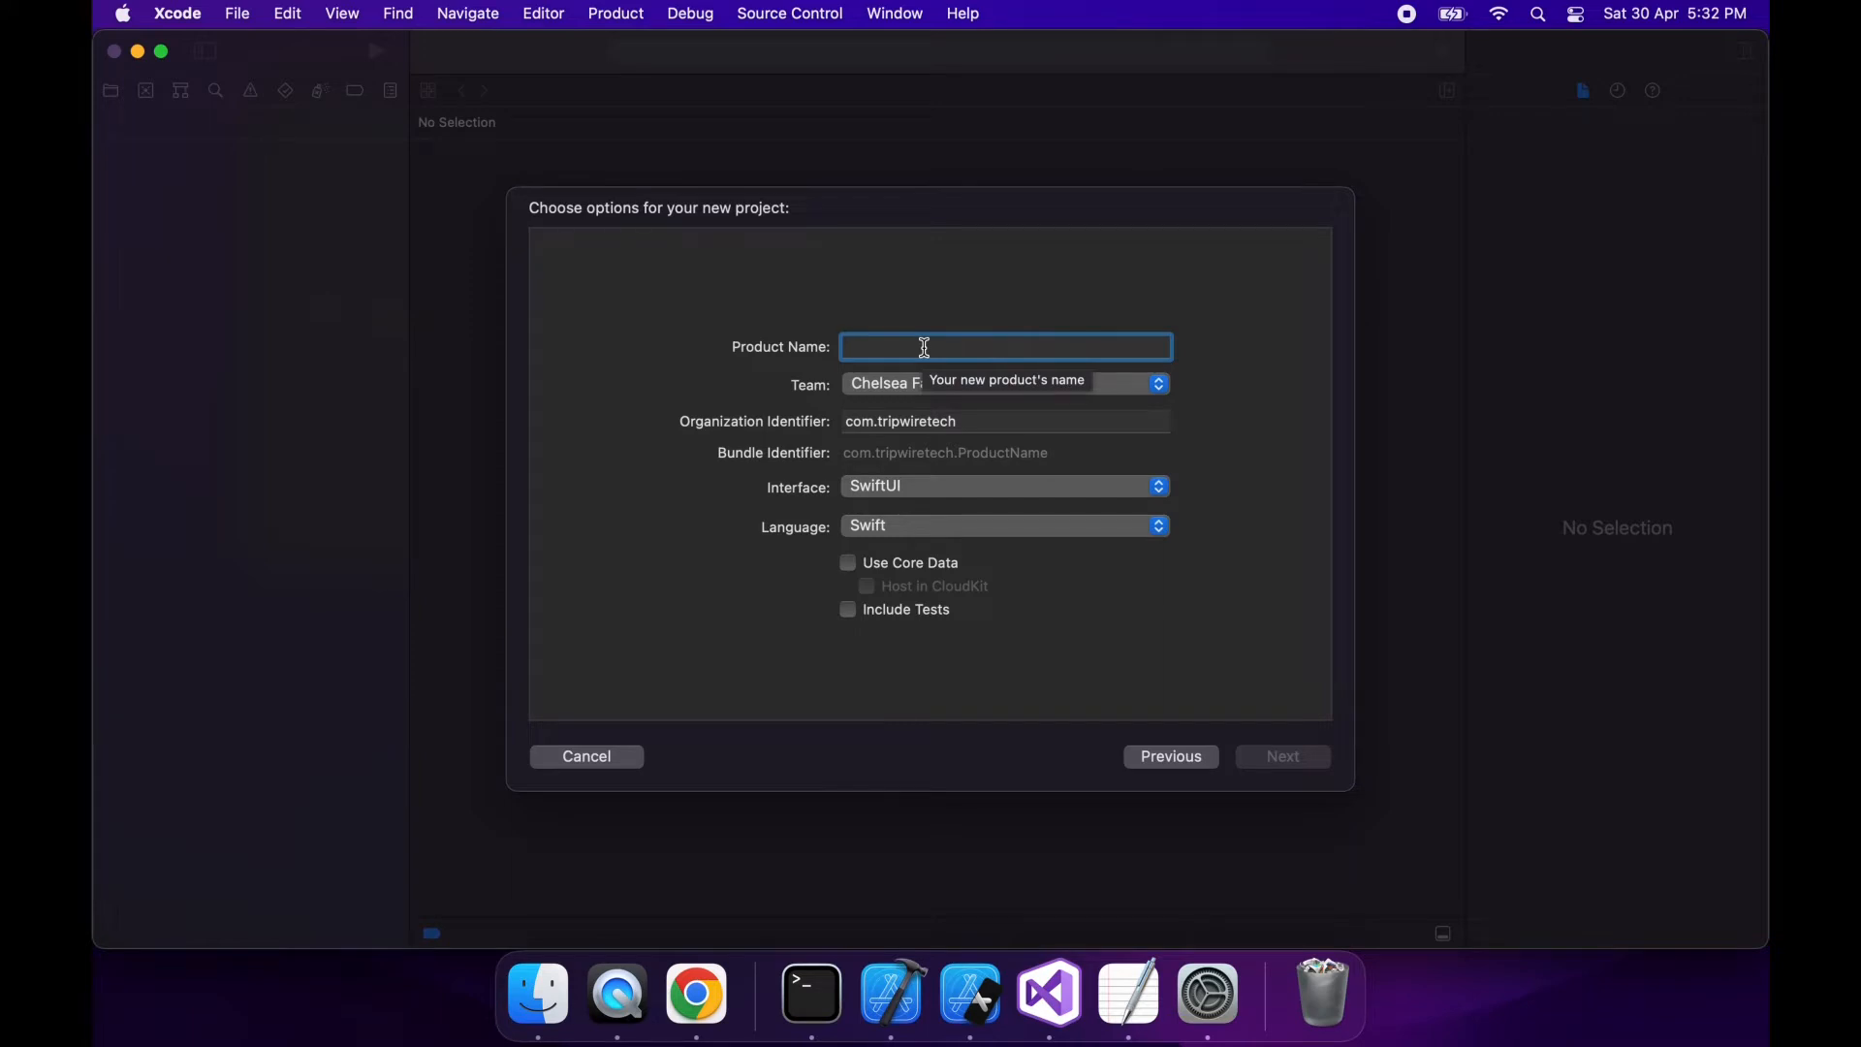
text(Text)
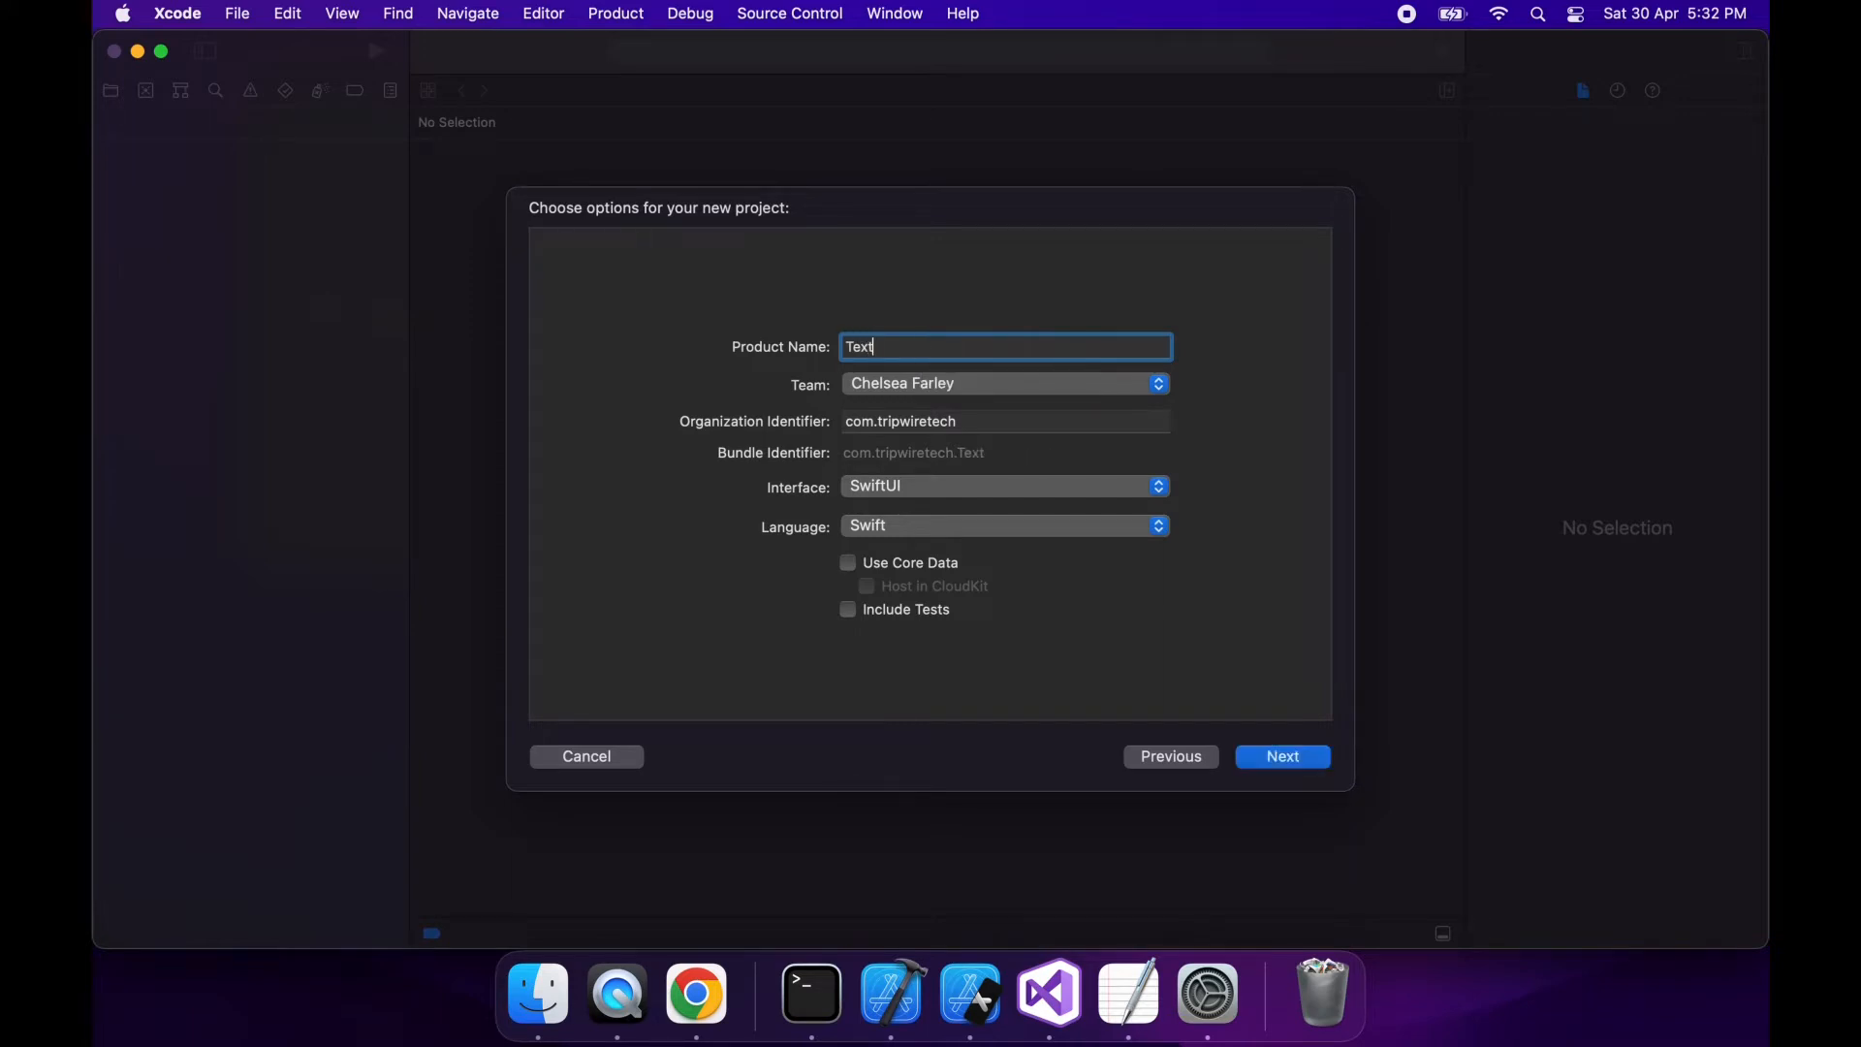
text(ToS)
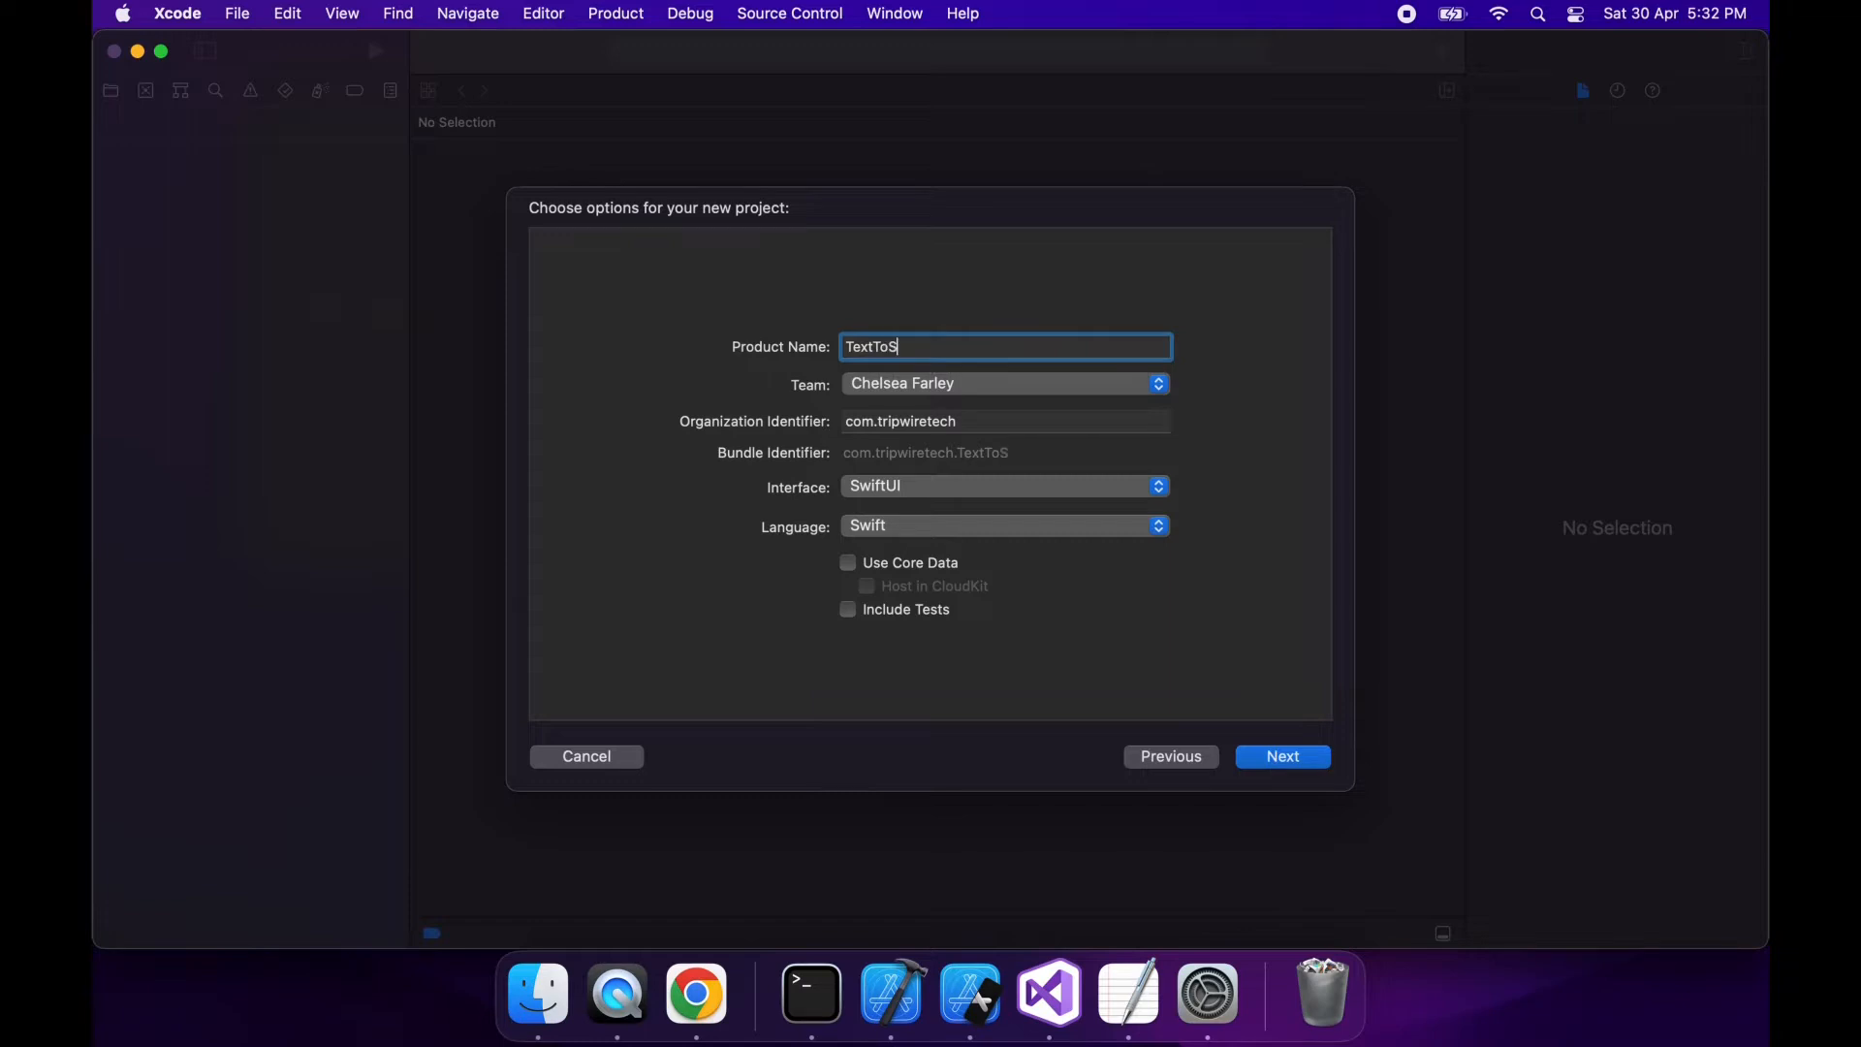
text(peec)
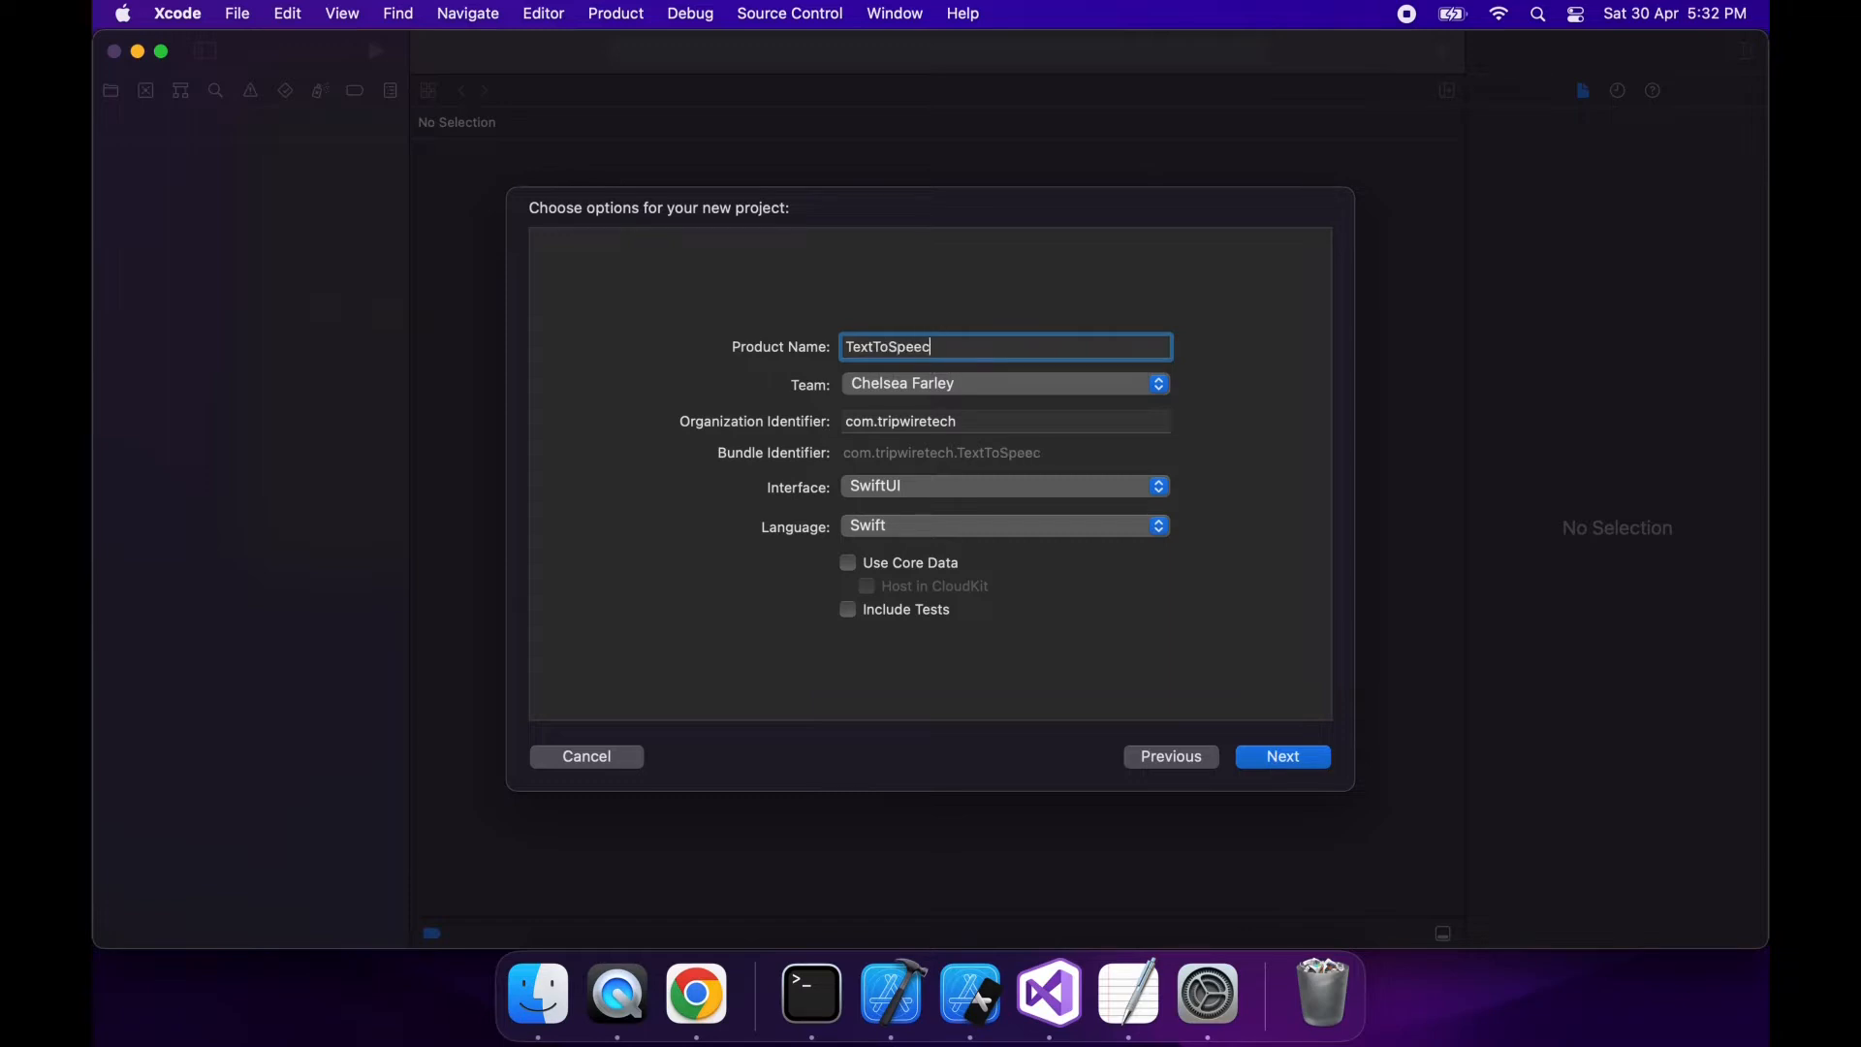
text(h)
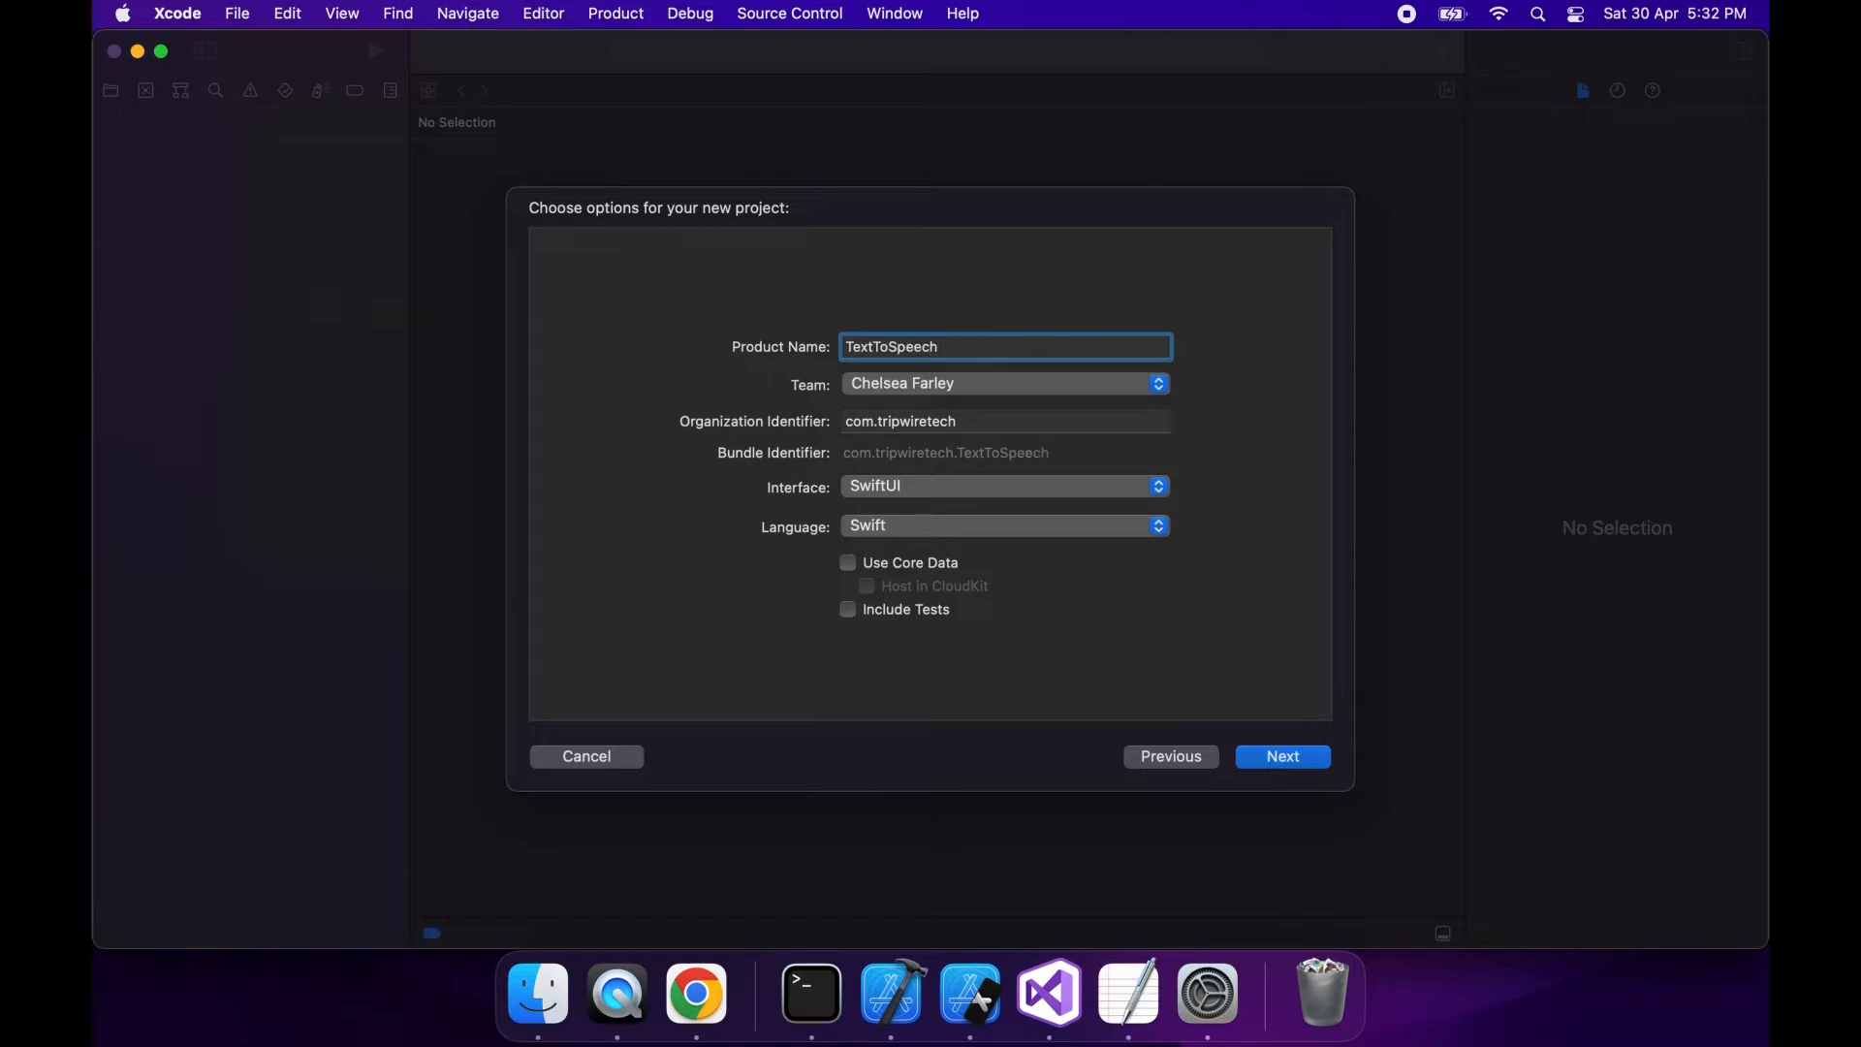
text(IOST)
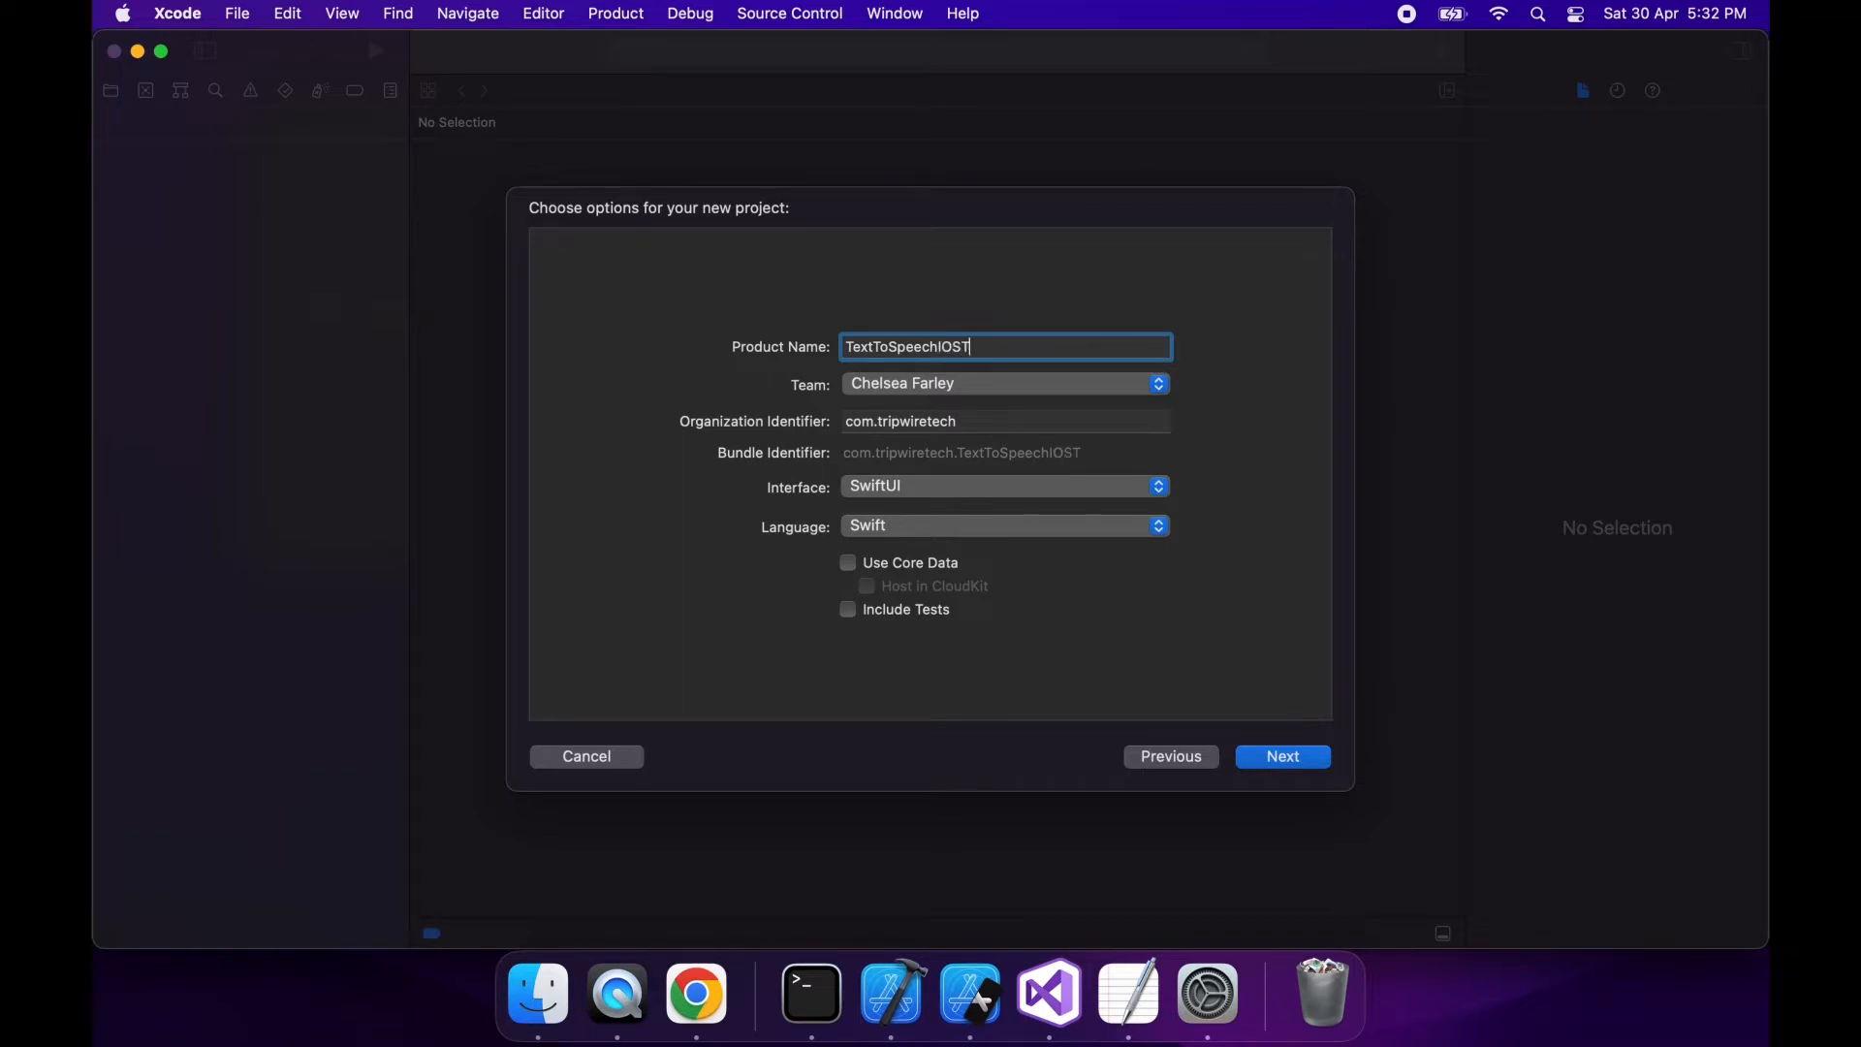
text(utorial)
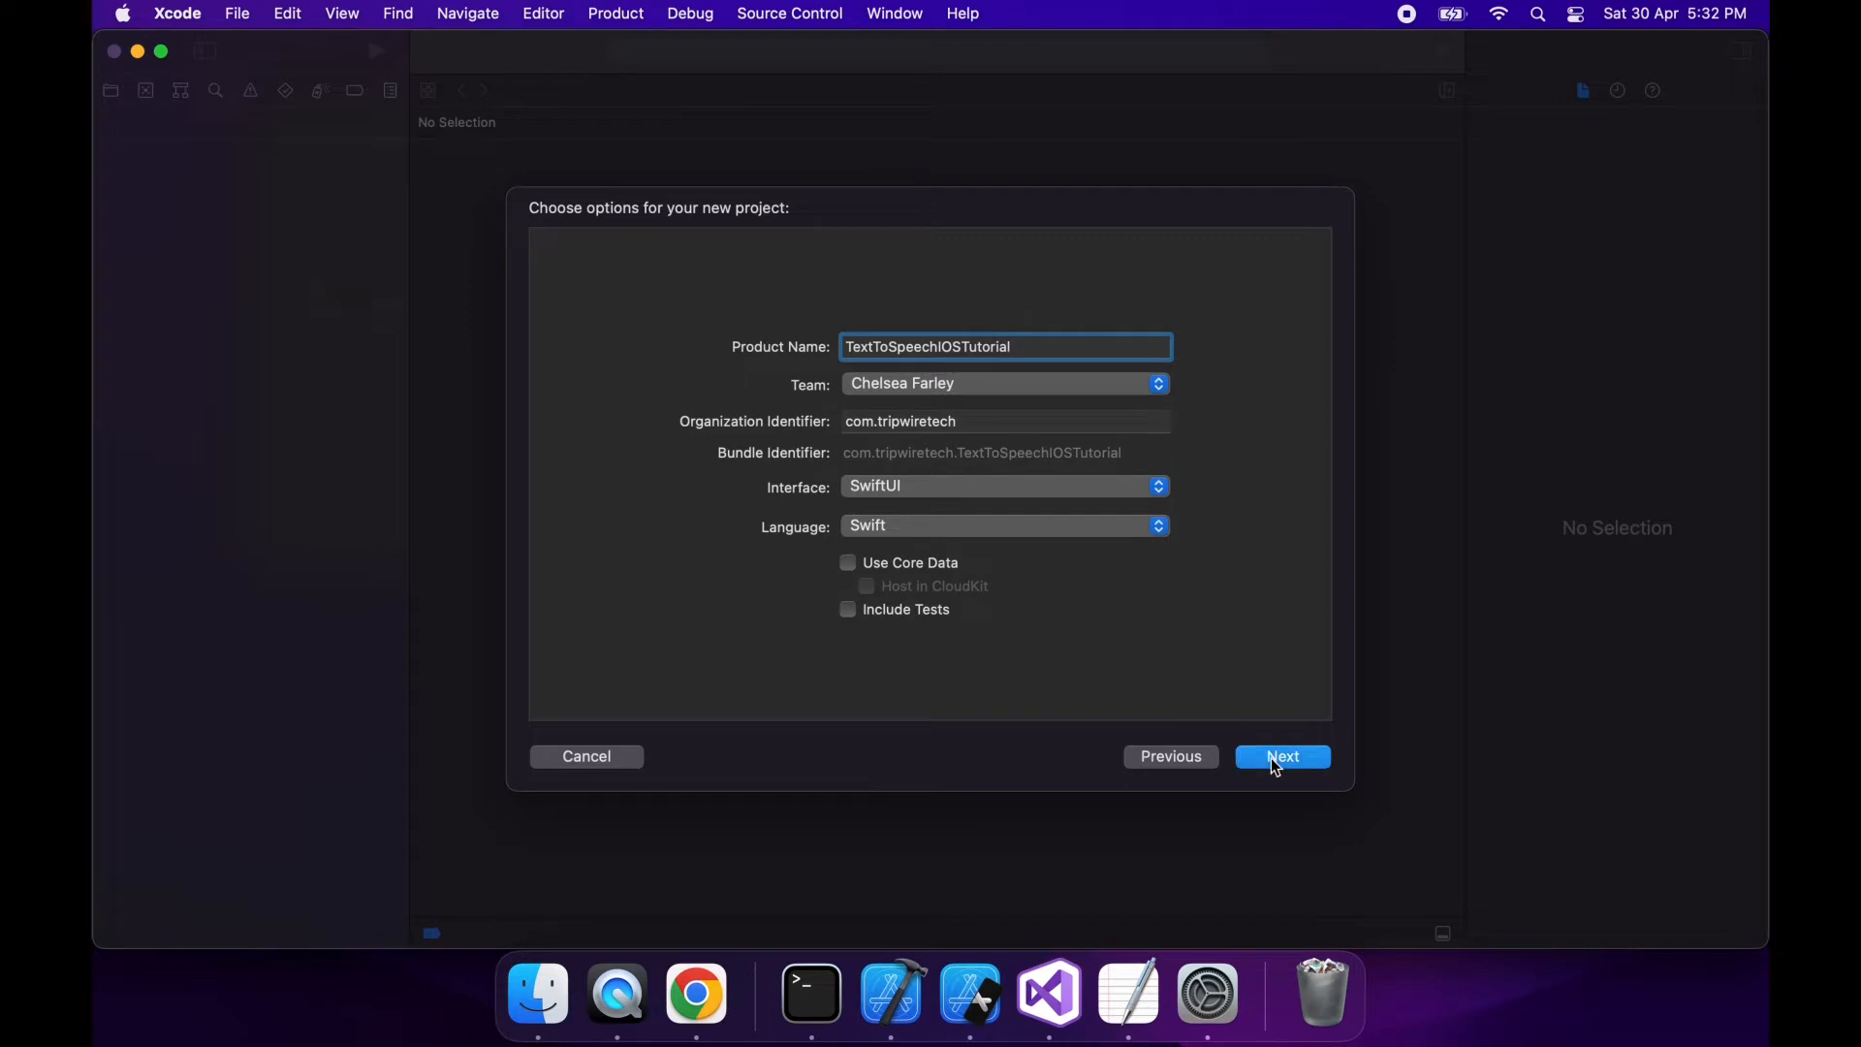
click(1283, 756)
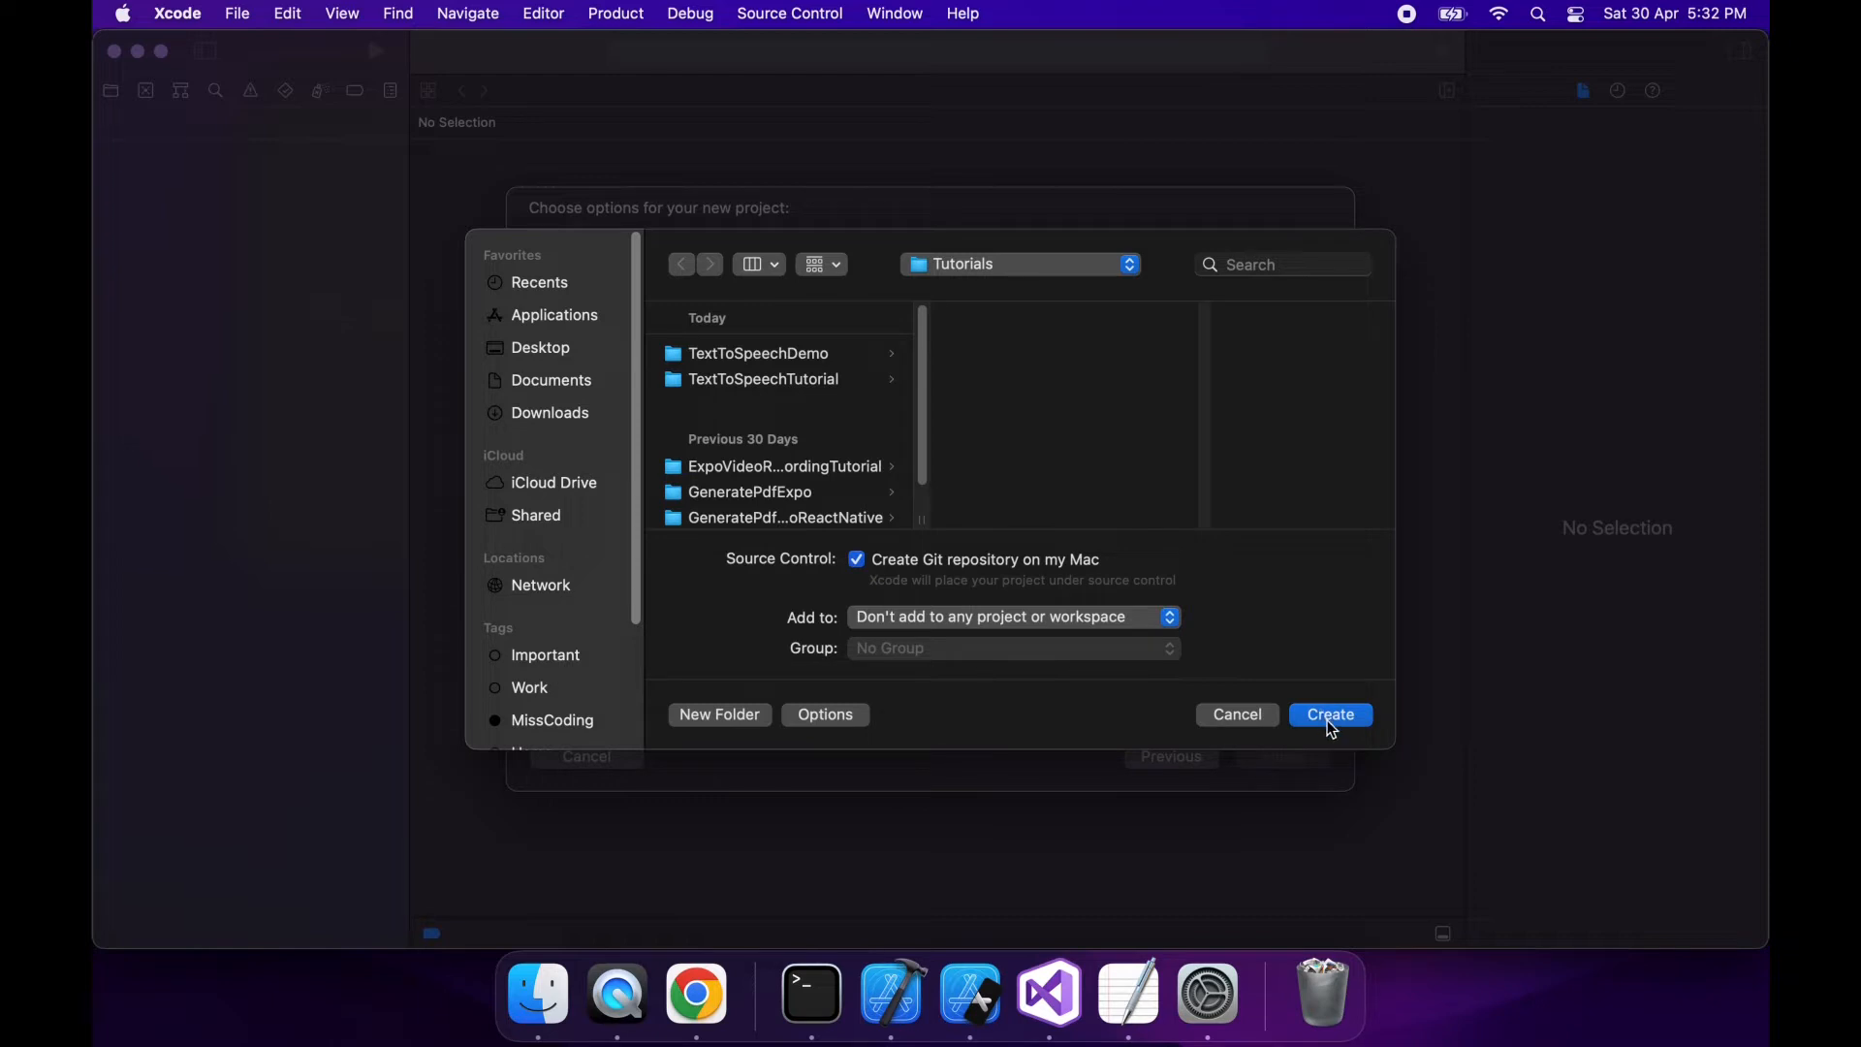
Save the project in Tutorials, resume the preview, and check TextToSpeechIOSTutorialApp before returning to ContentView
click(1330, 714)
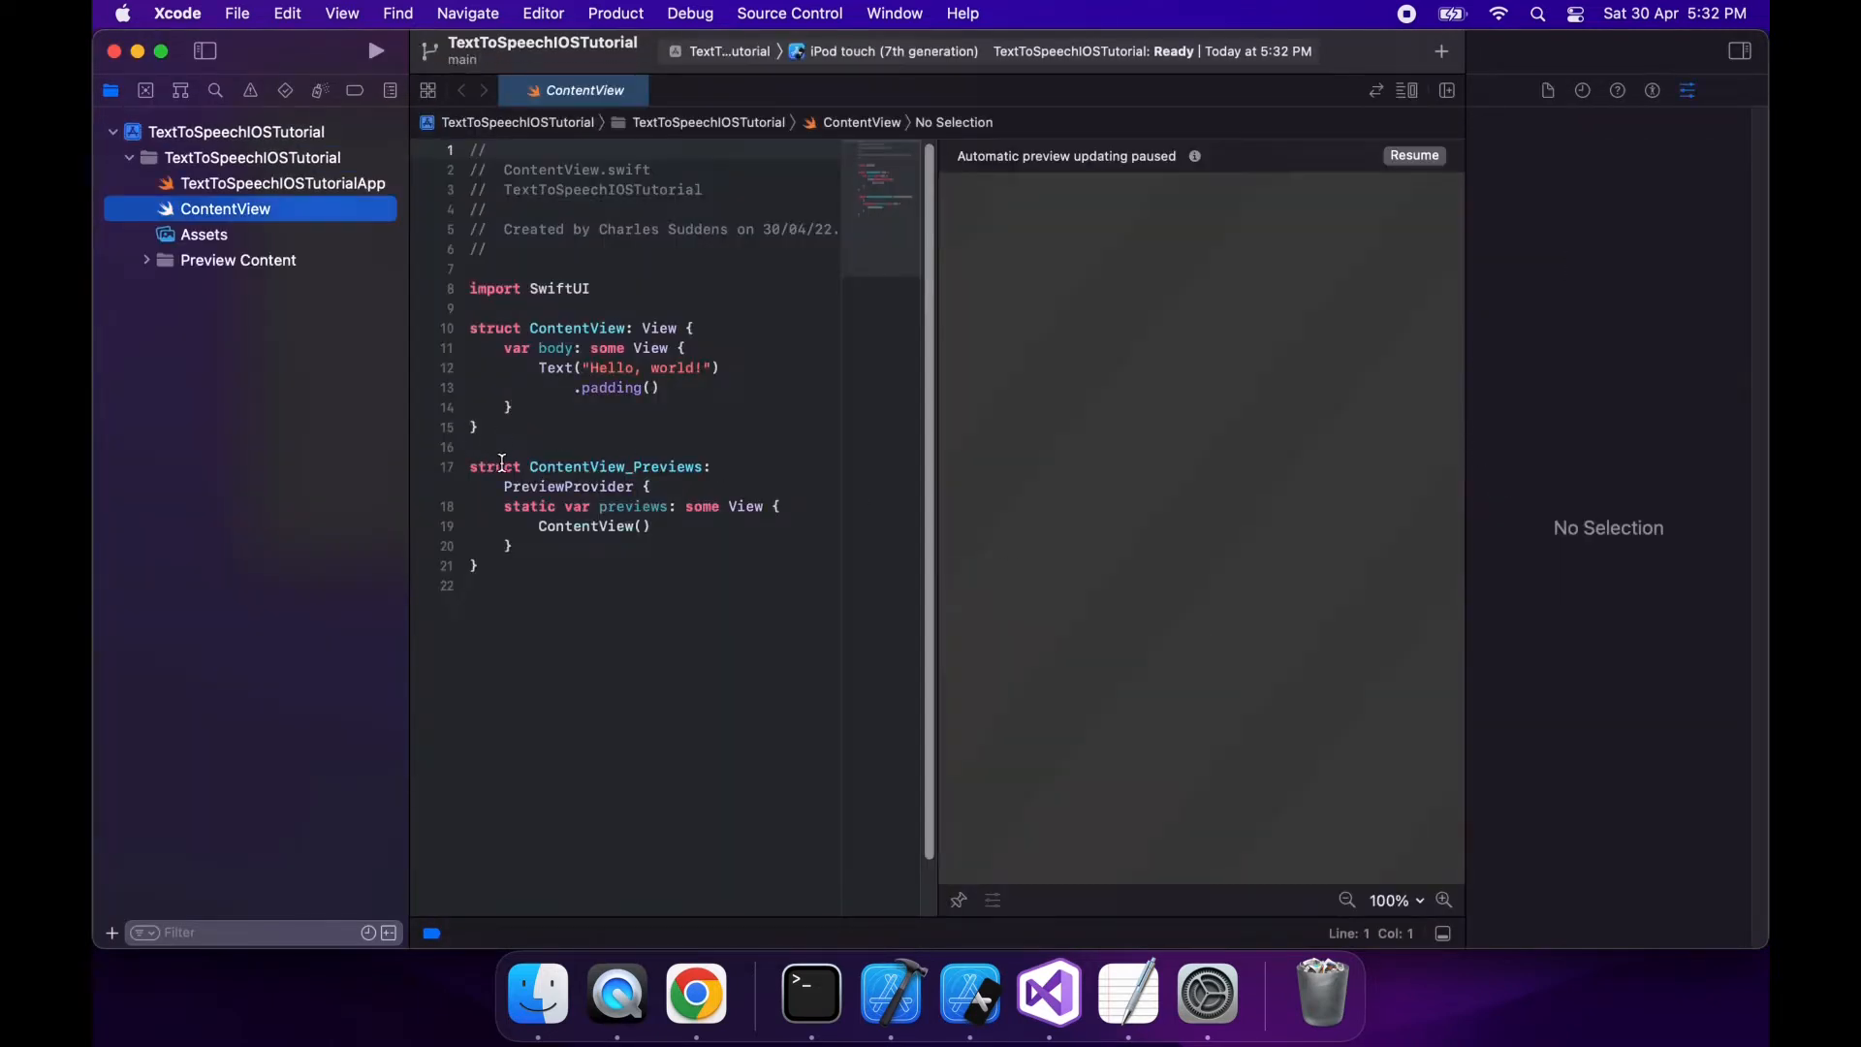
mouse_move(1107, 320)
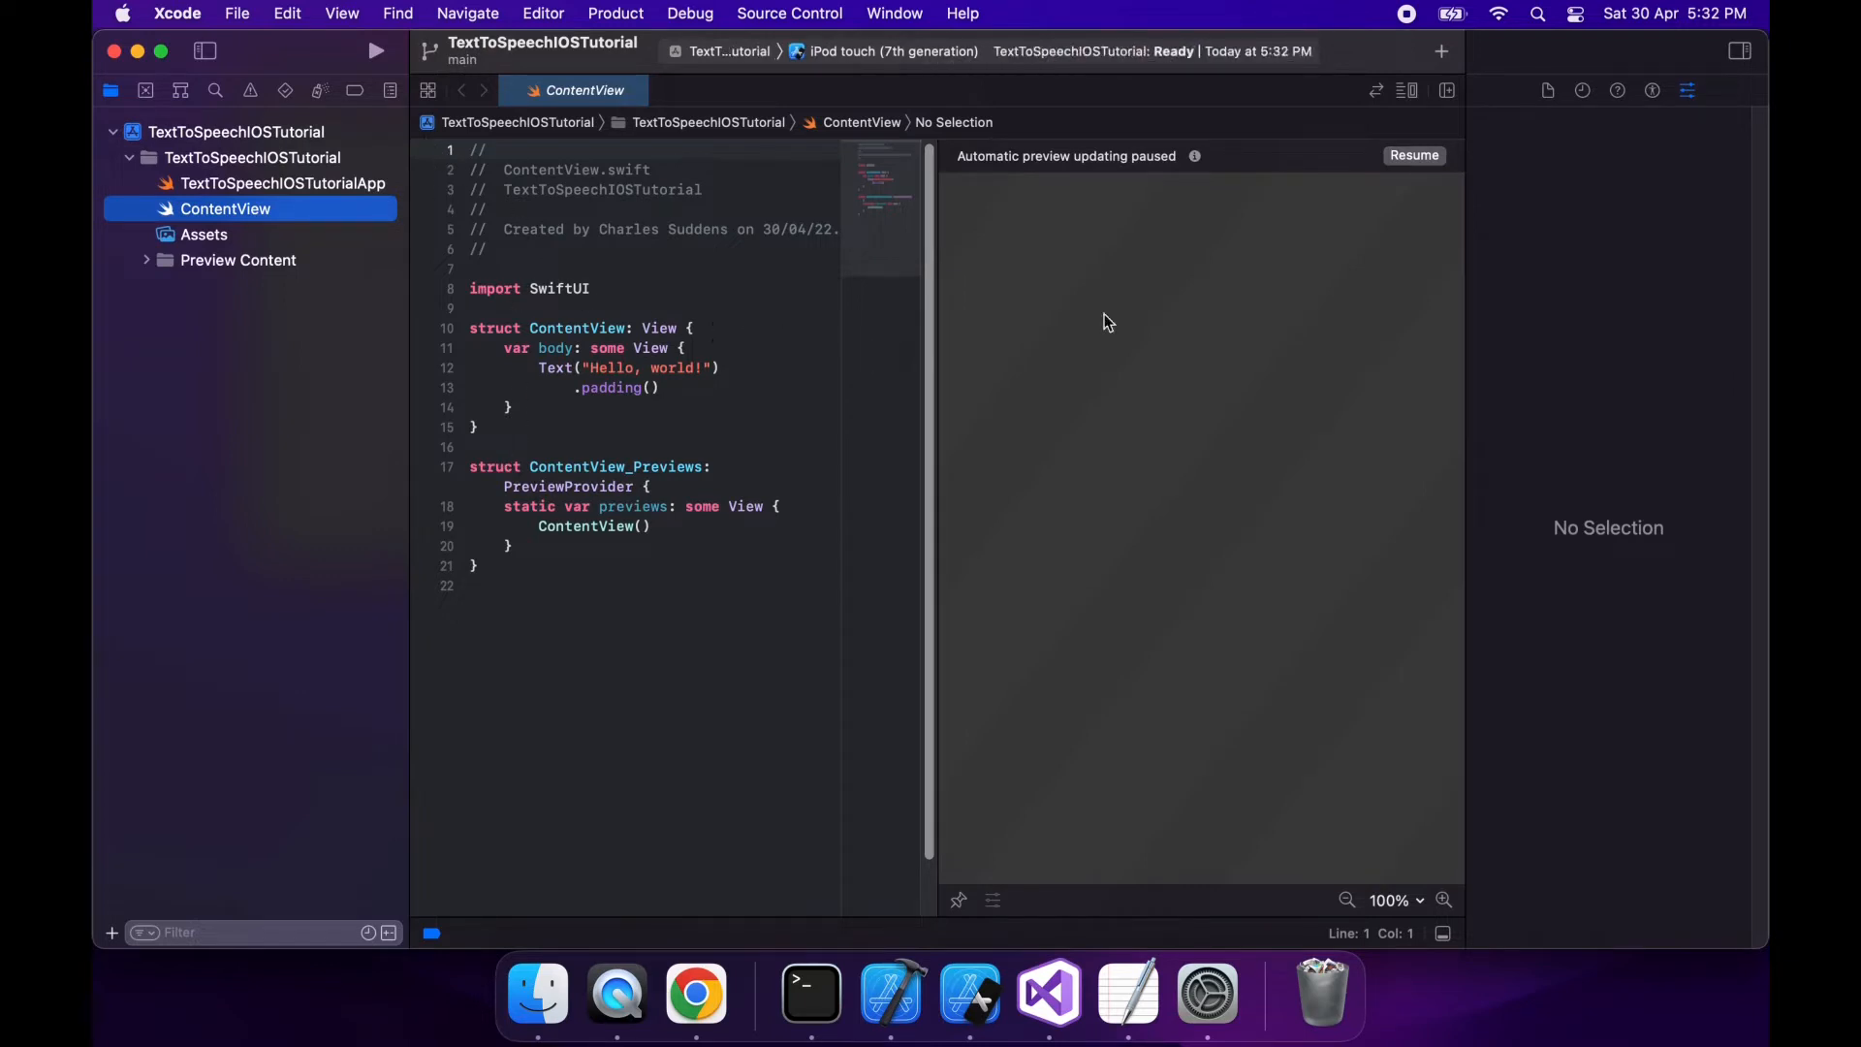
click(1414, 155)
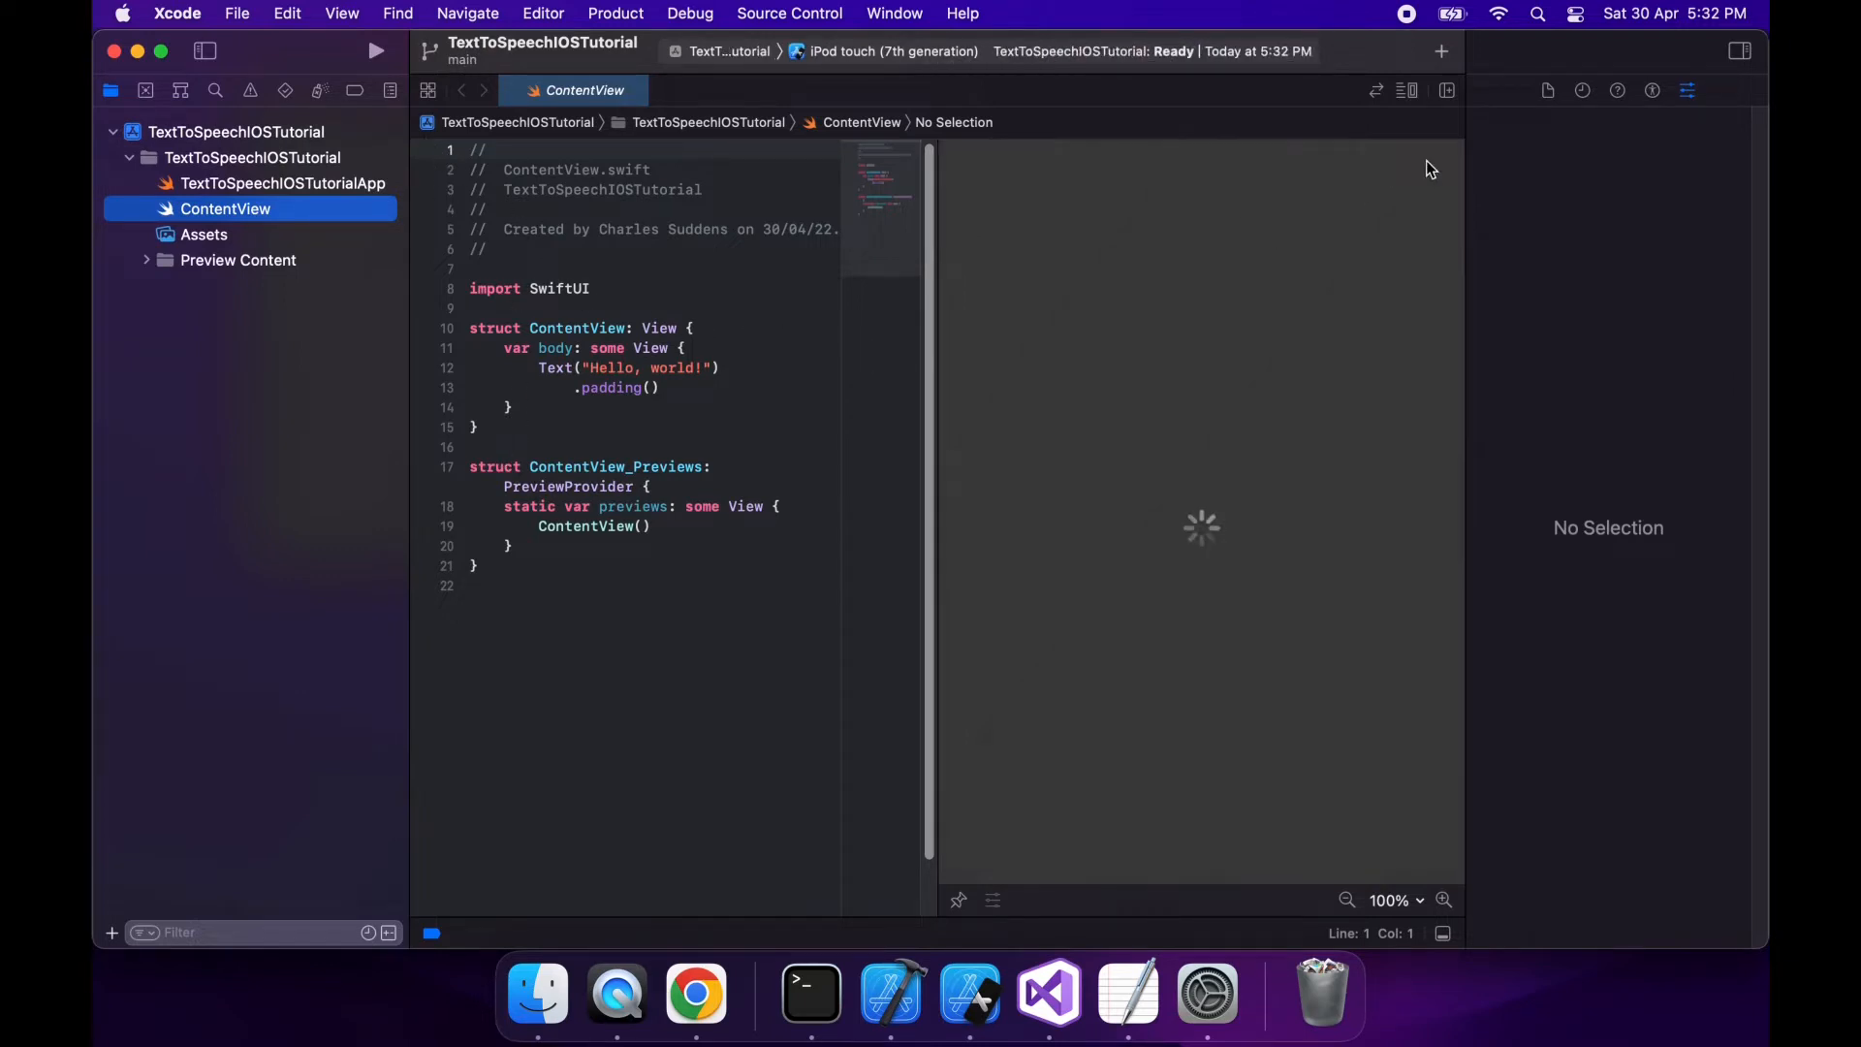
mouse_move(1209, 363)
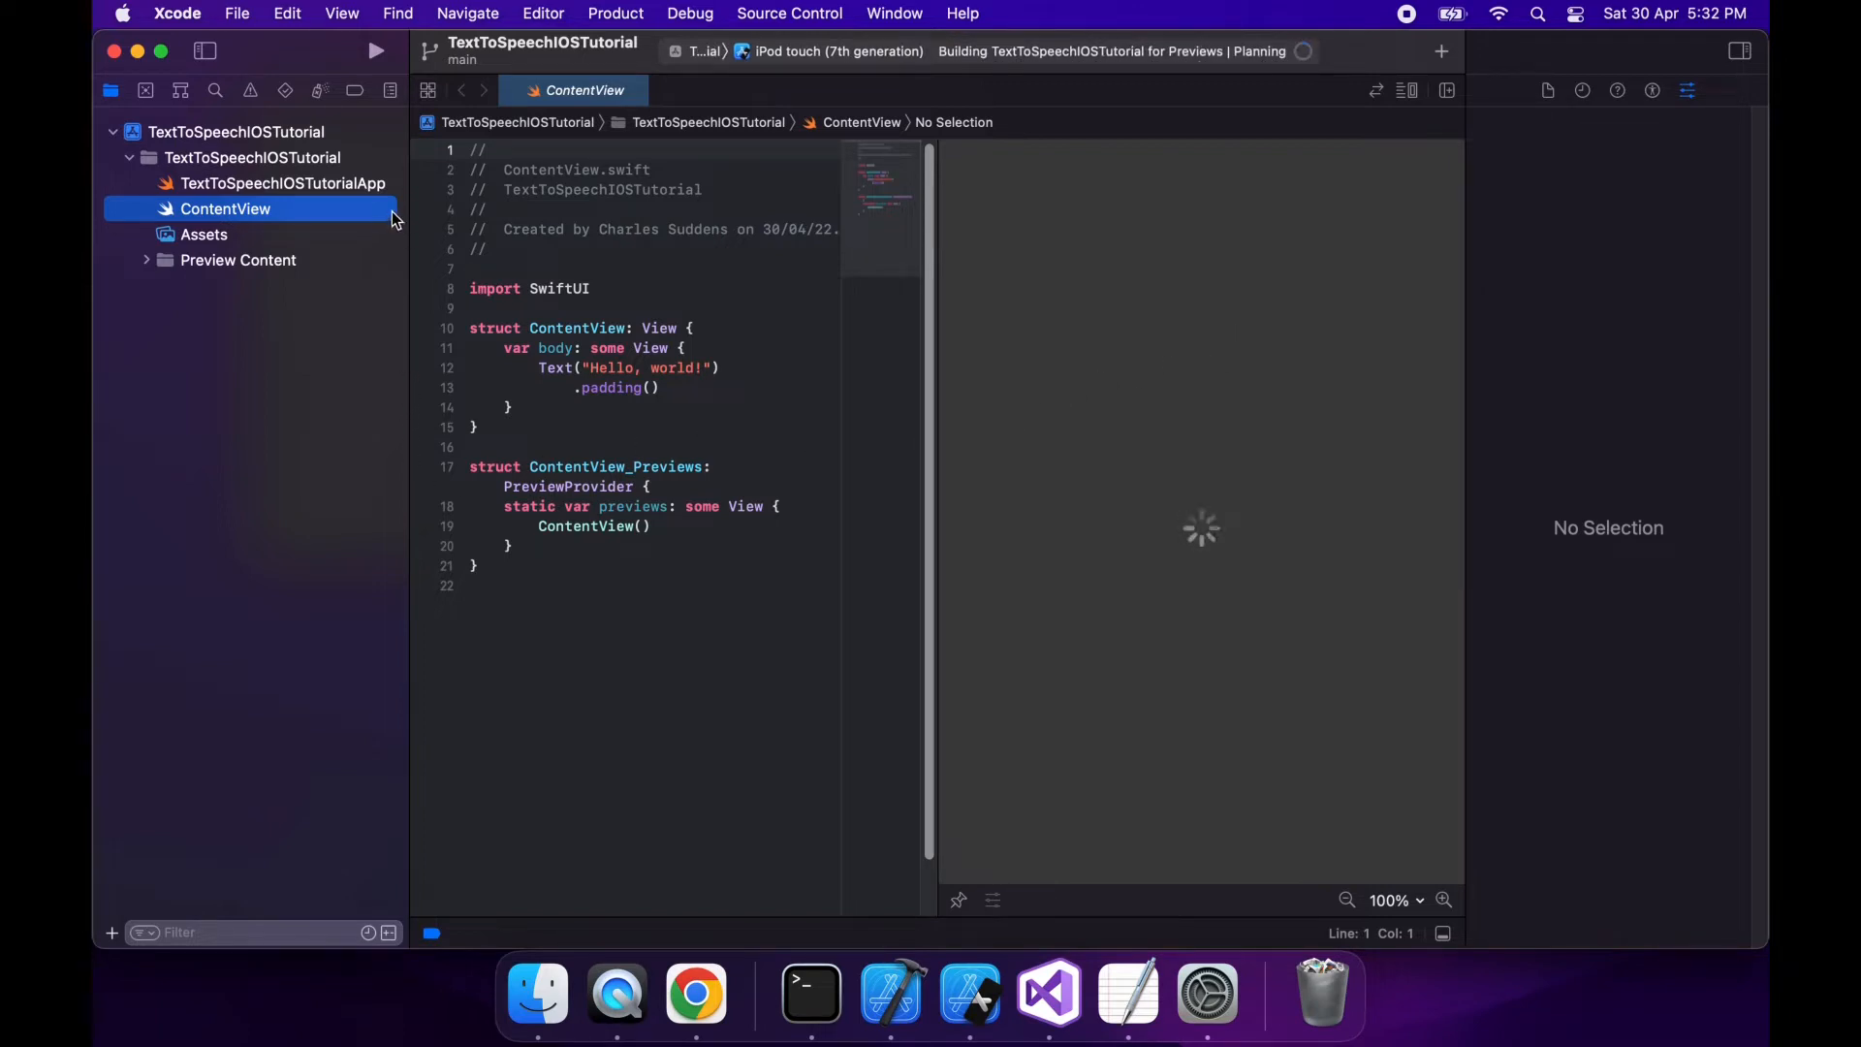
click(284, 183)
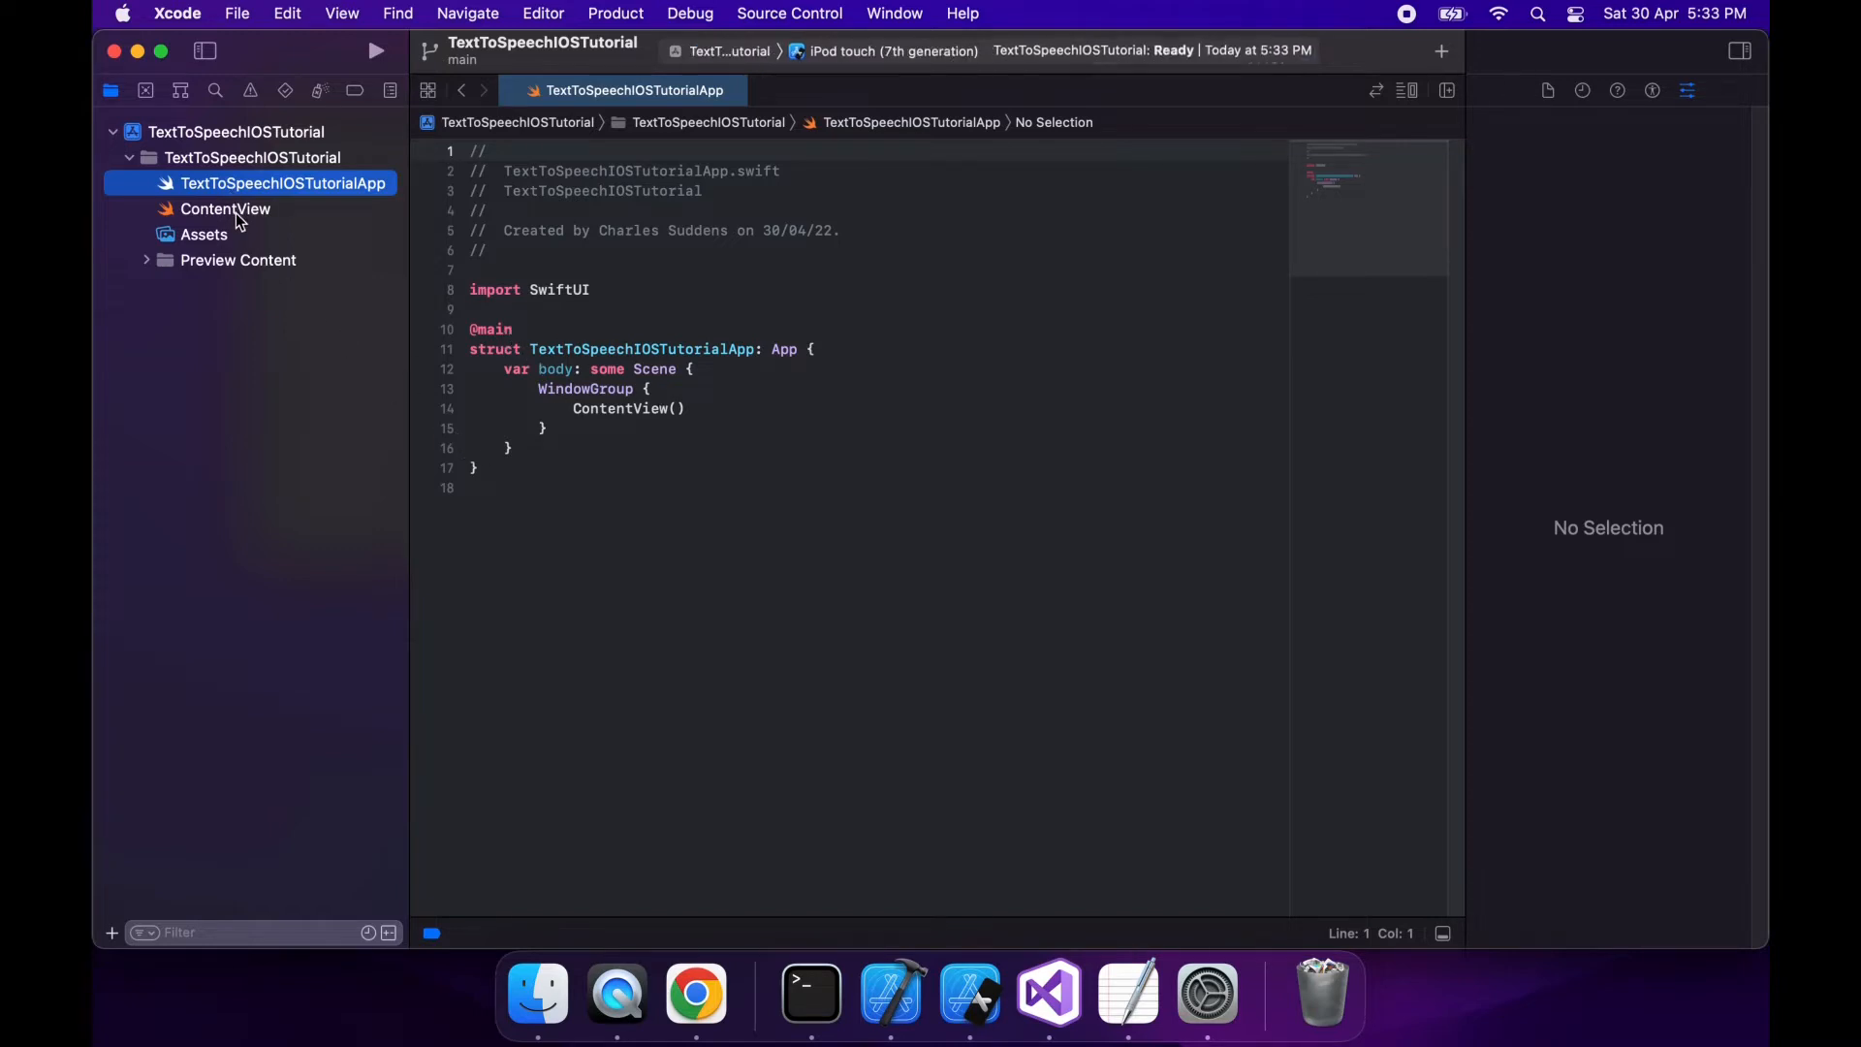
click(224, 209)
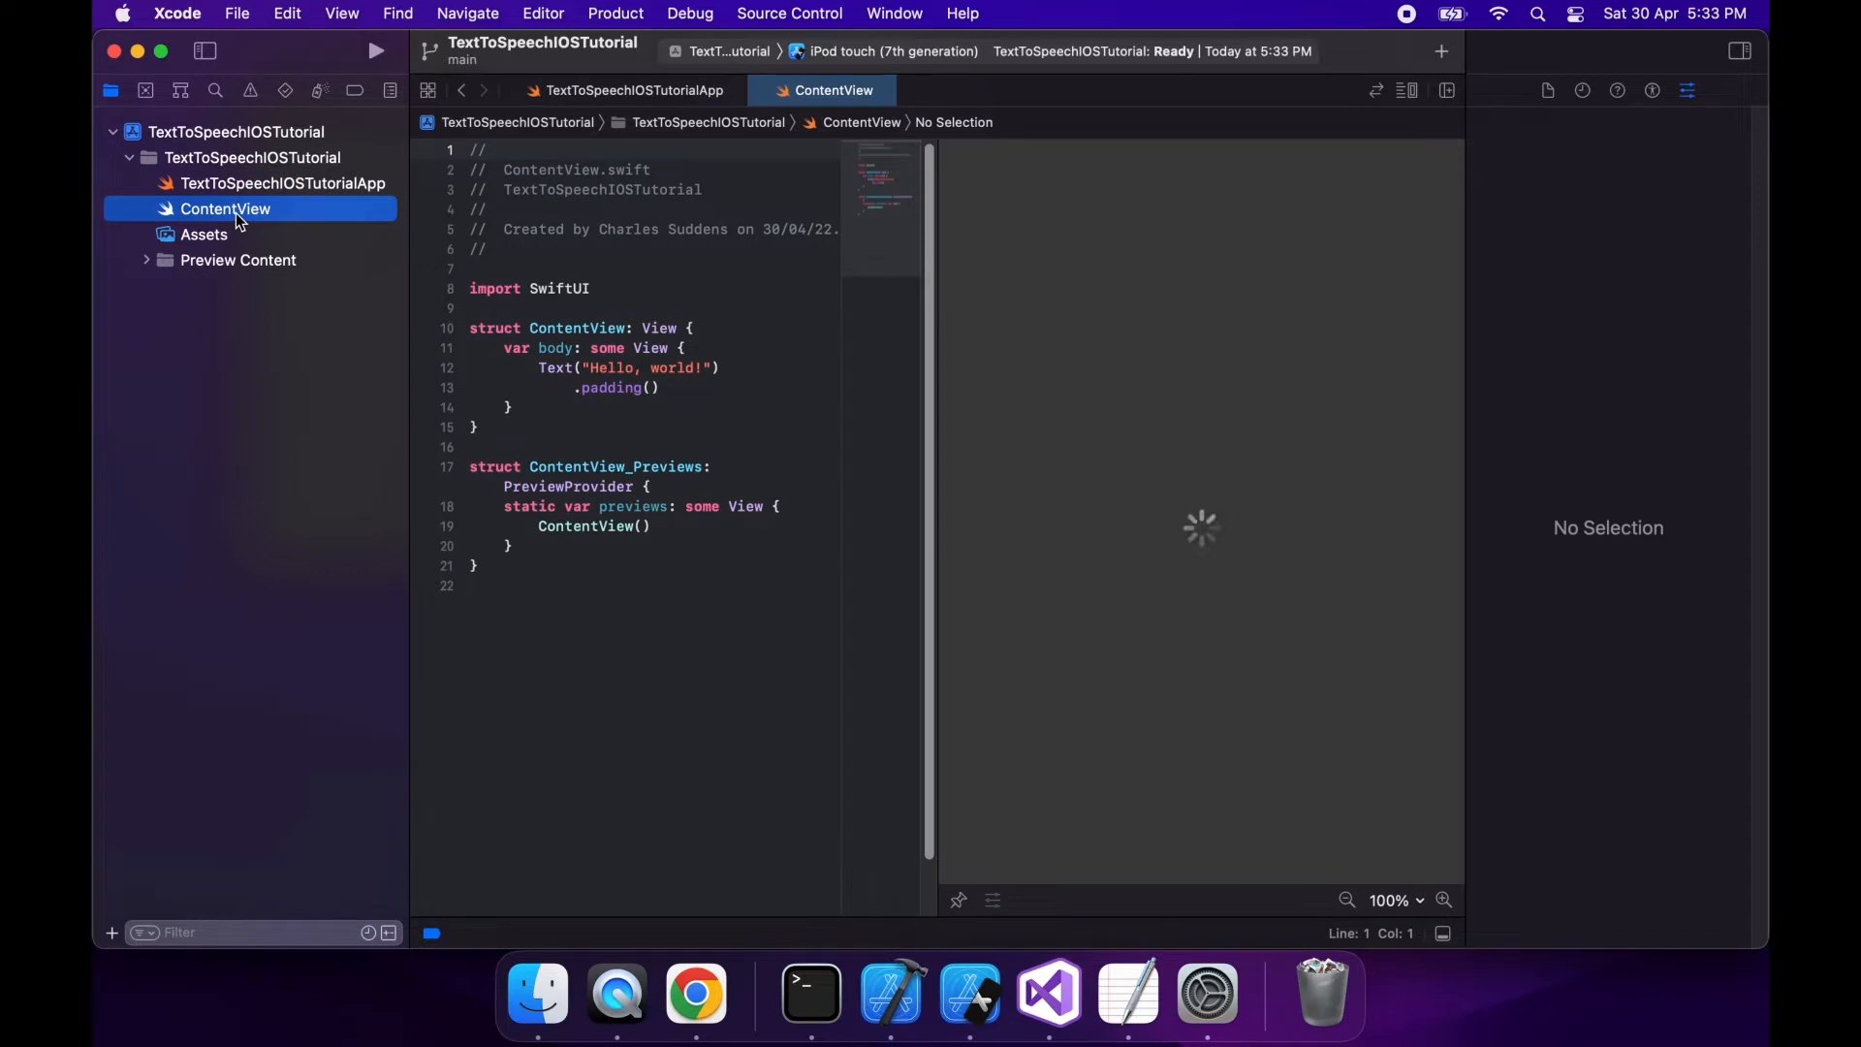
mouse_move(407, 440)
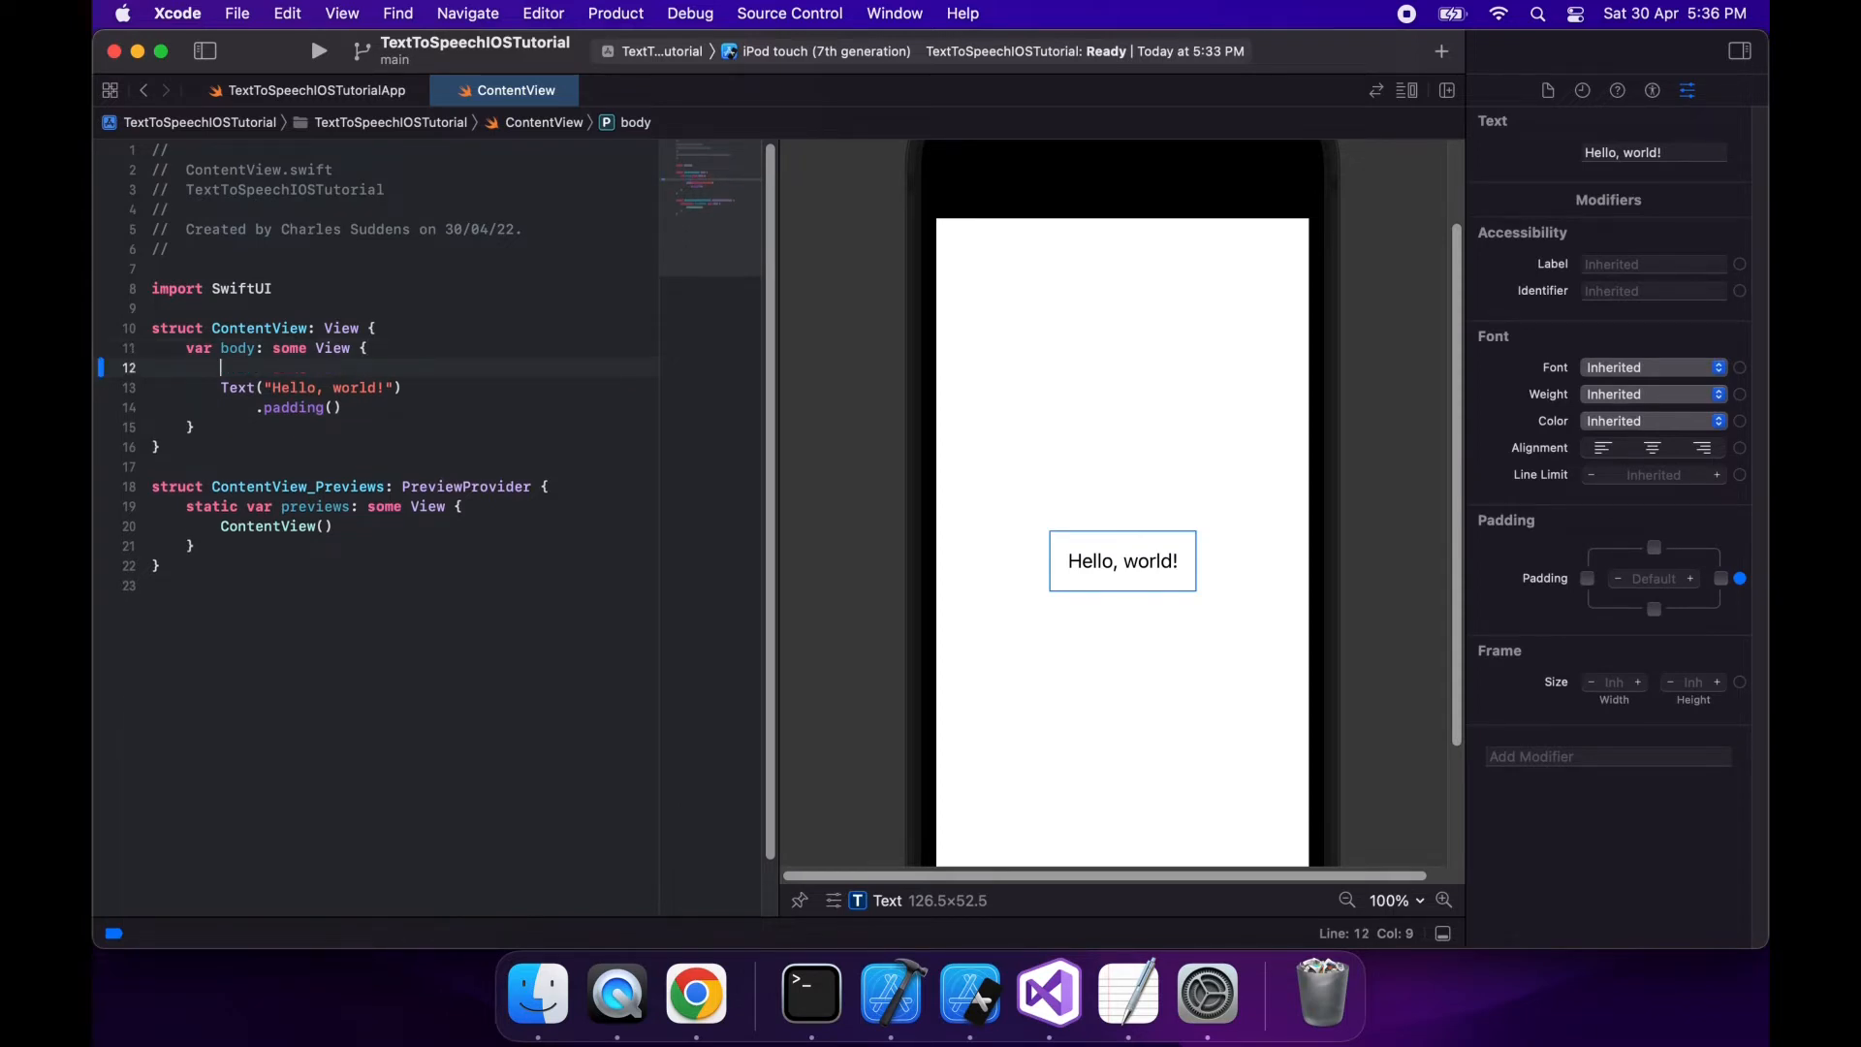
Wrap the body in a VStack and replace Text("Hello, world!") with TextField("Name")
text(V)
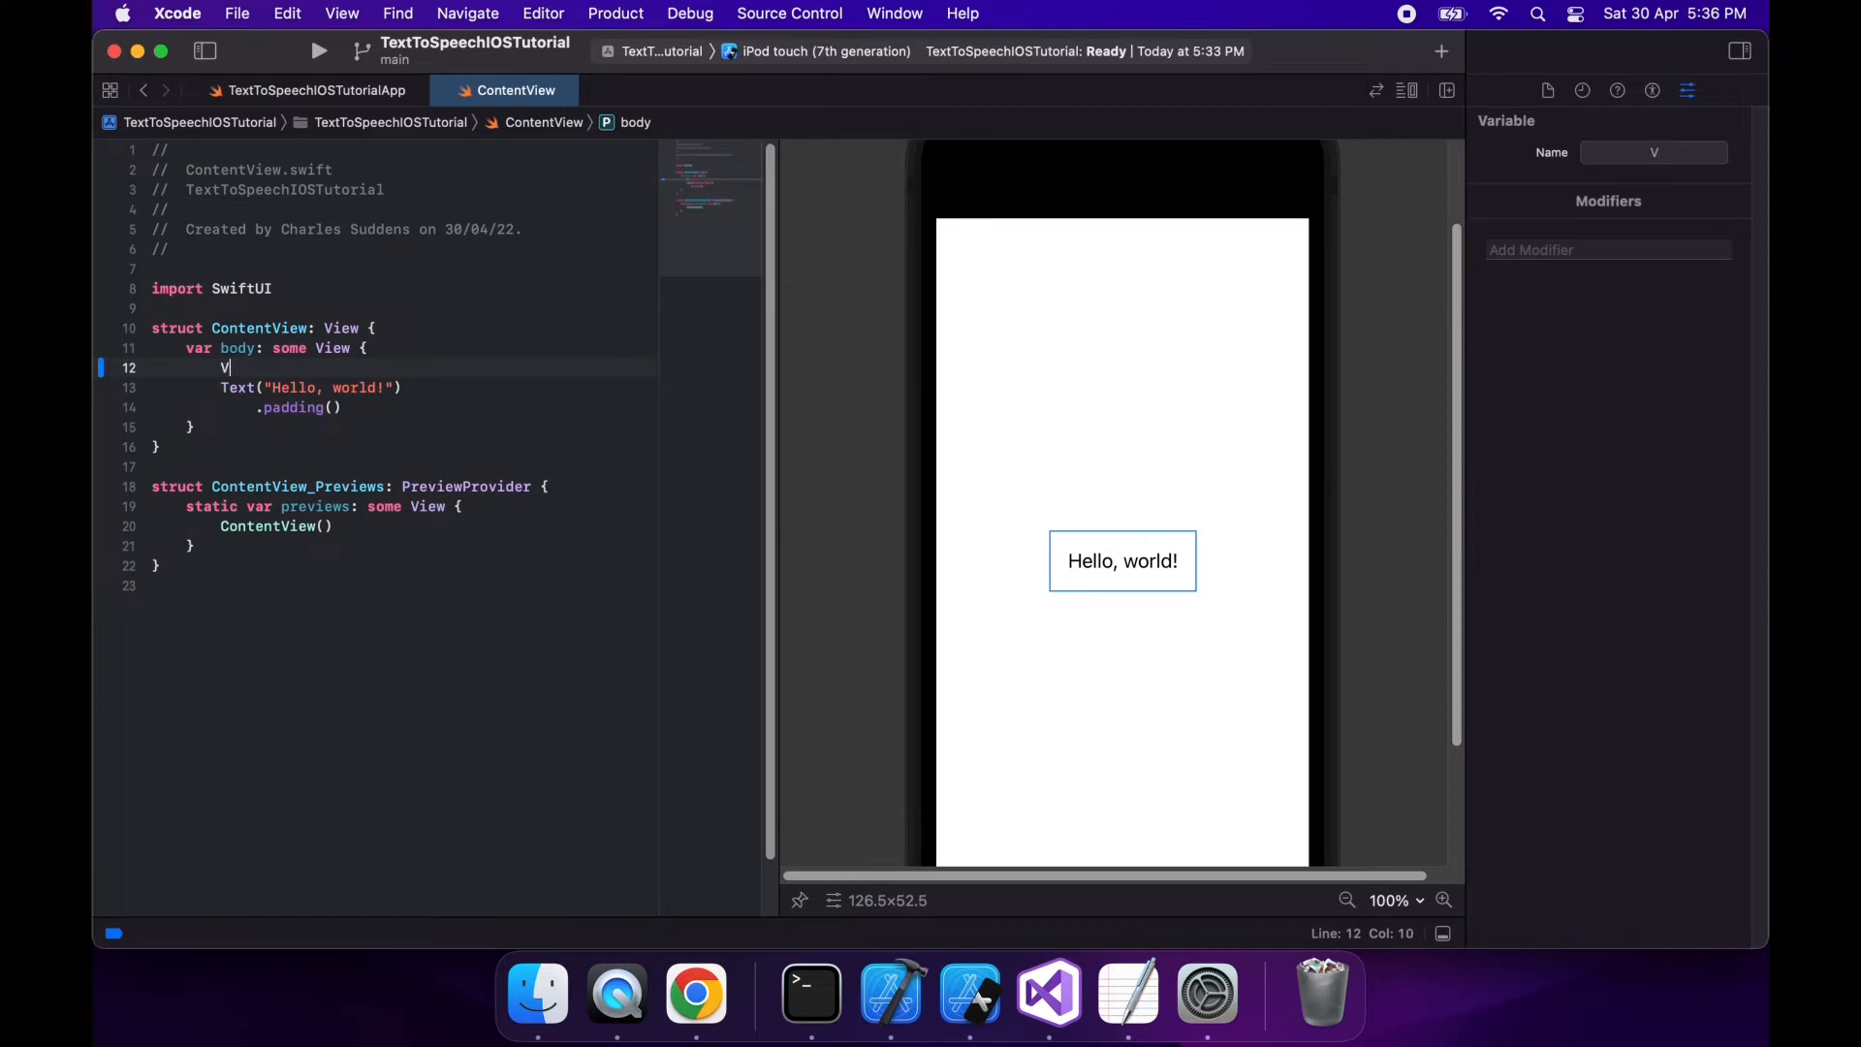
text(Stack)
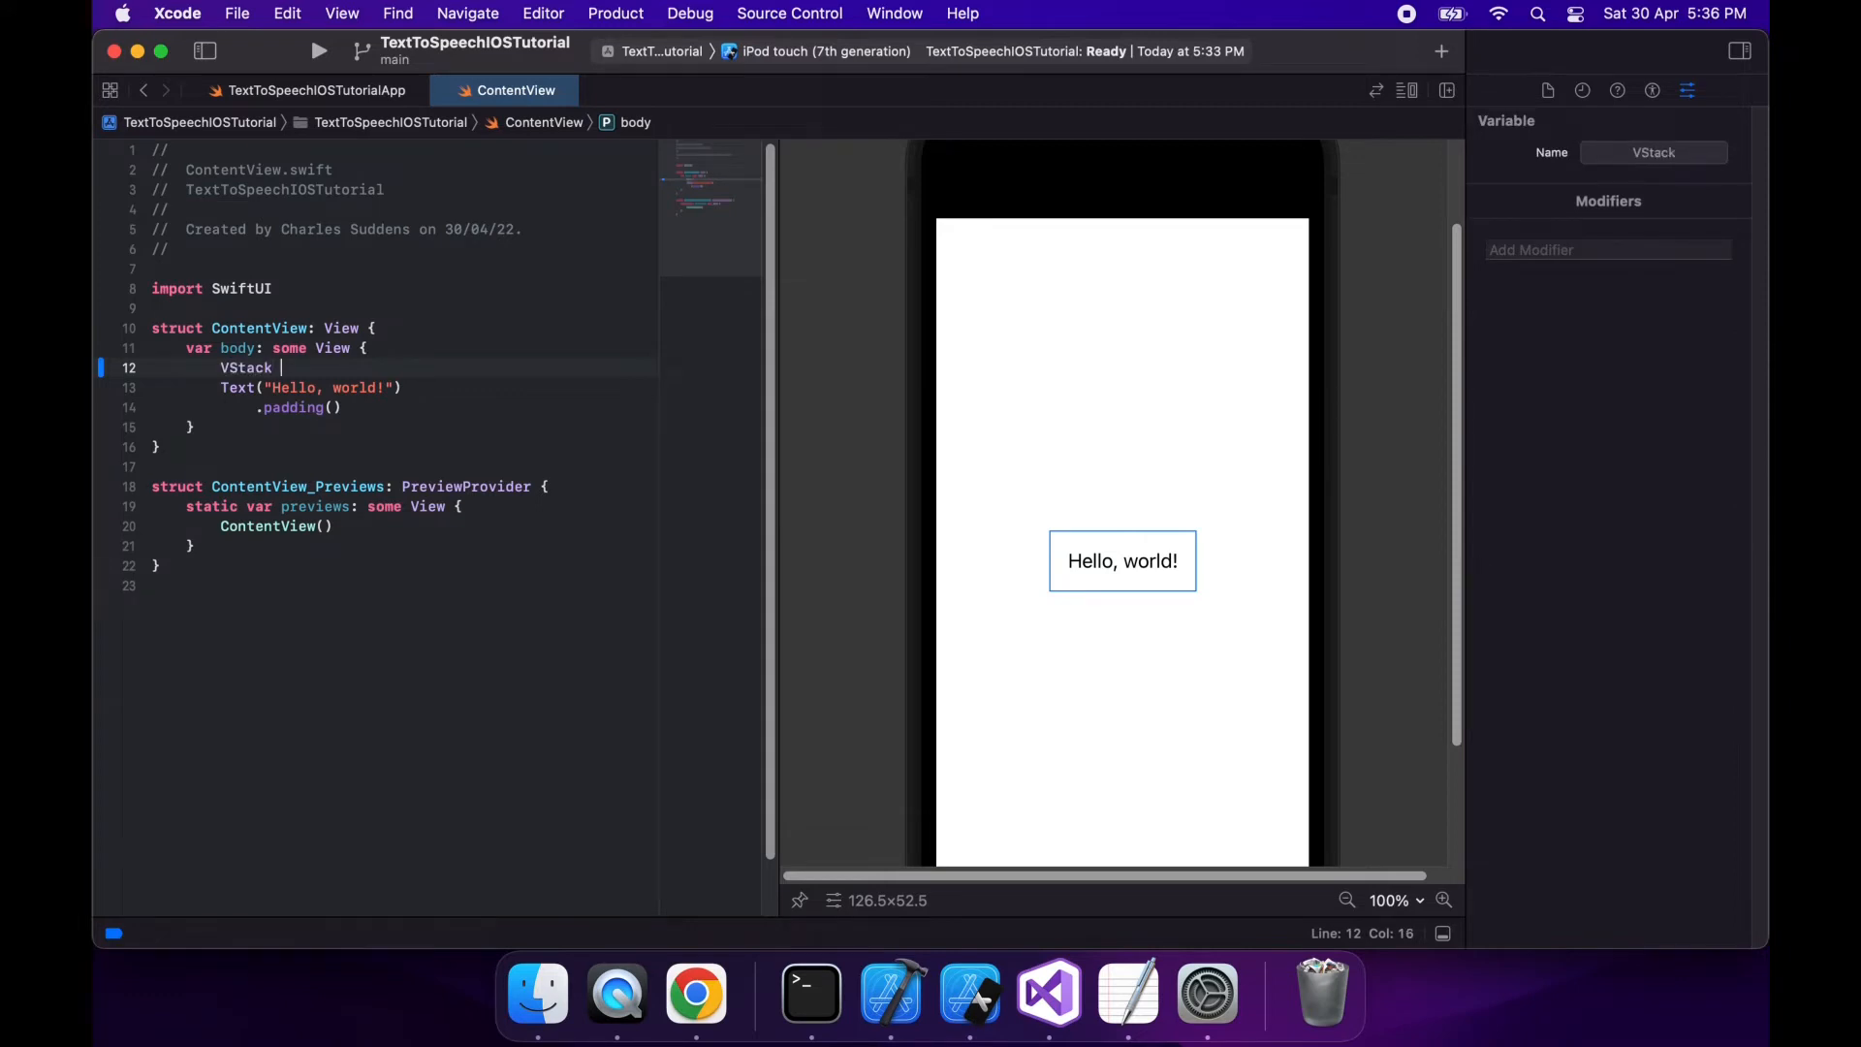
text({)
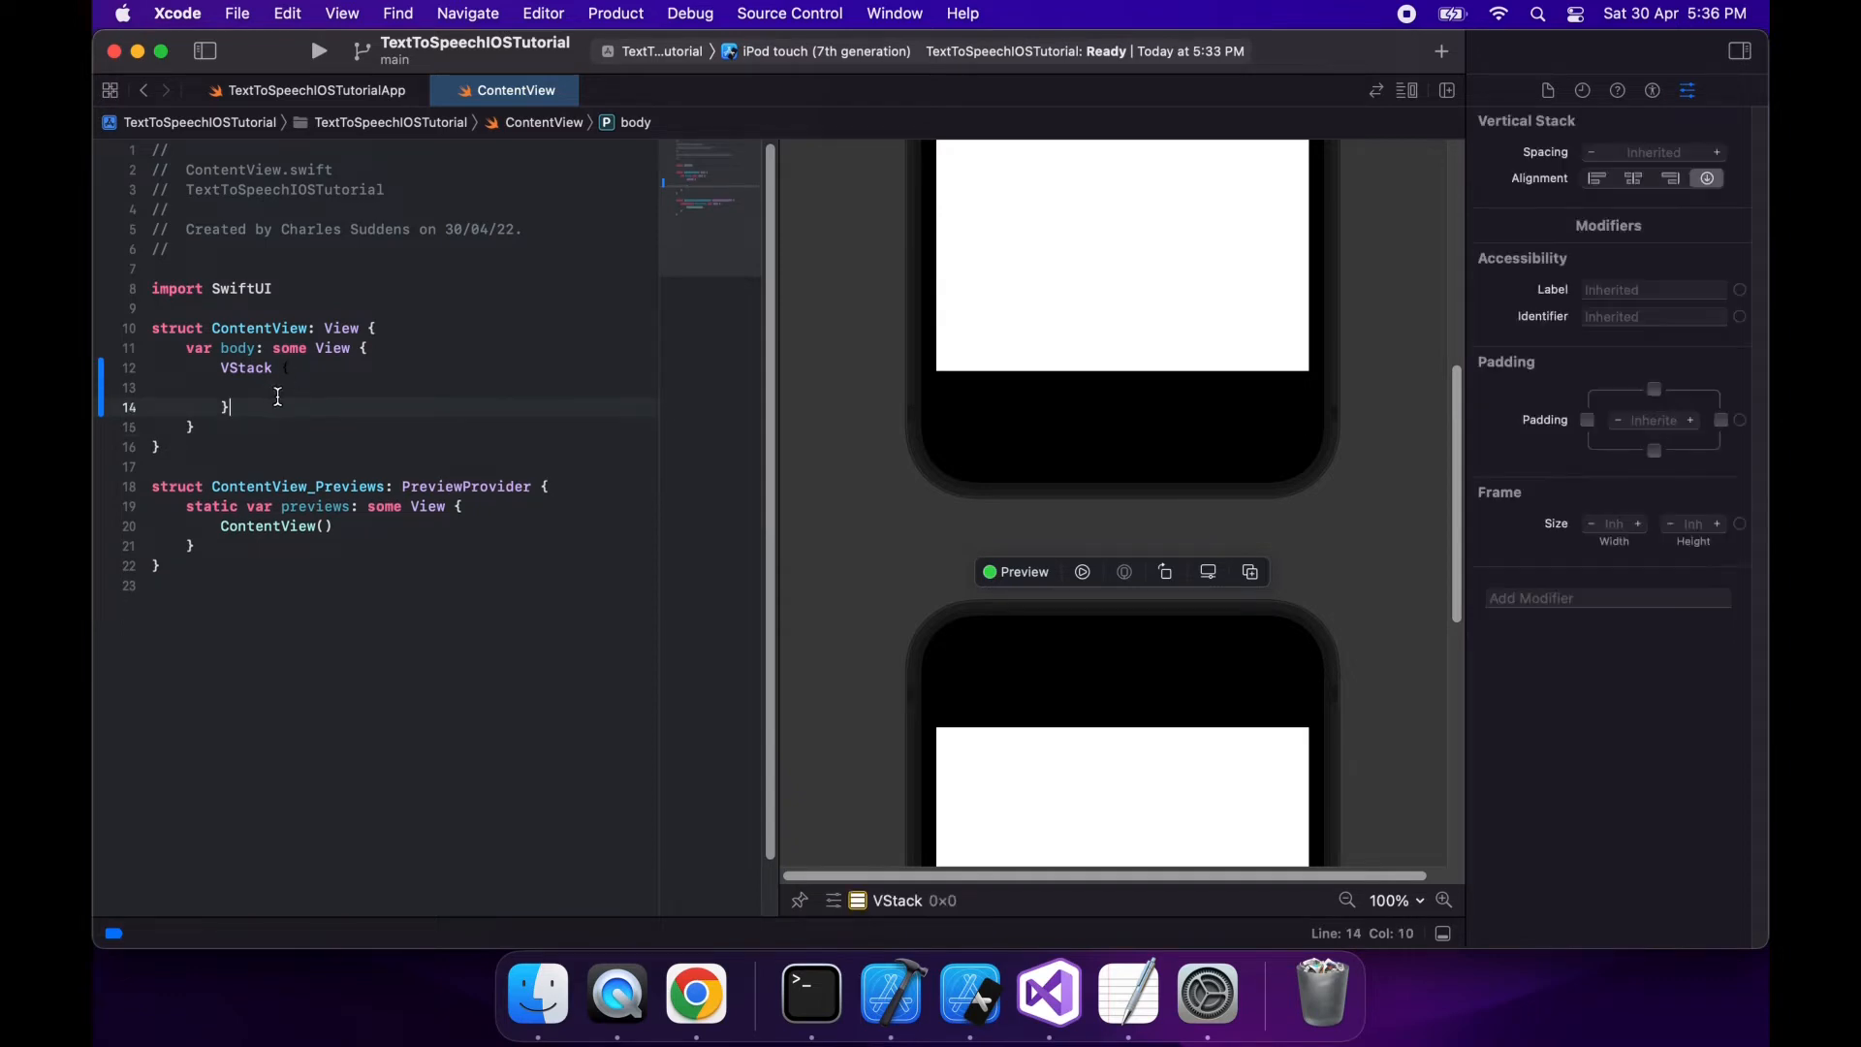
text(Text("Hello, world!"))
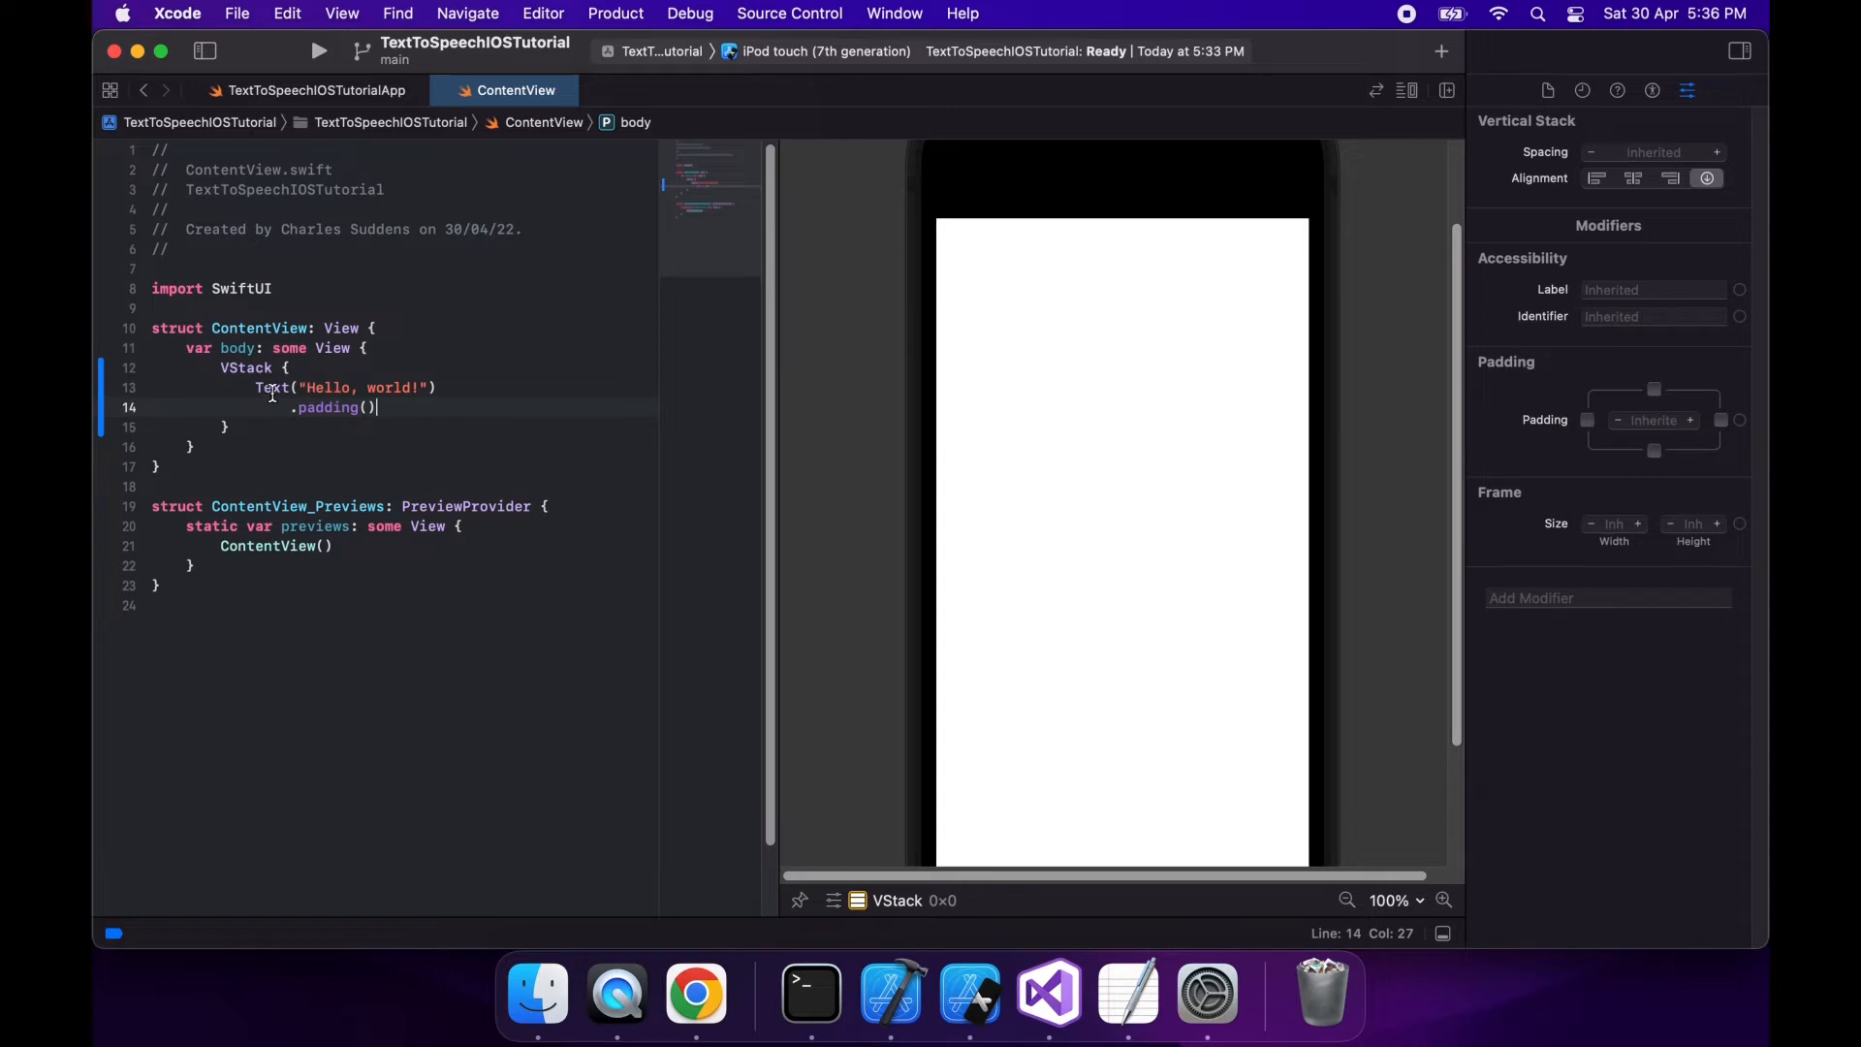
click(294, 387)
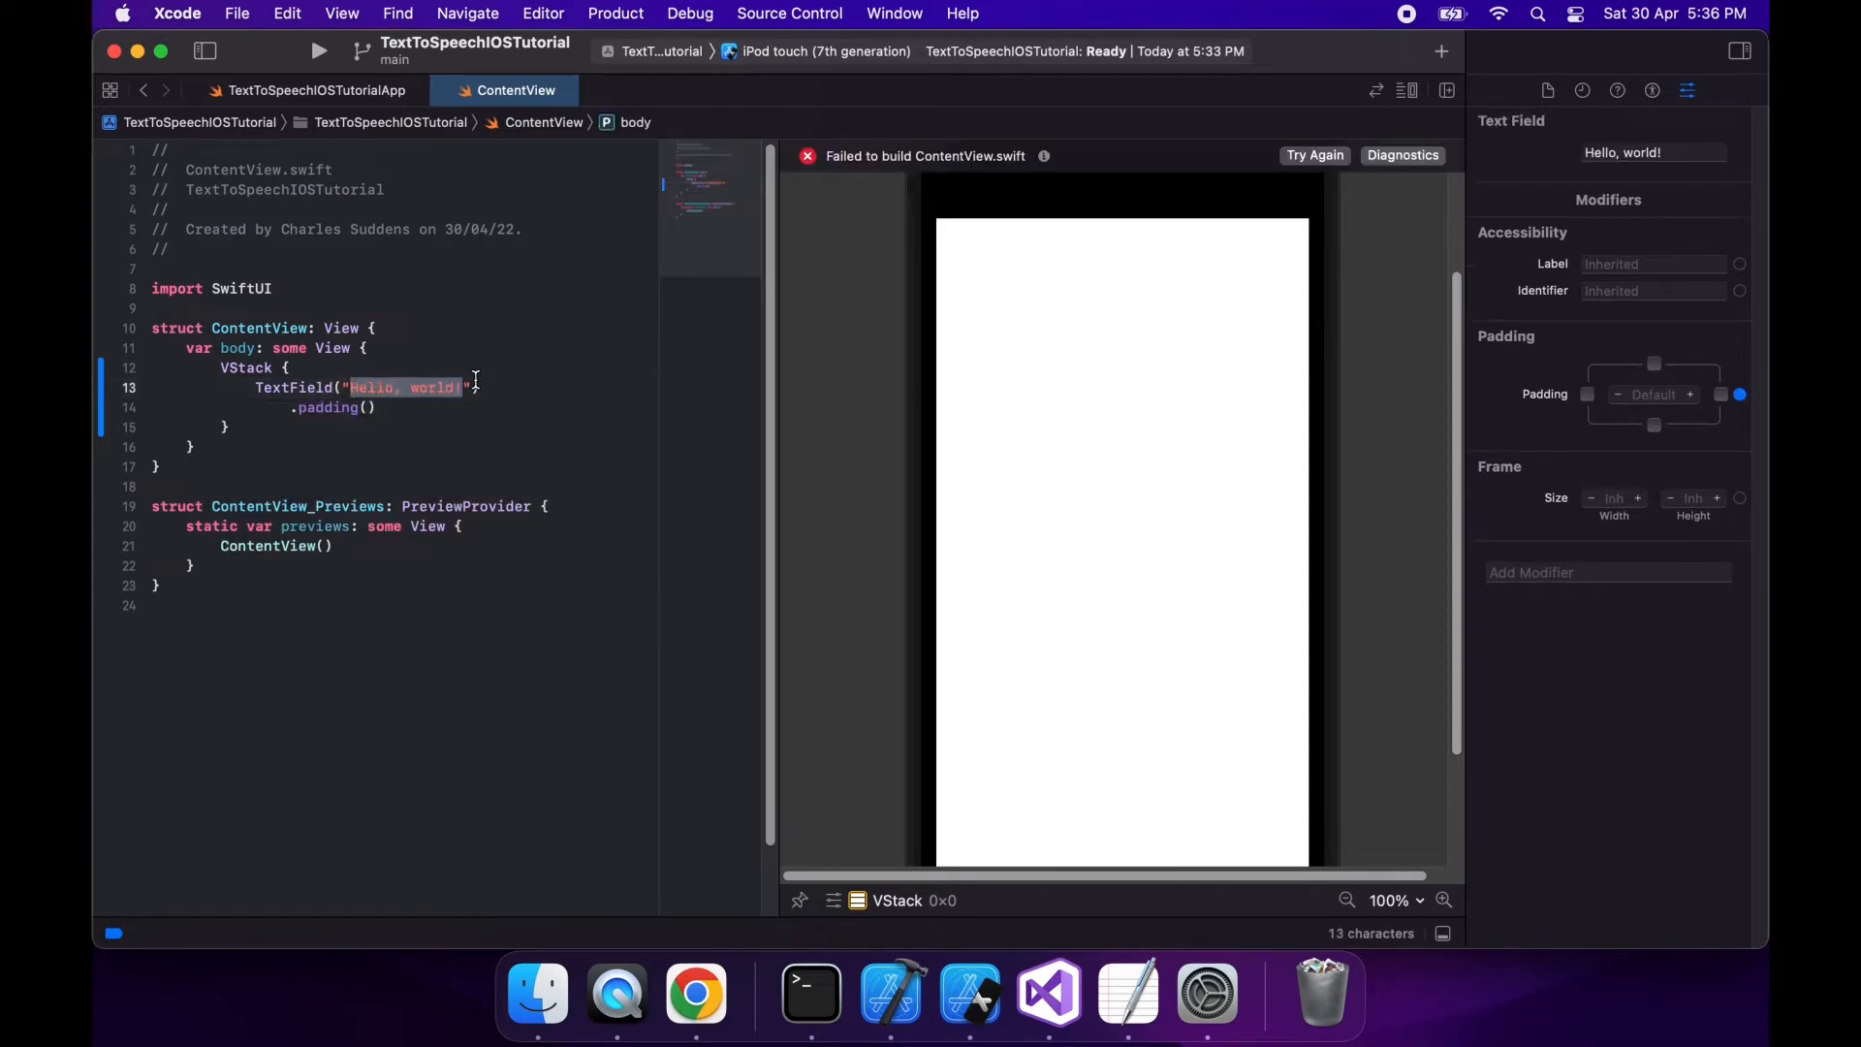
text(Name)
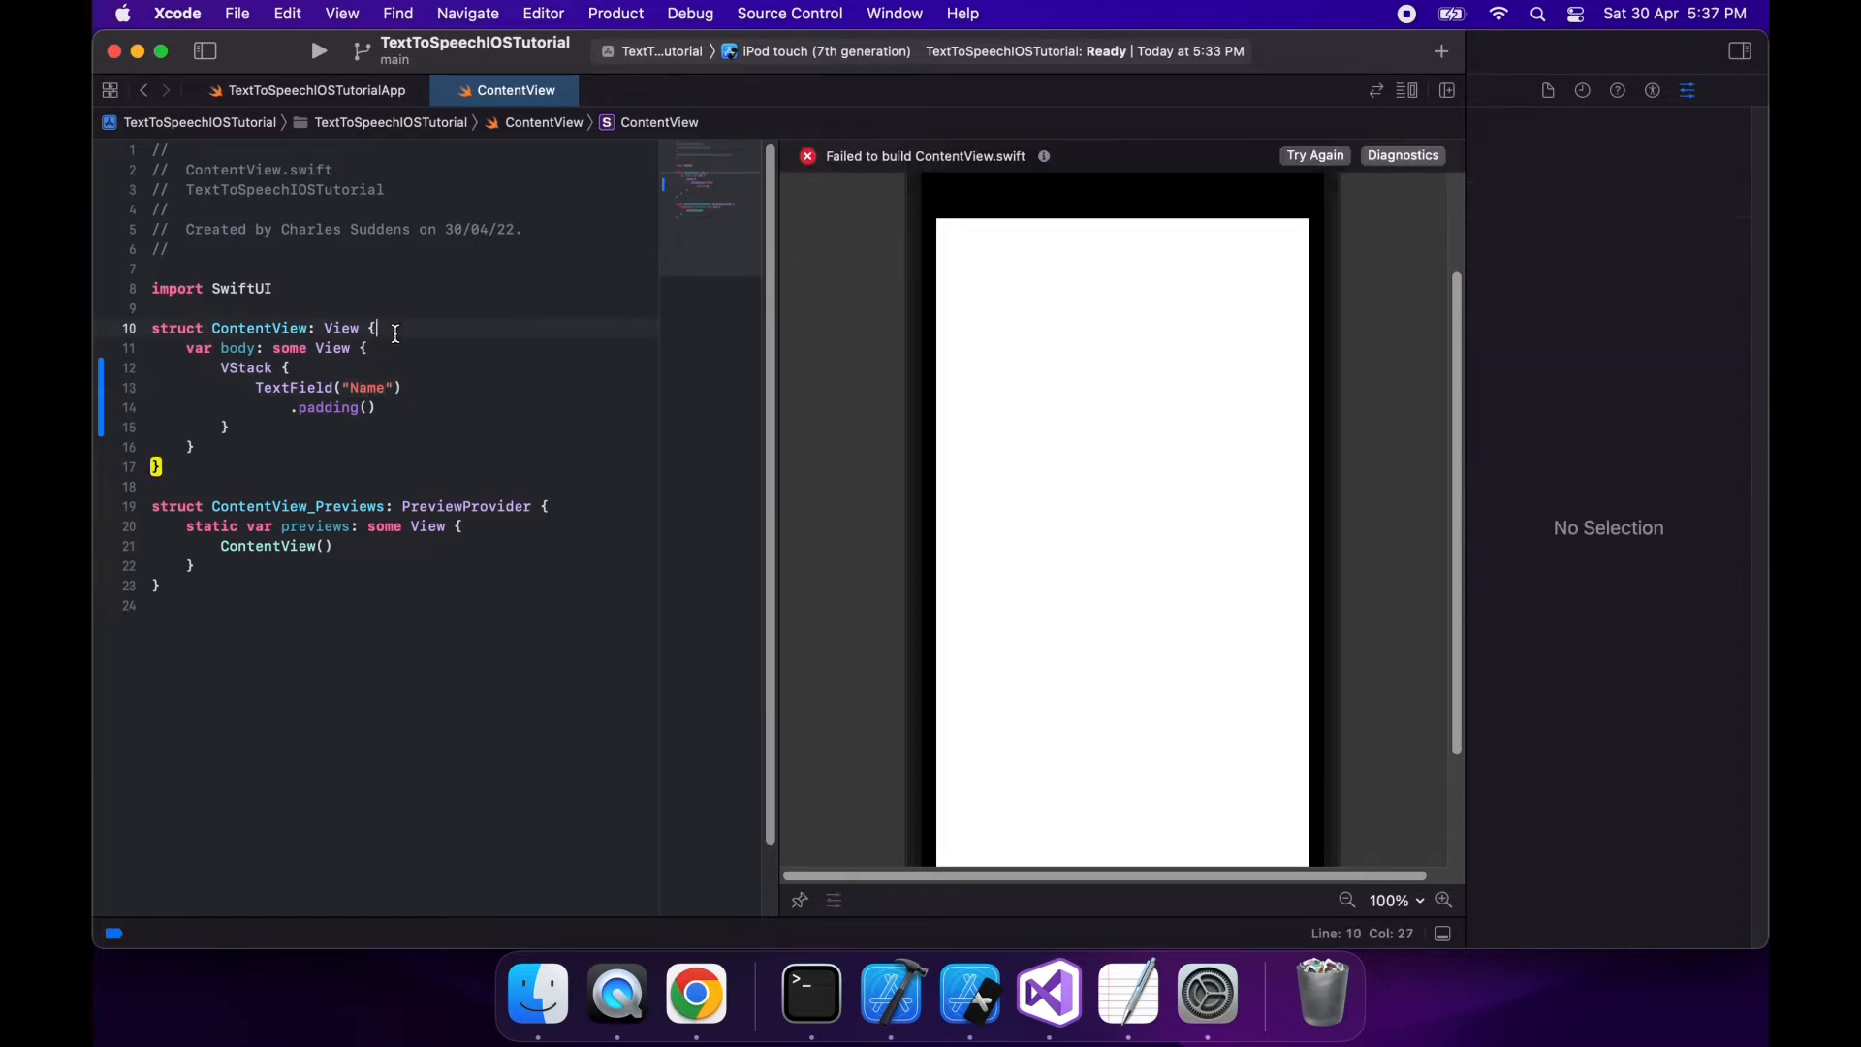
text(@)
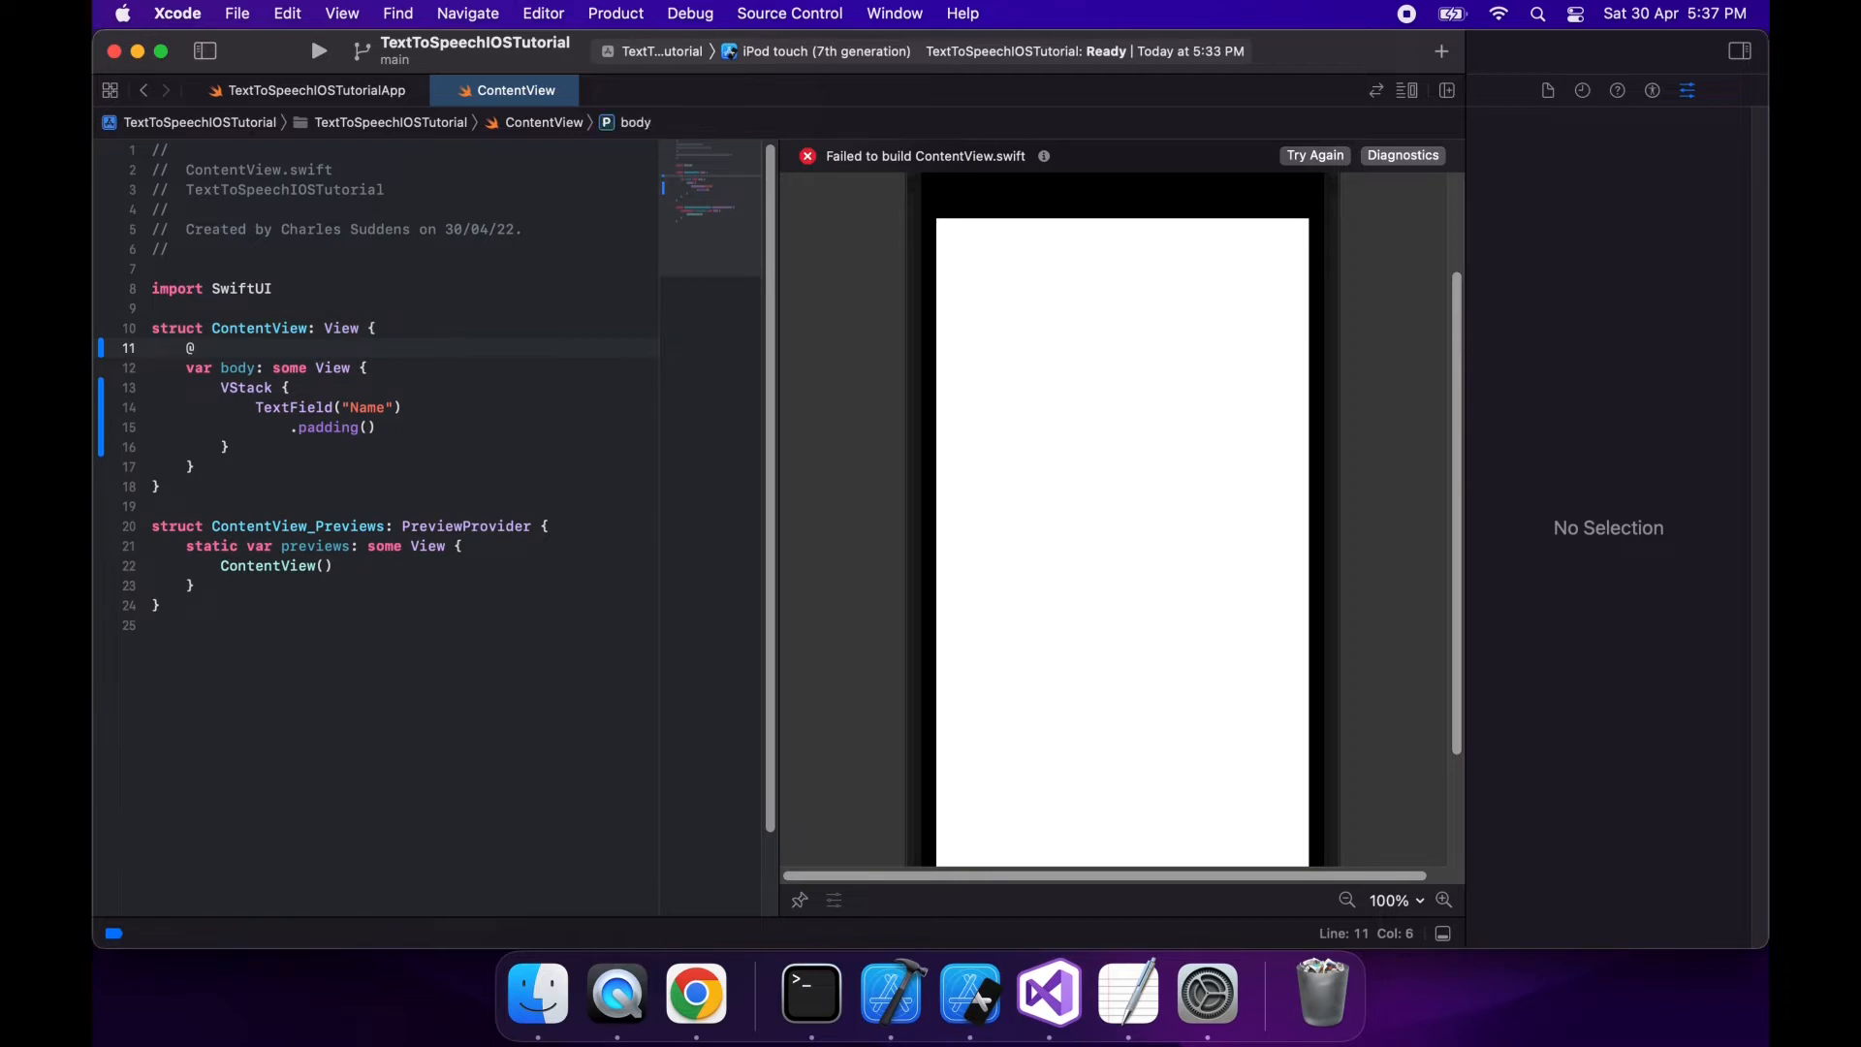
text(State)
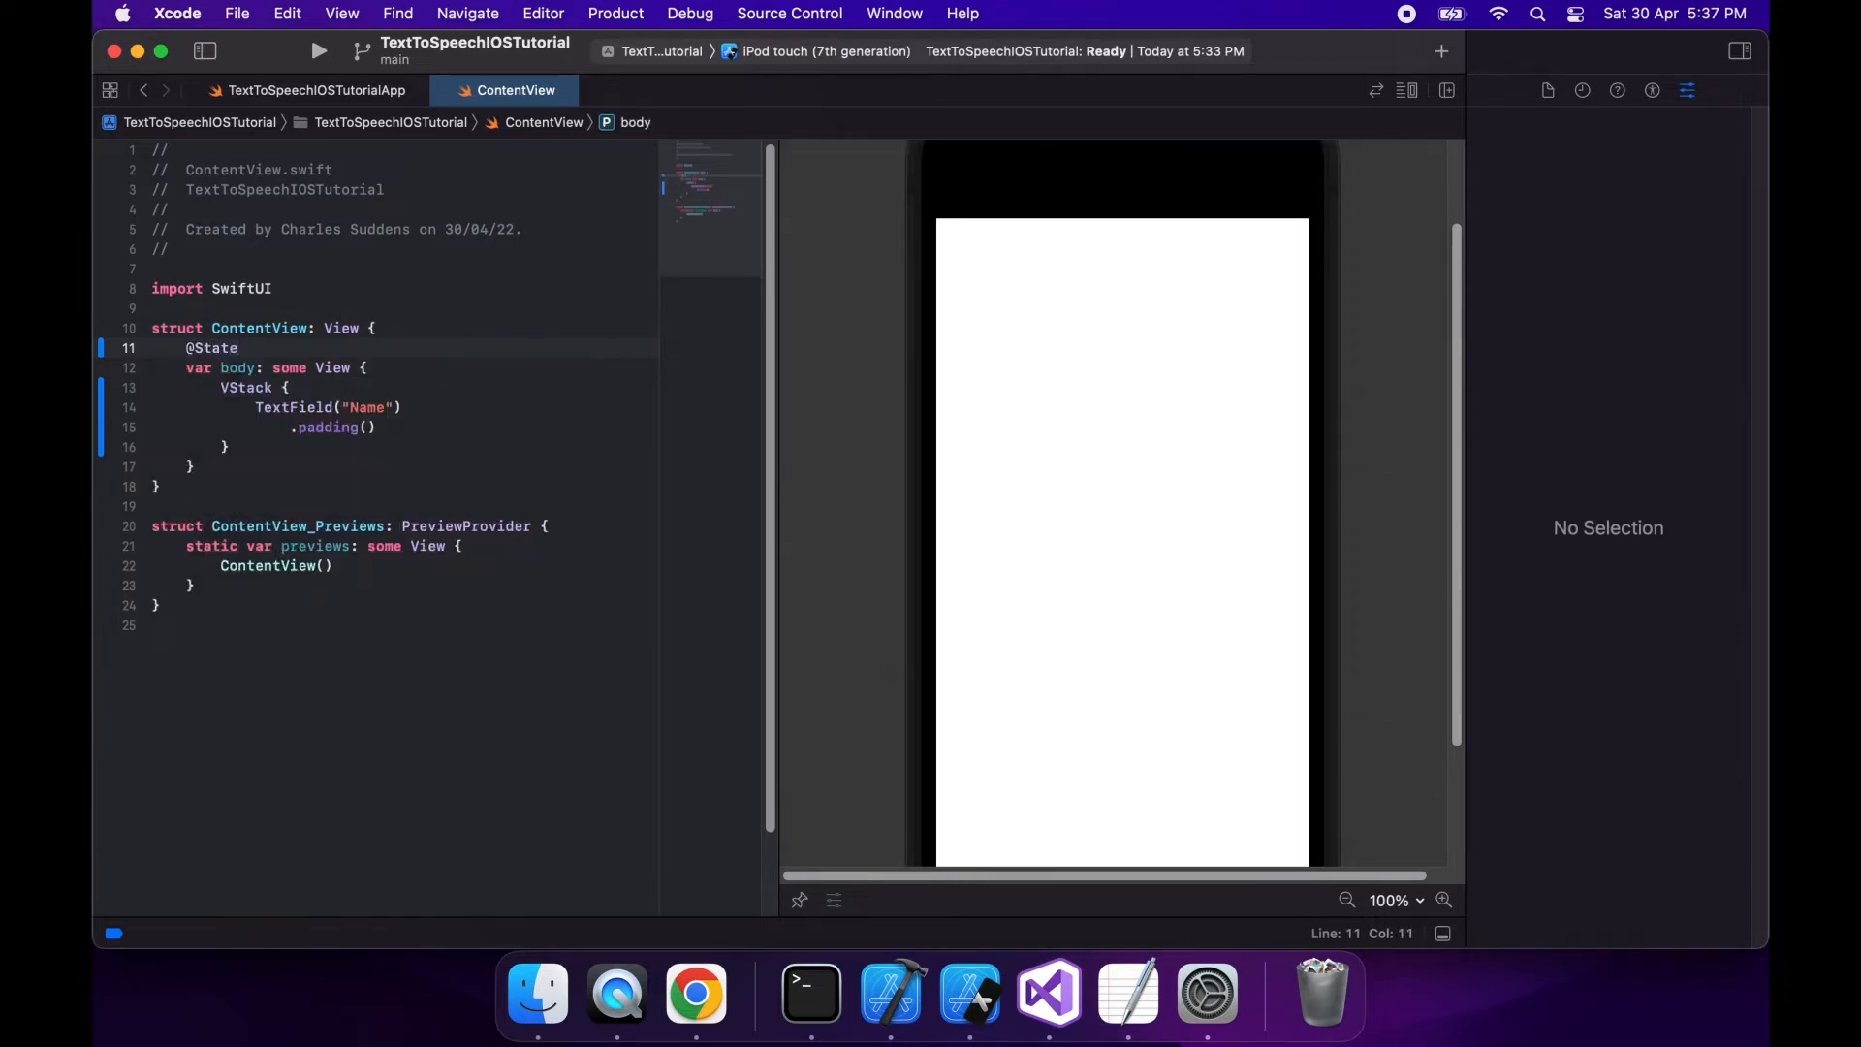
text(private n)
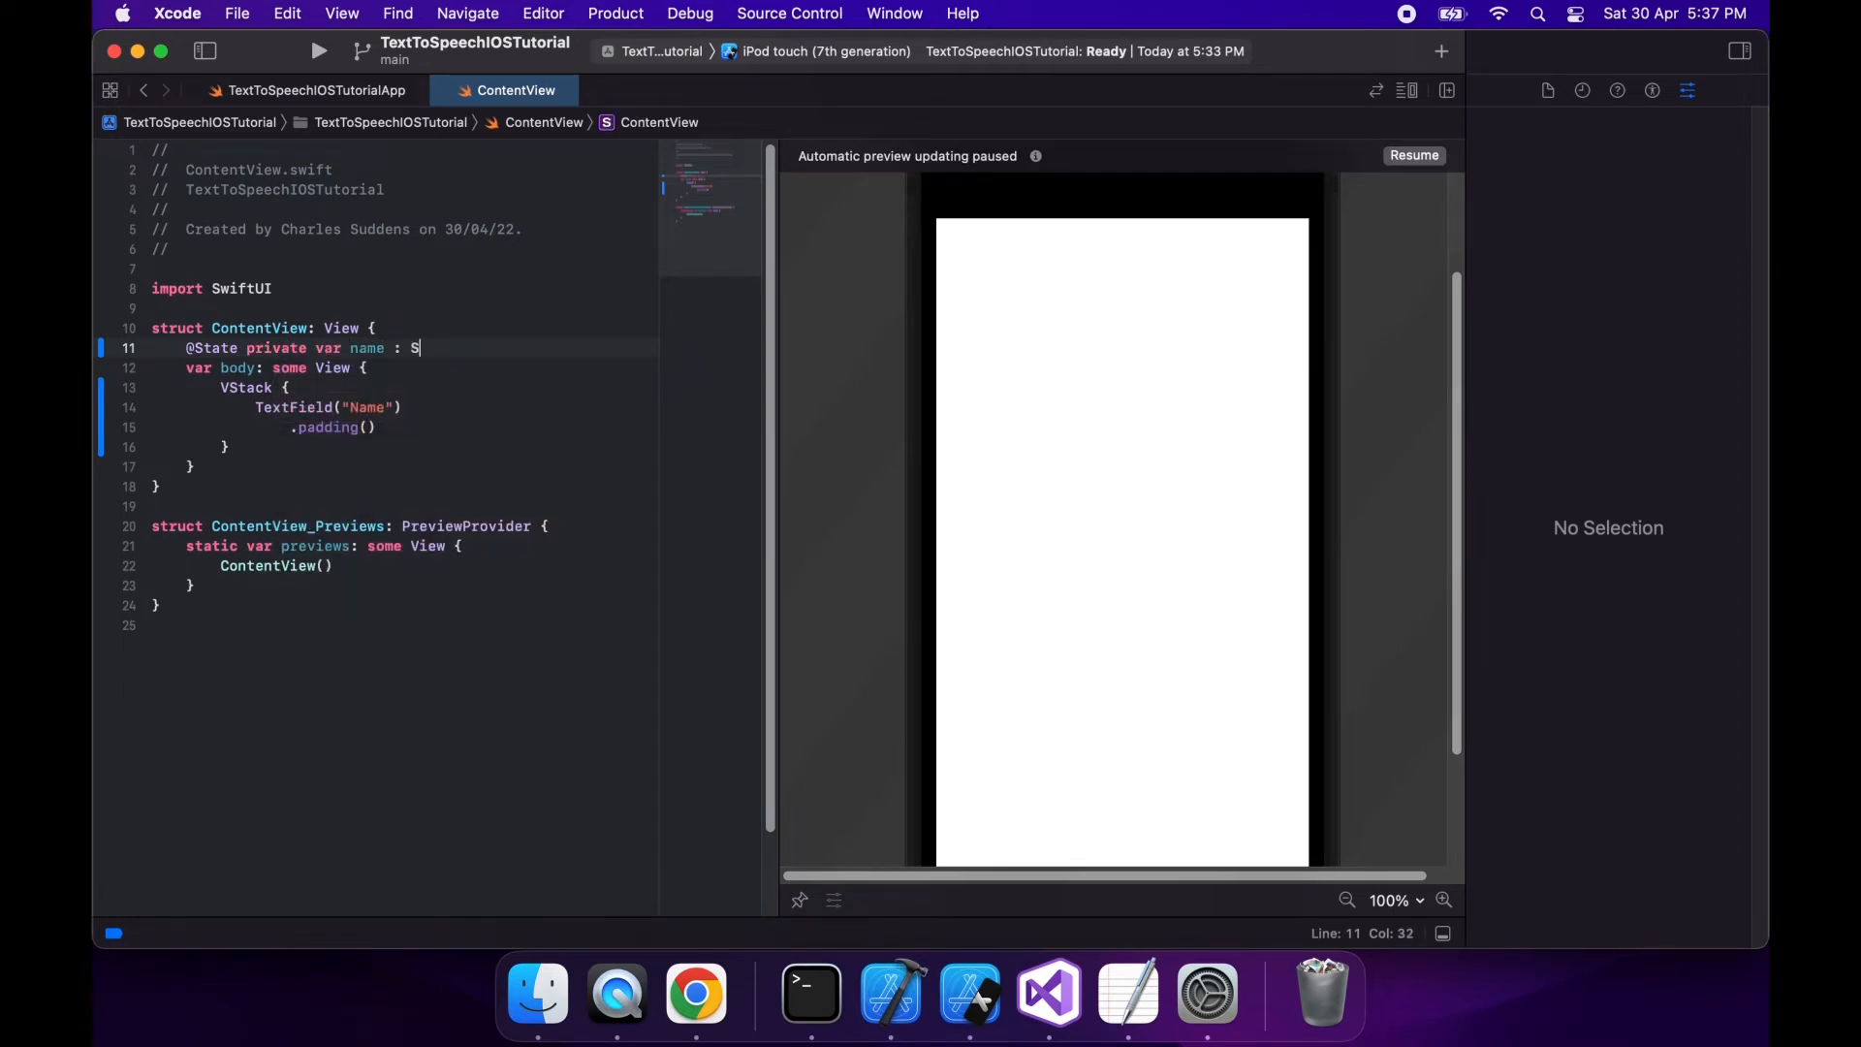
text(tring =)
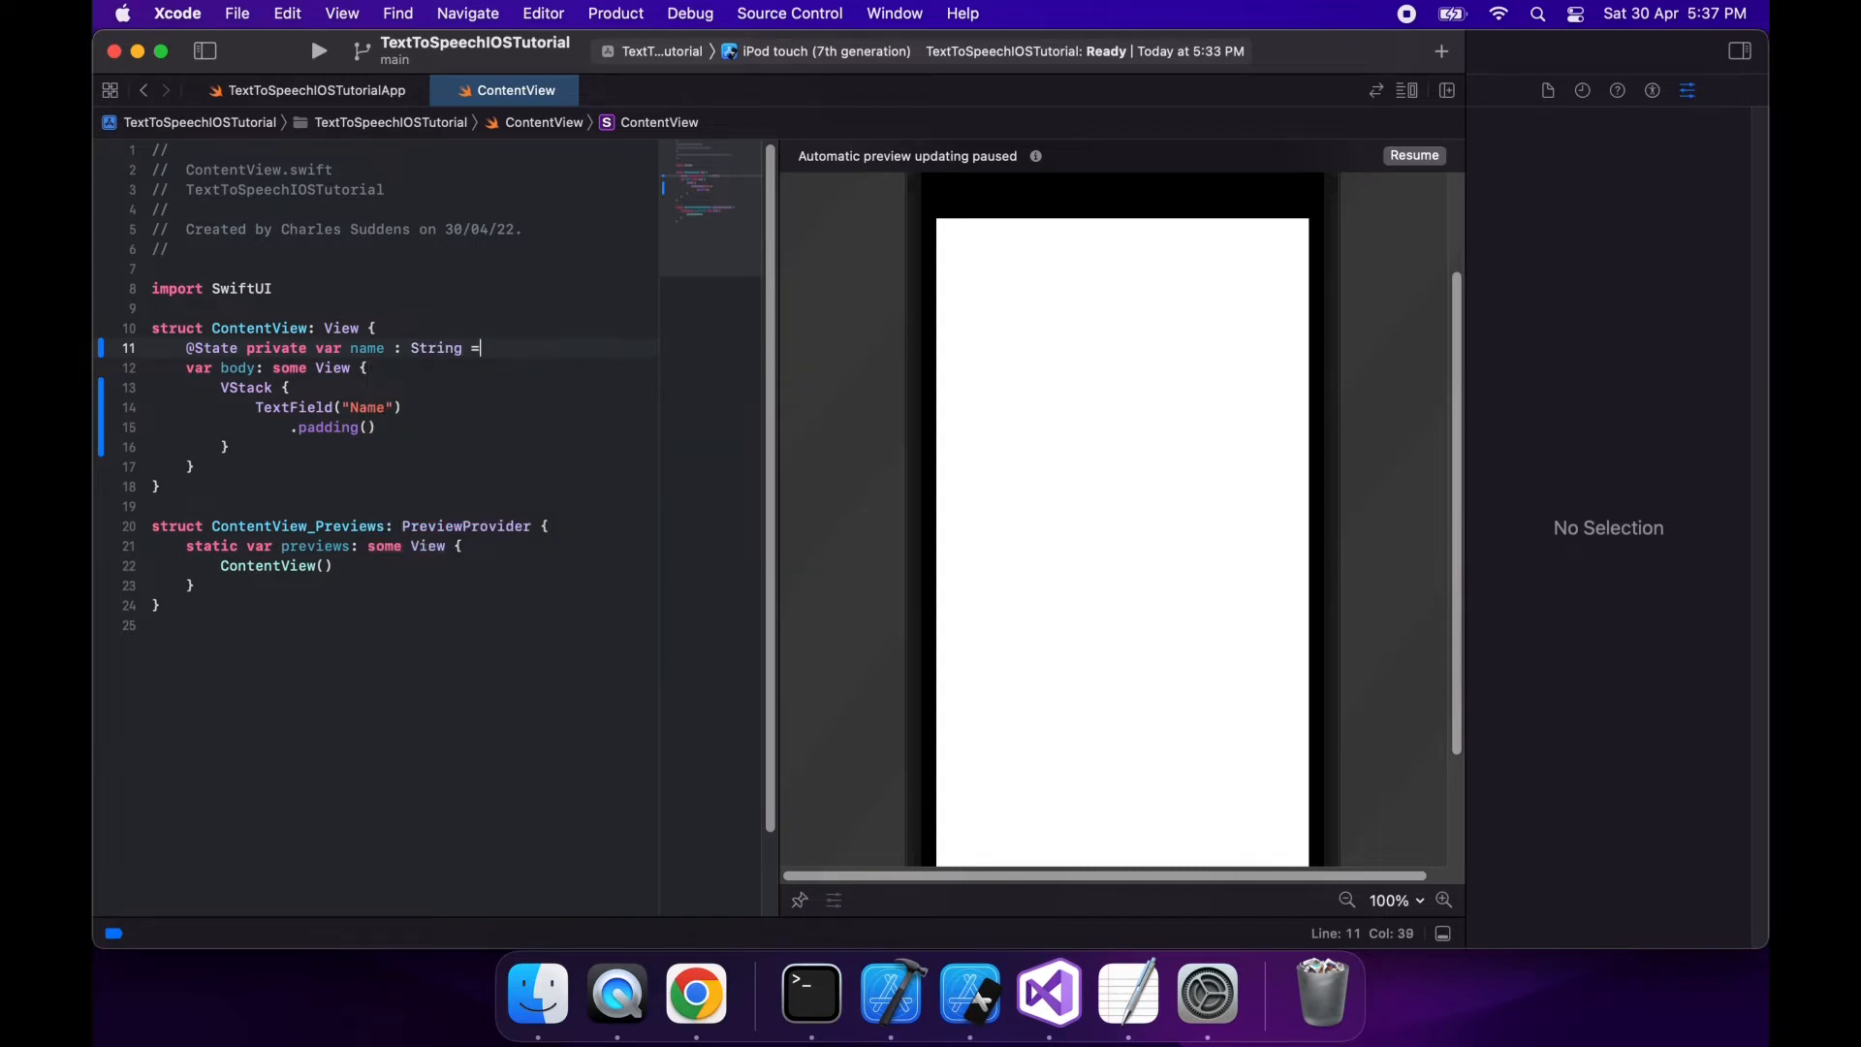
text("")
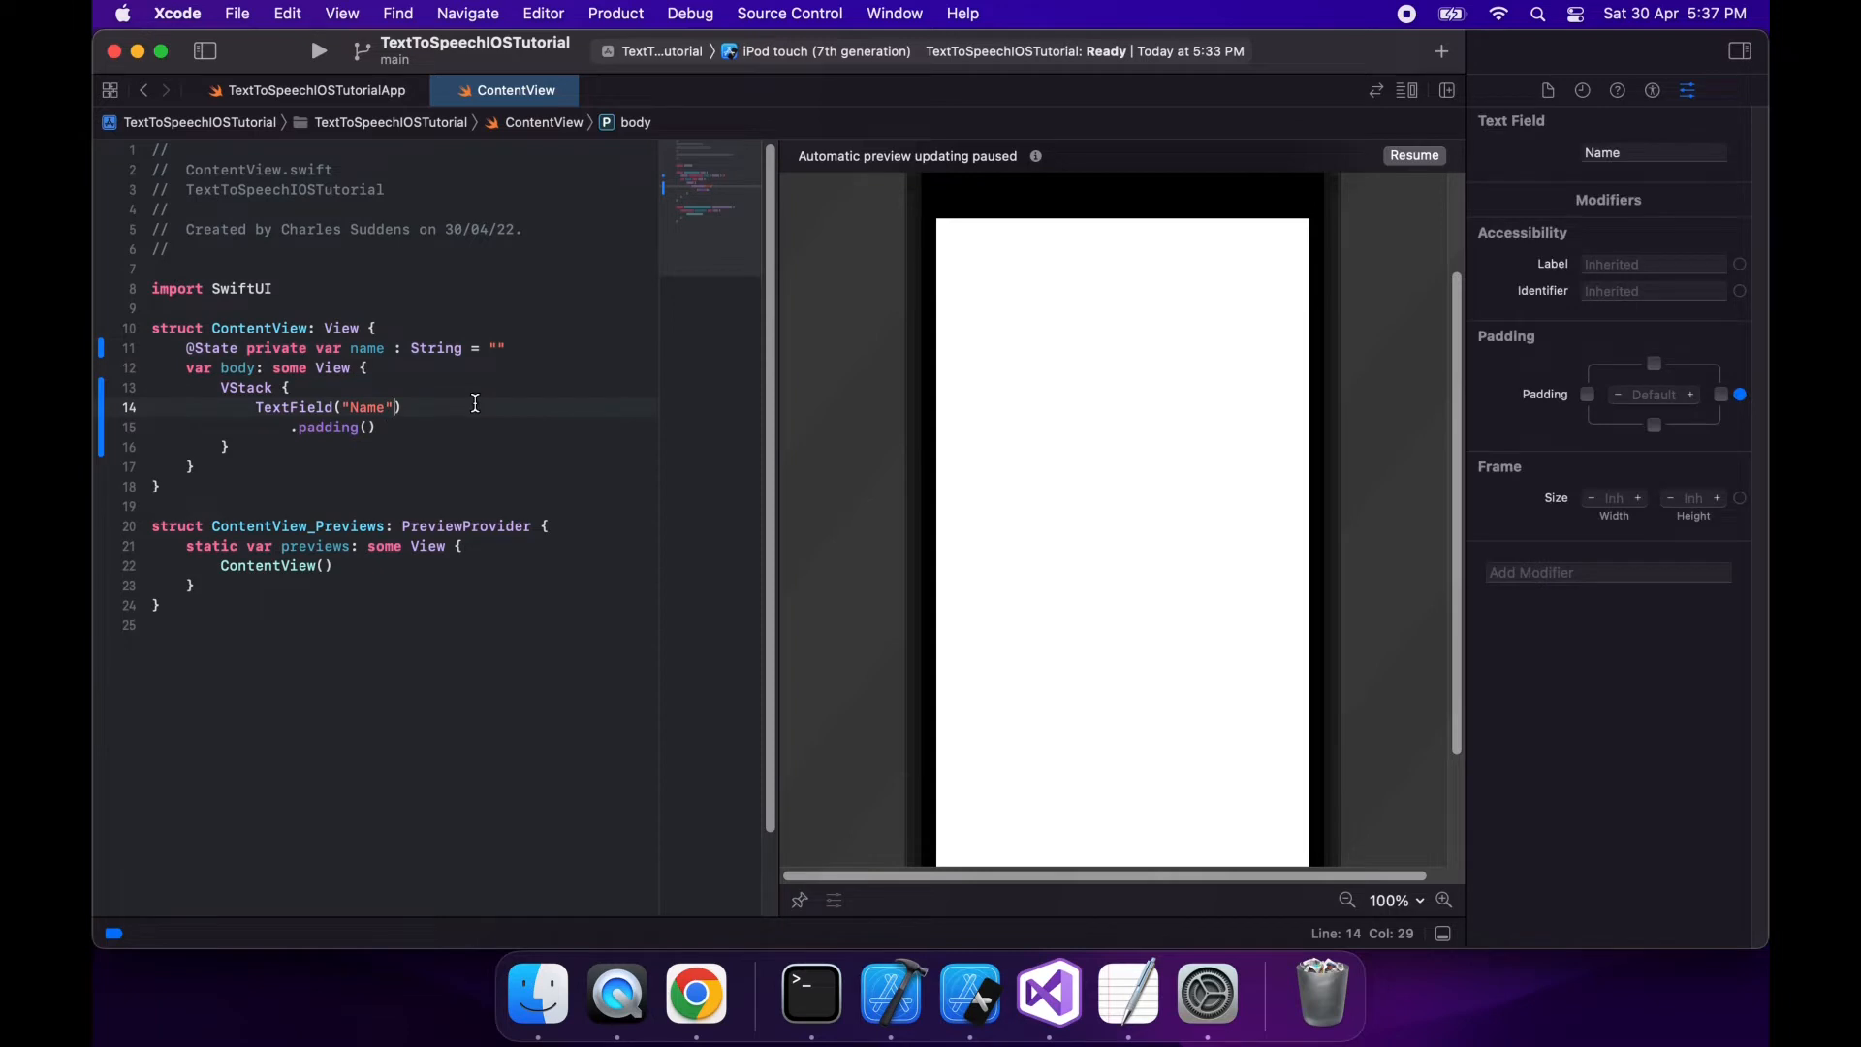
text(, text:)
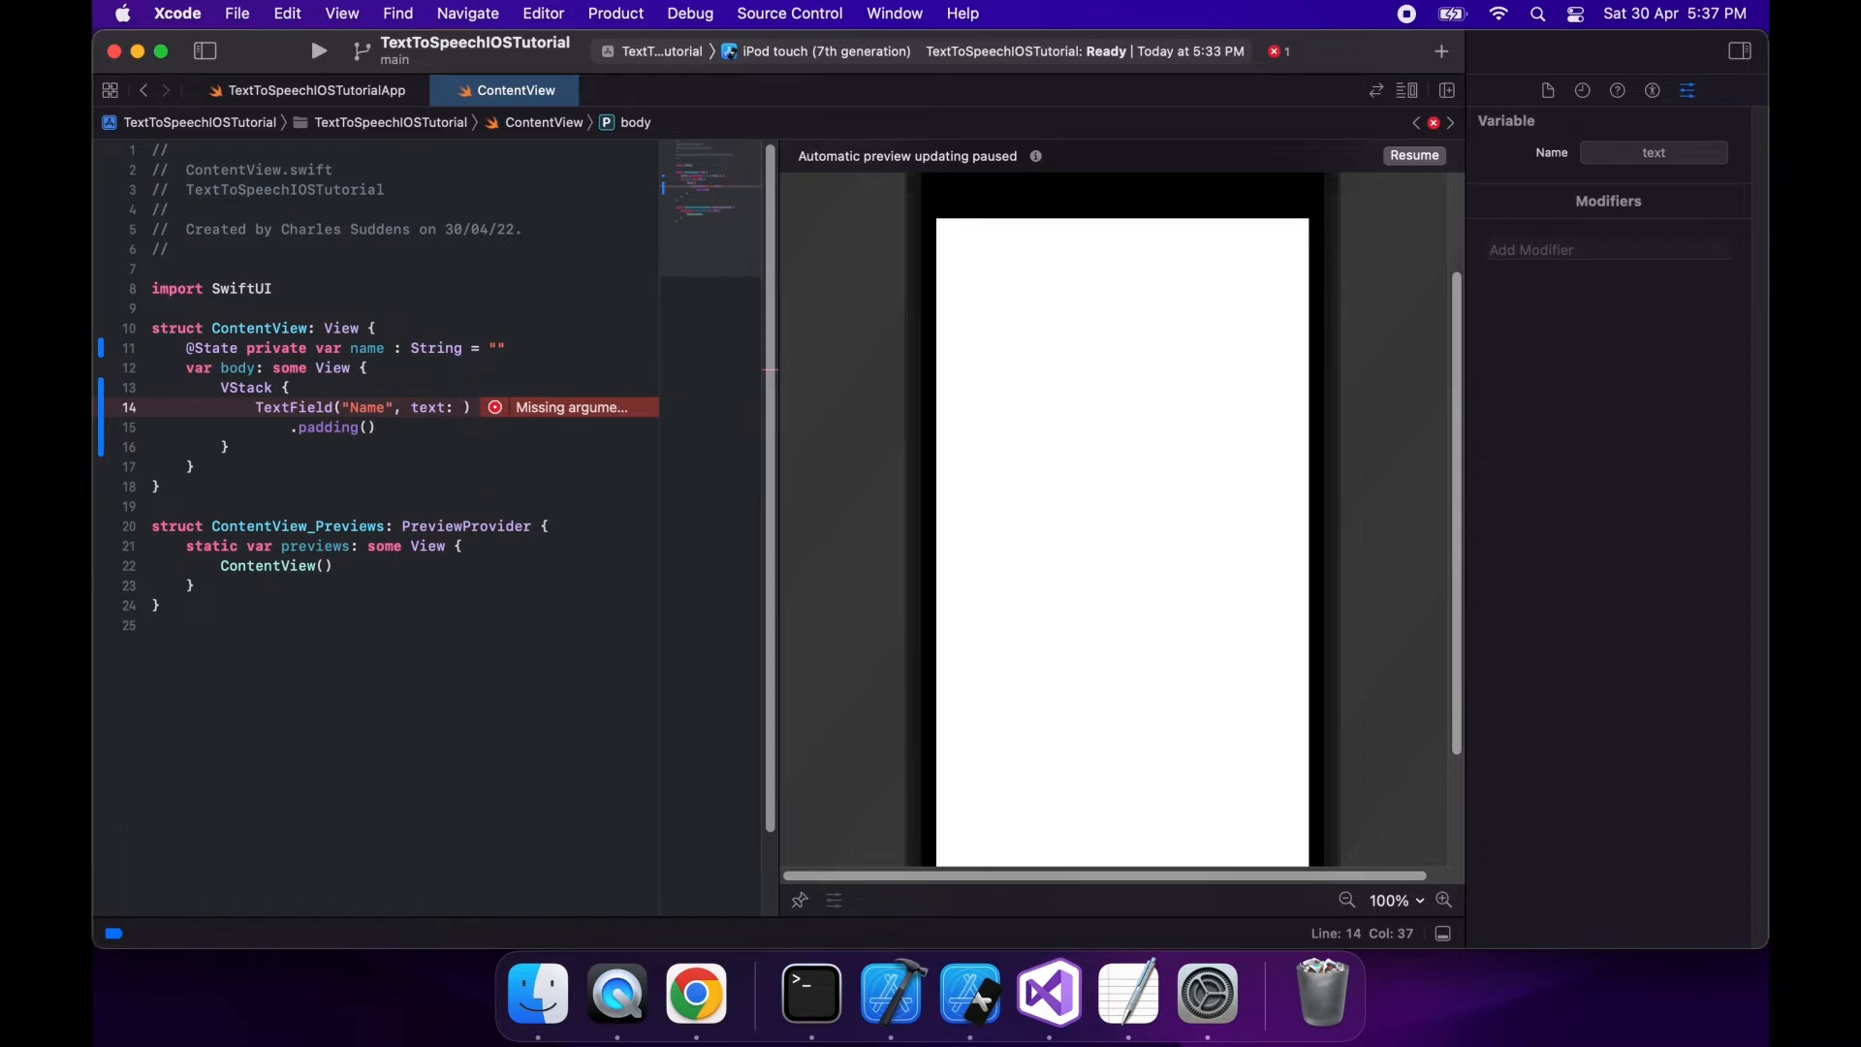
text($name)
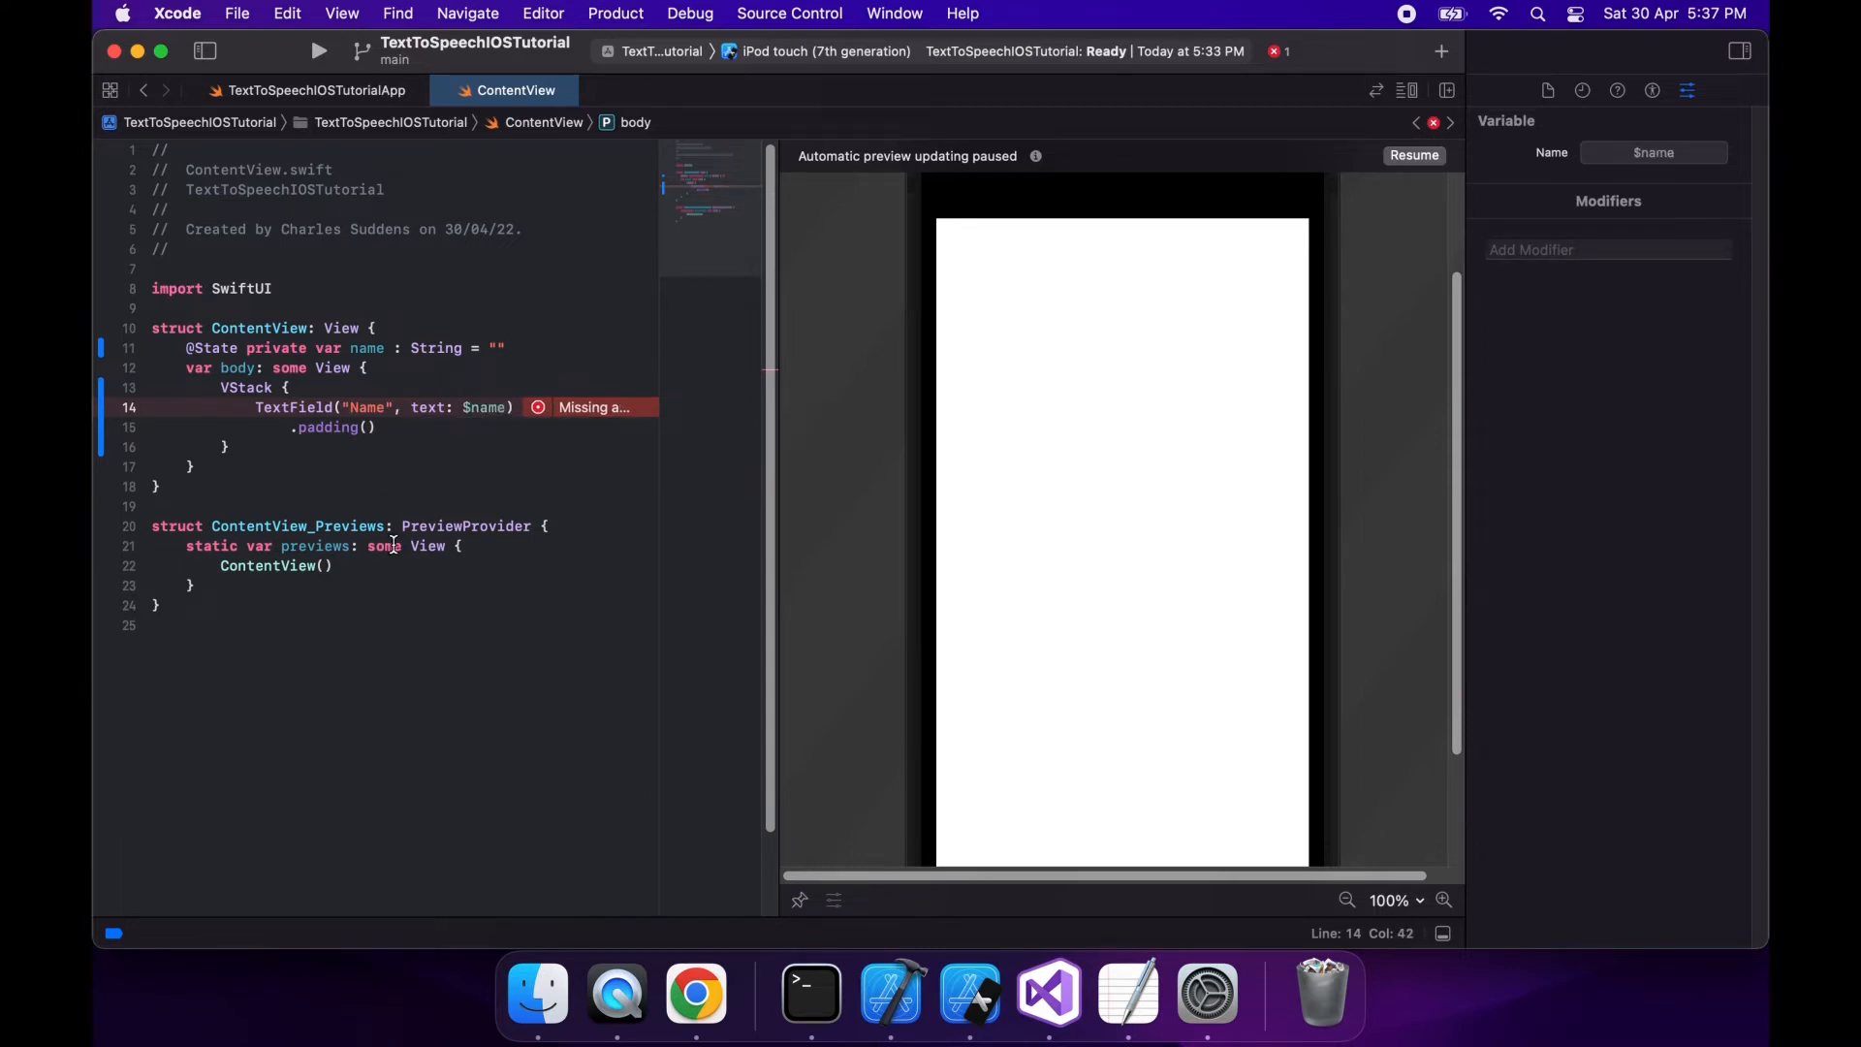
click(427, 407)
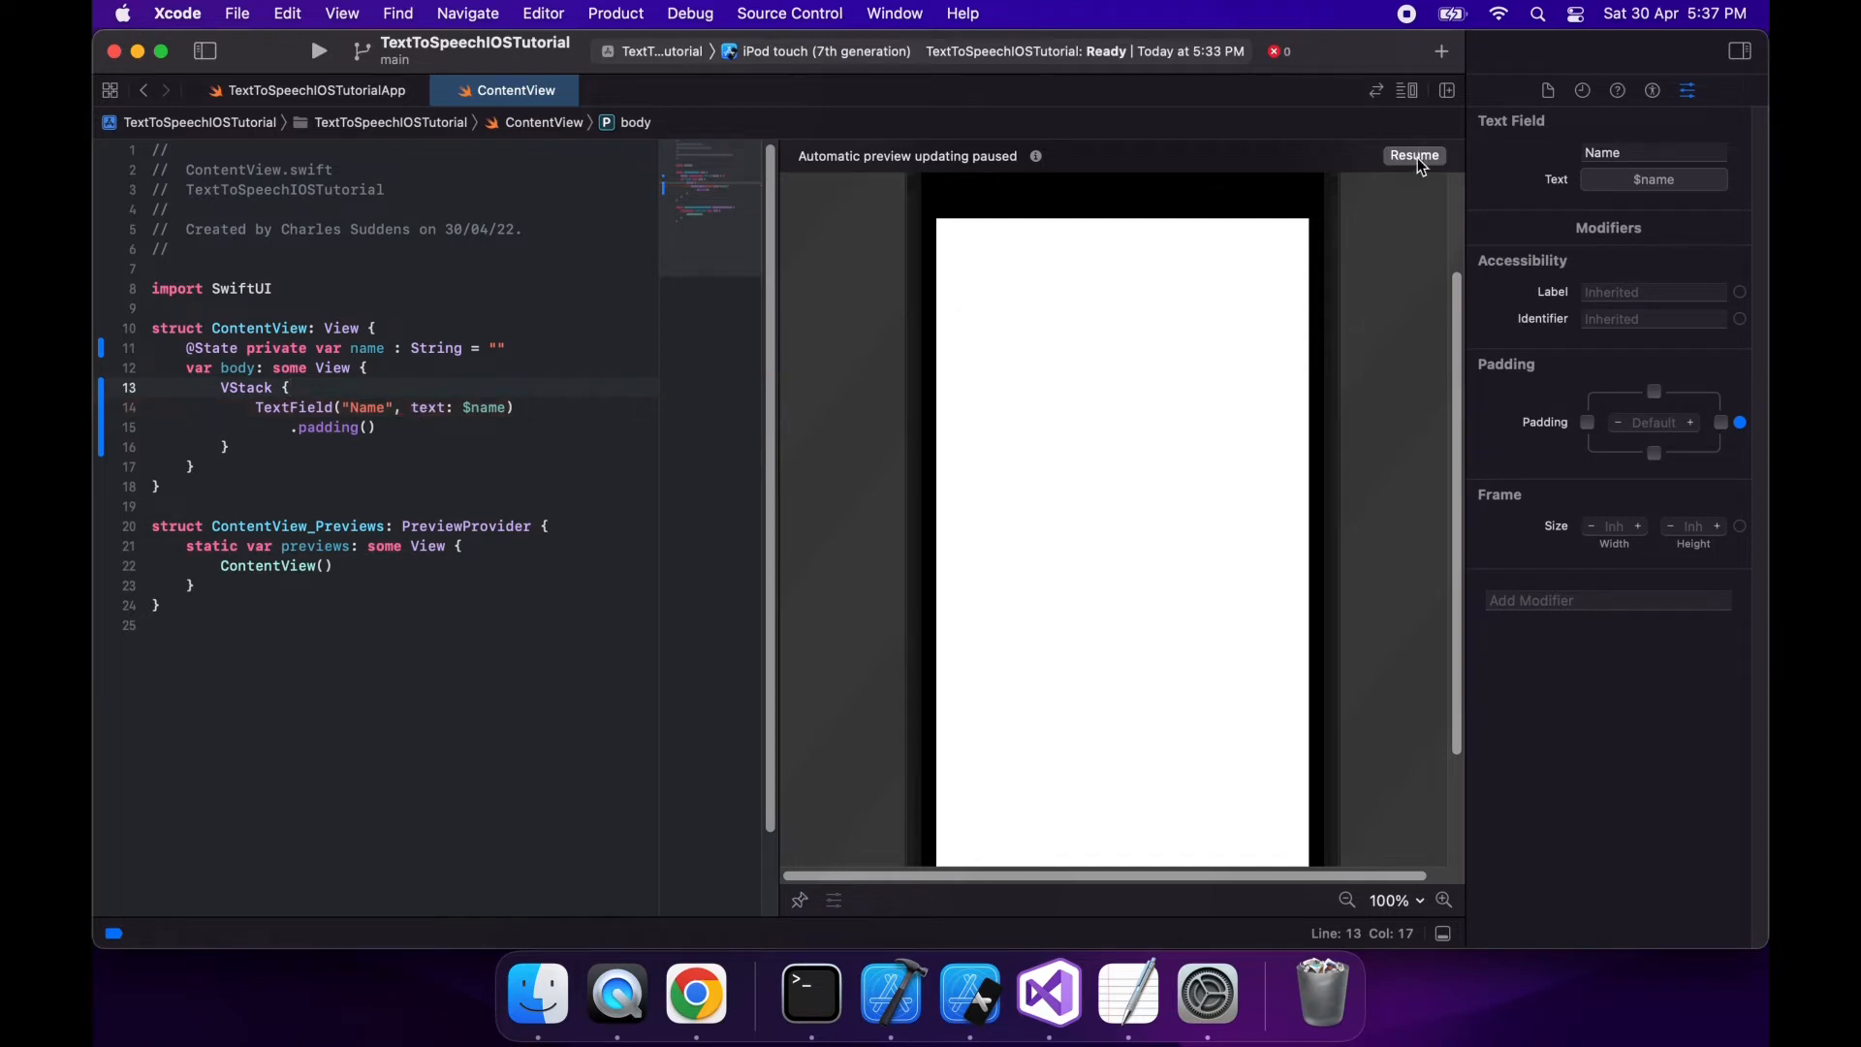
Resume the canvas preview so the Name text field renders
click(1414, 155)
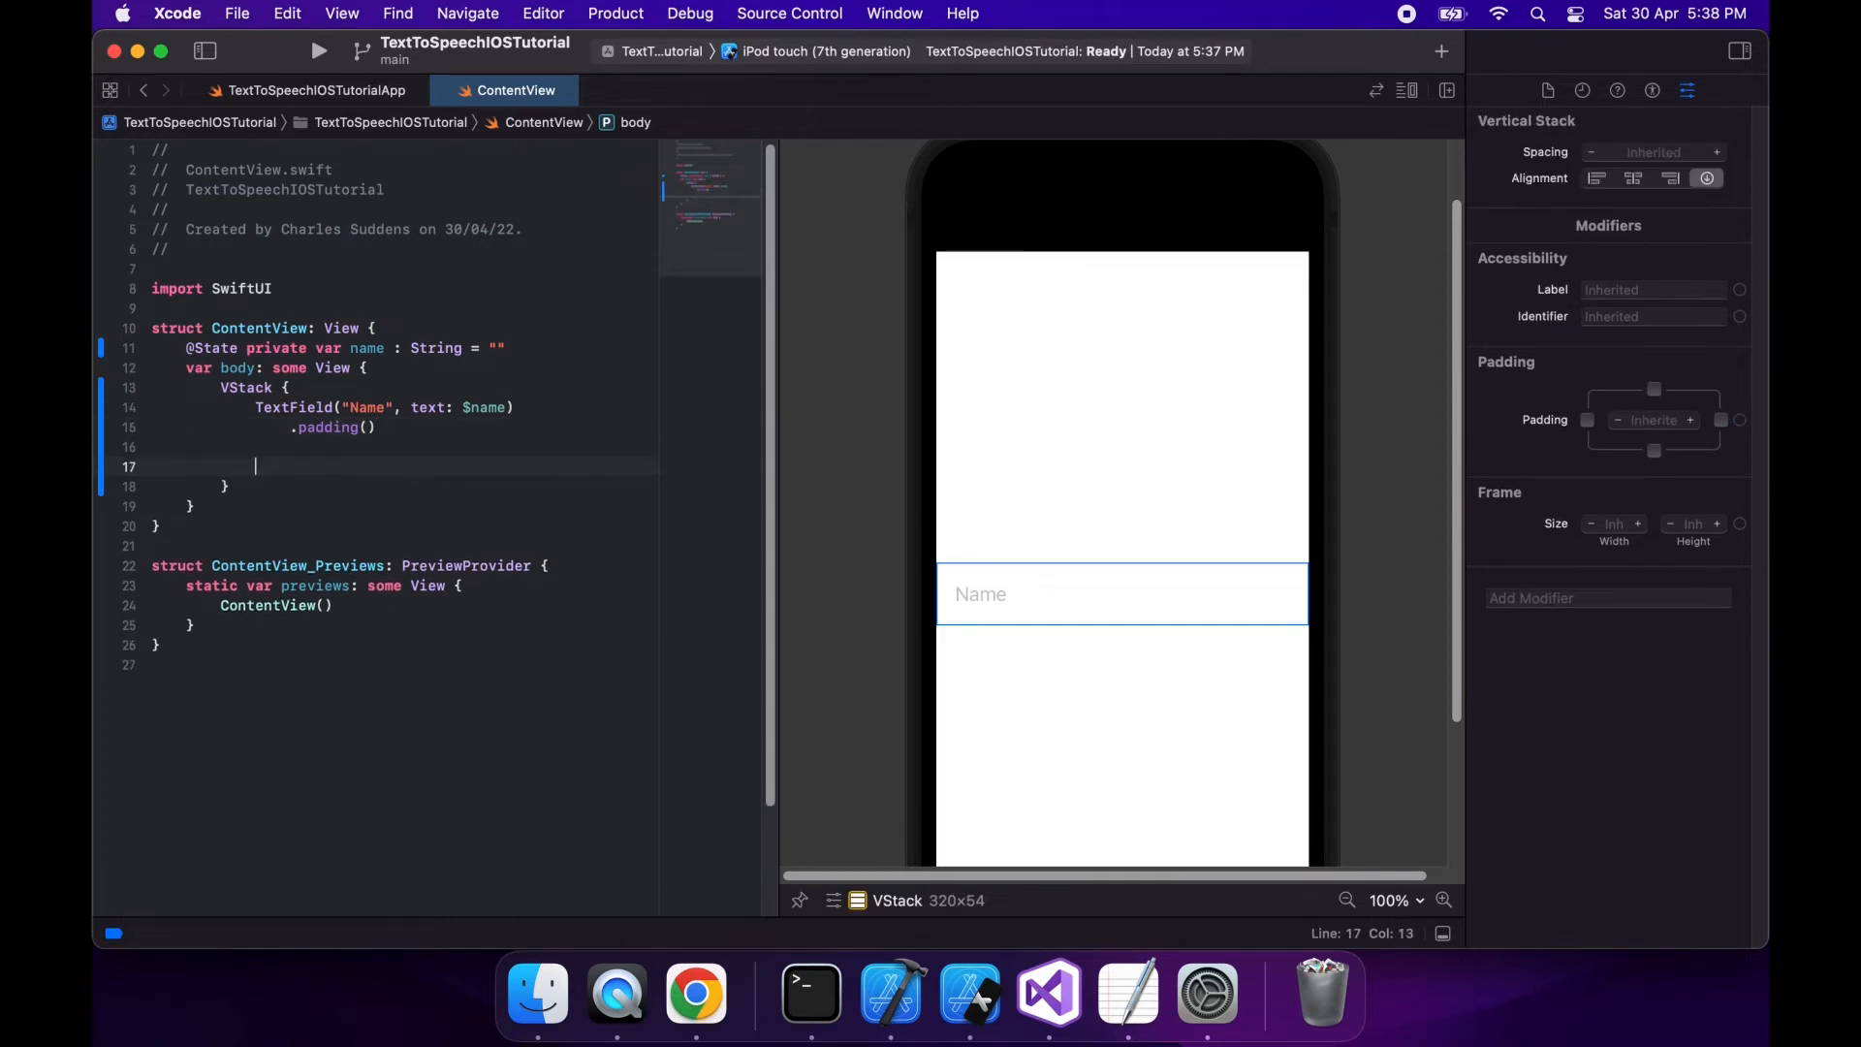
Add a Button("Greet") with an open action closure below the Name field
text(But)
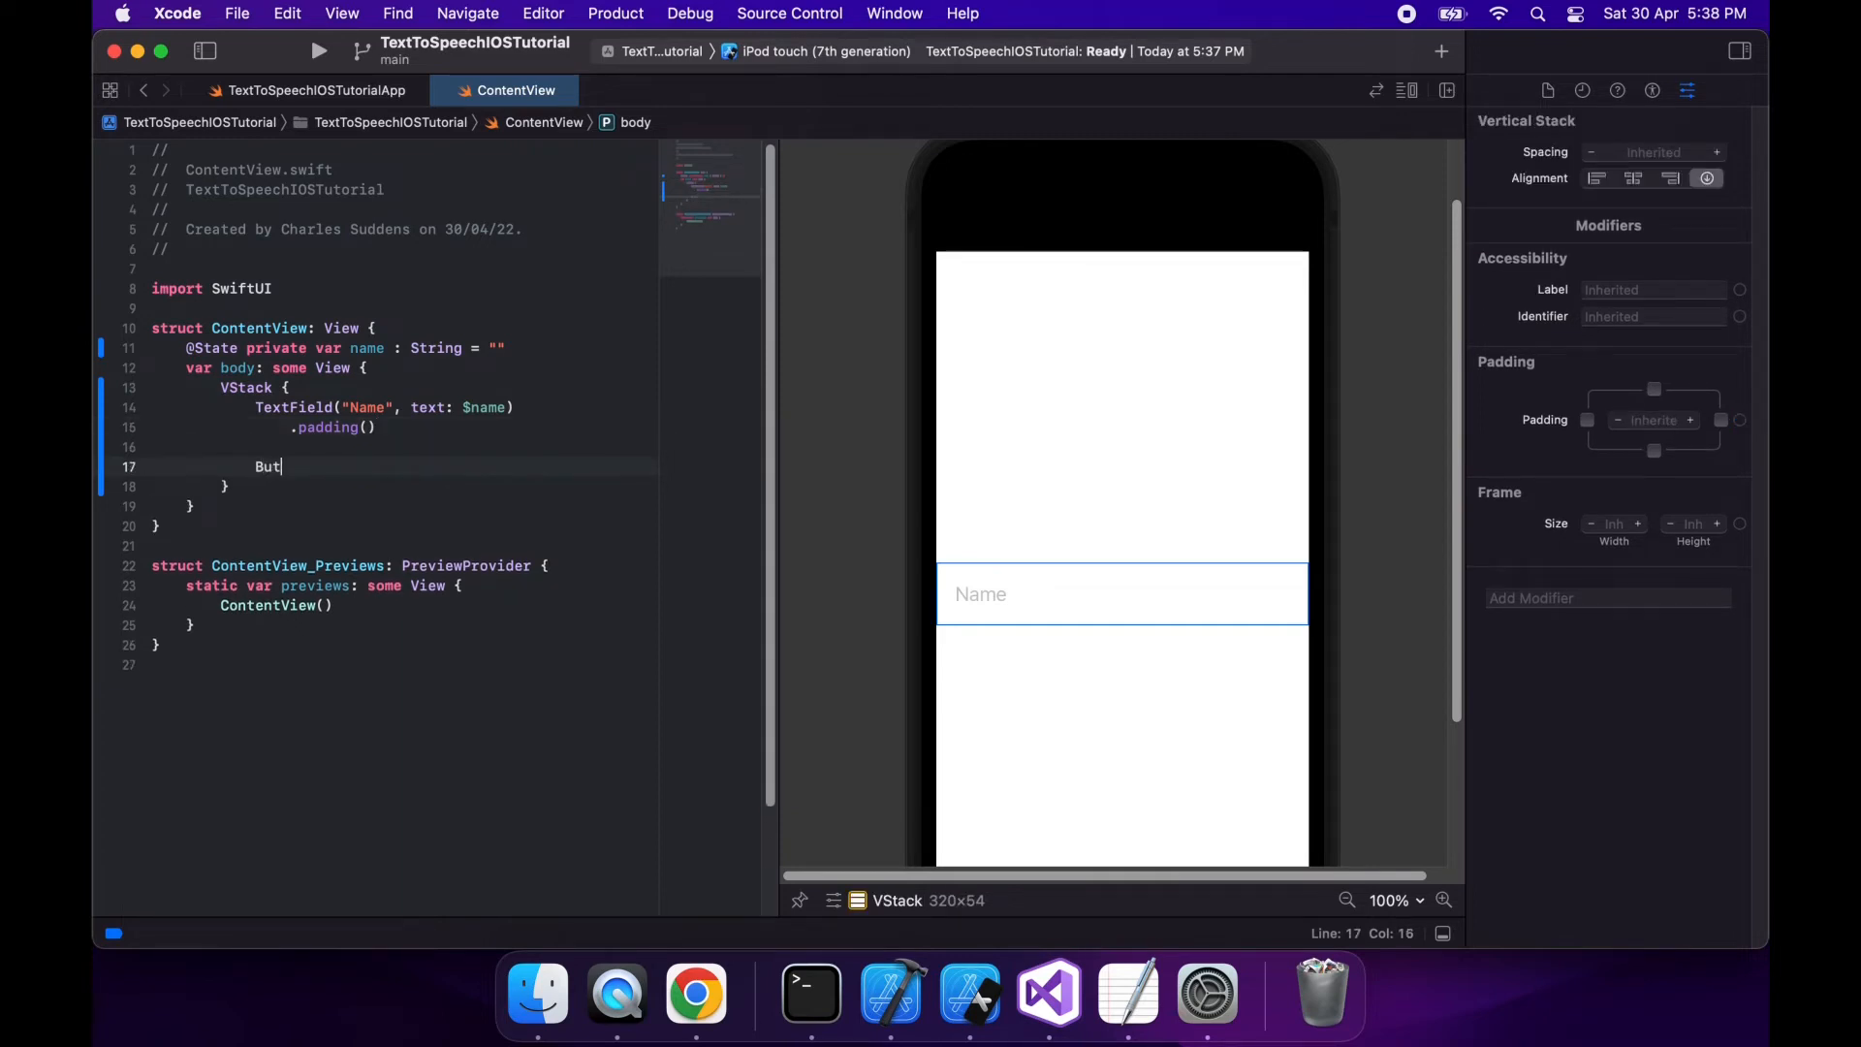
text(ton()
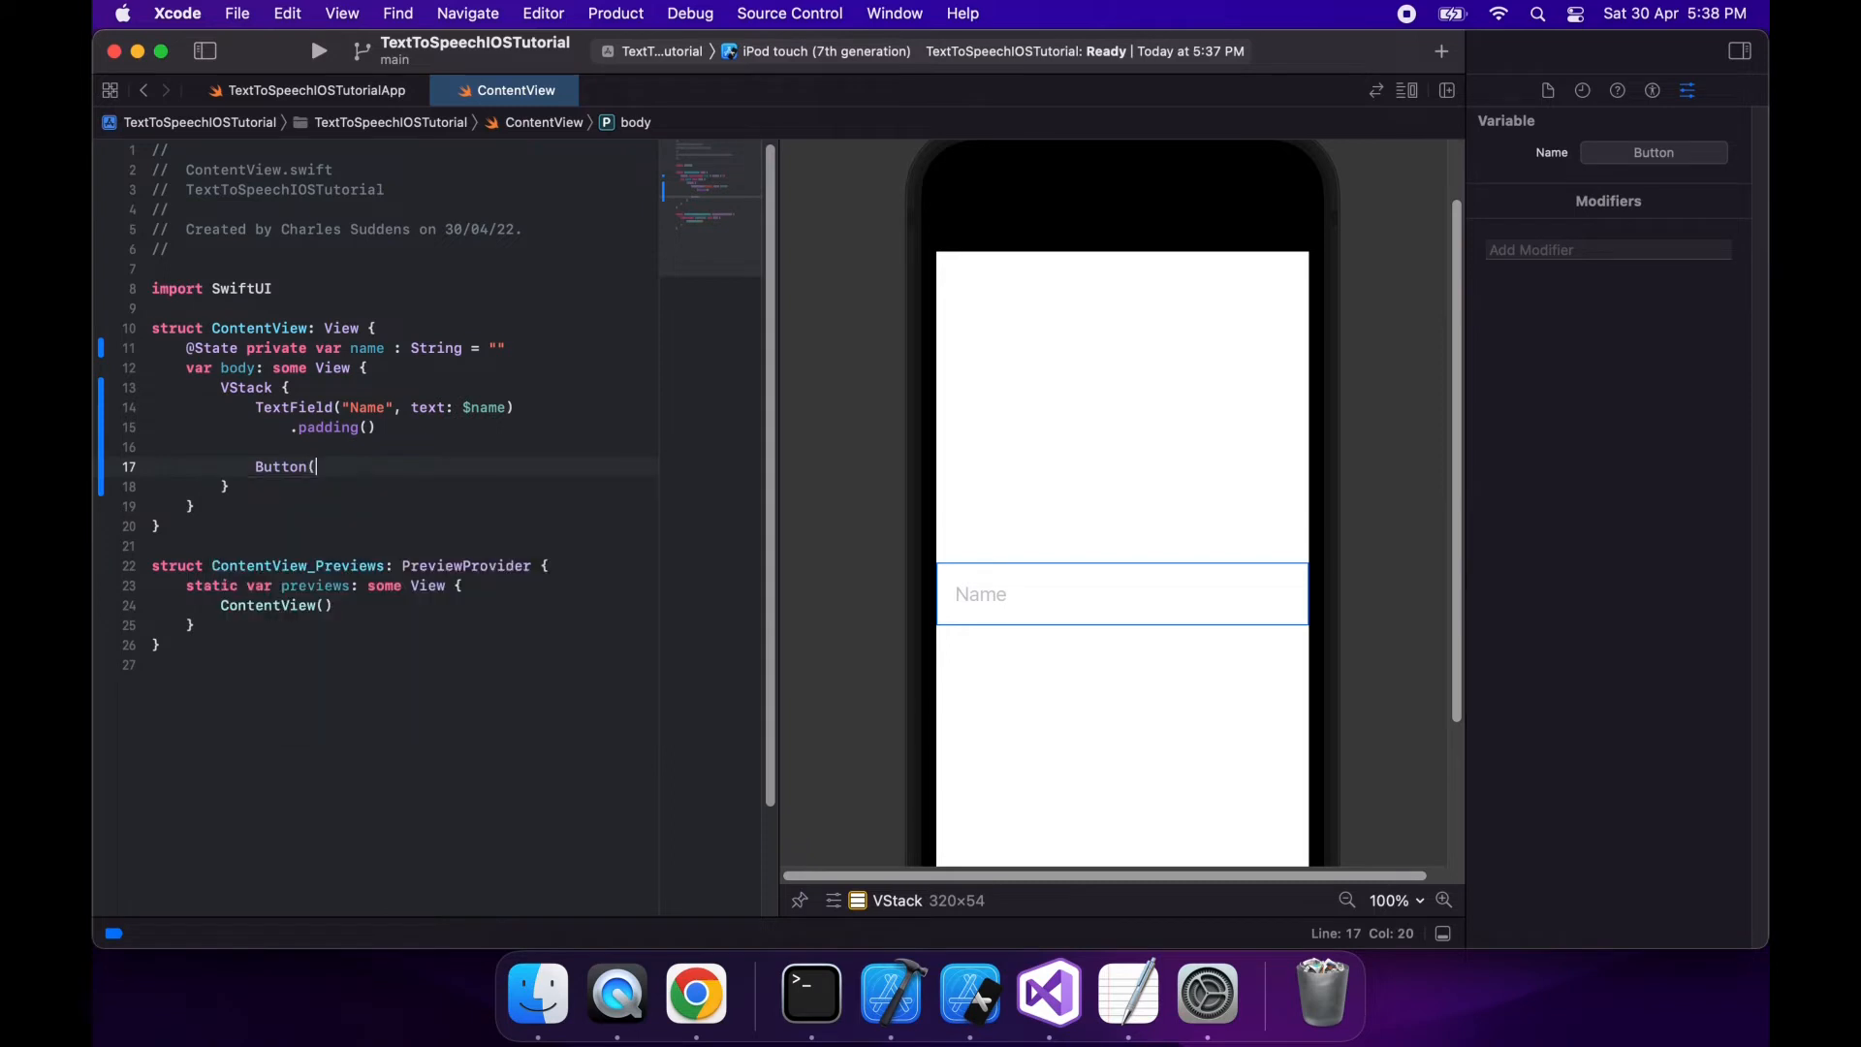
text("Green")
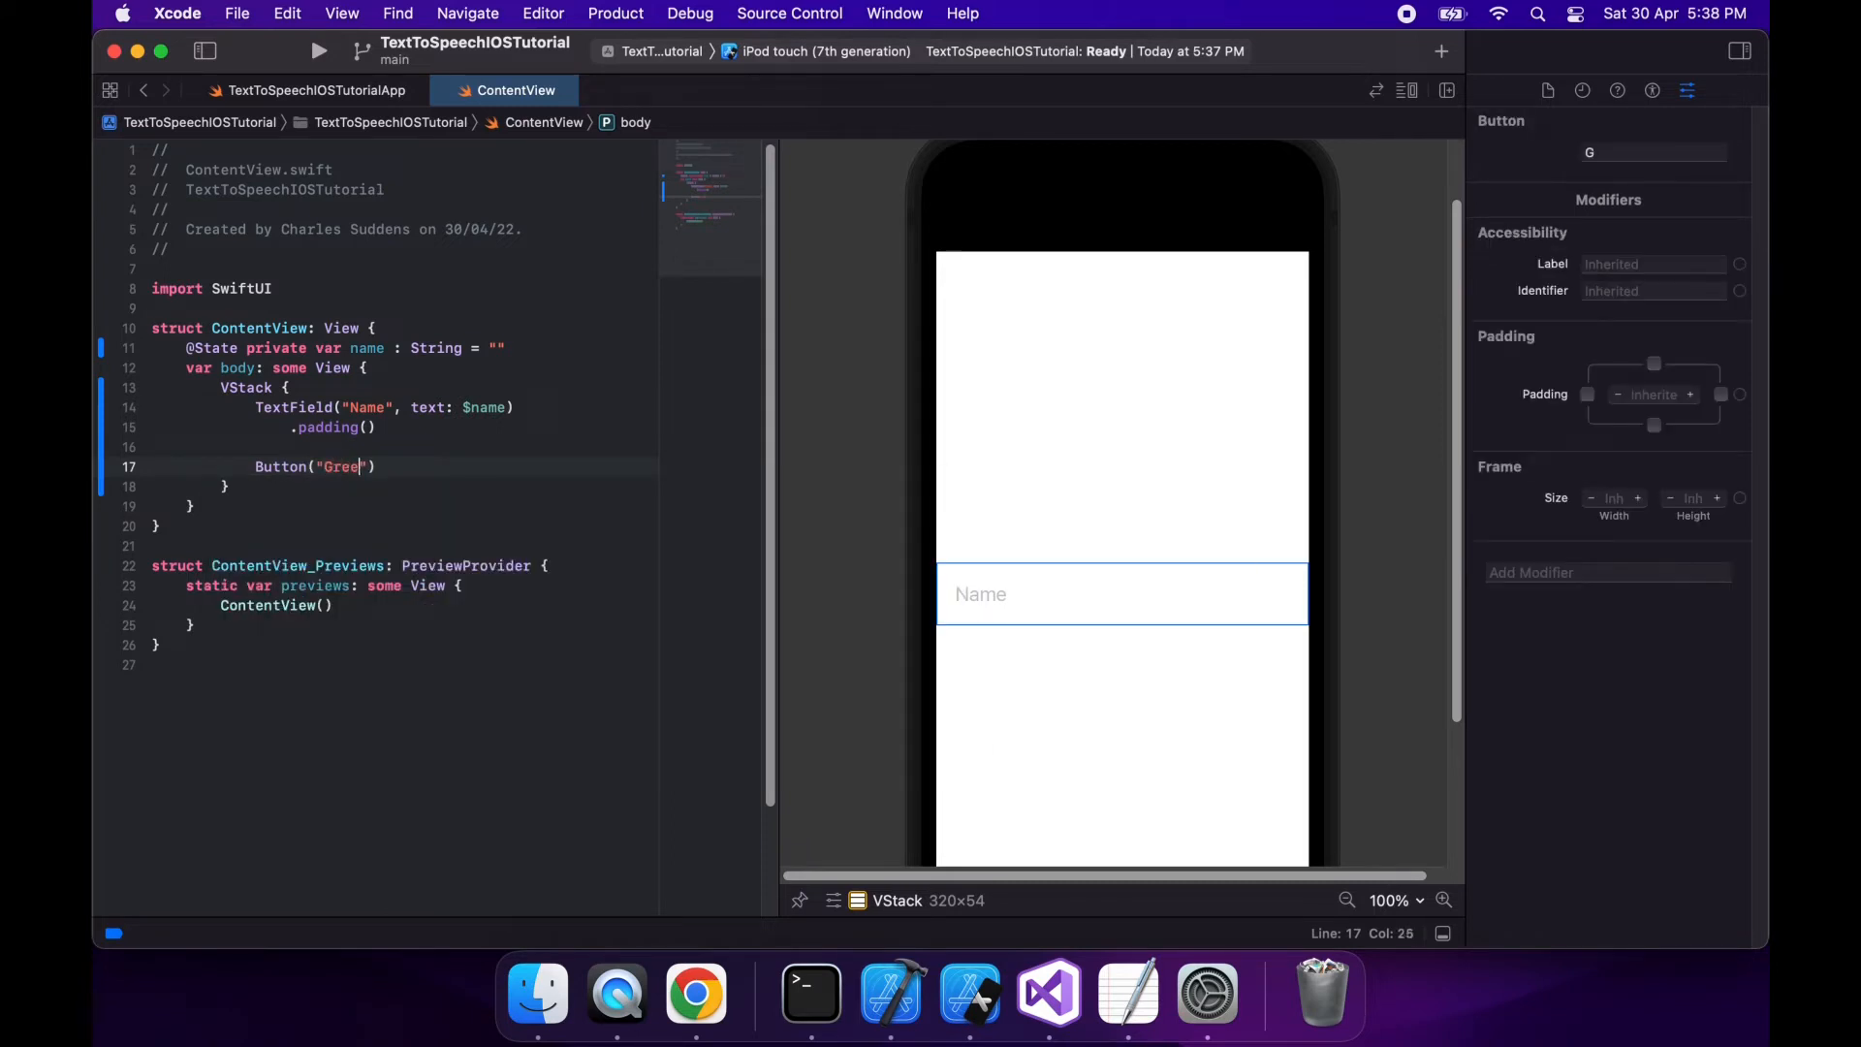
text(t)
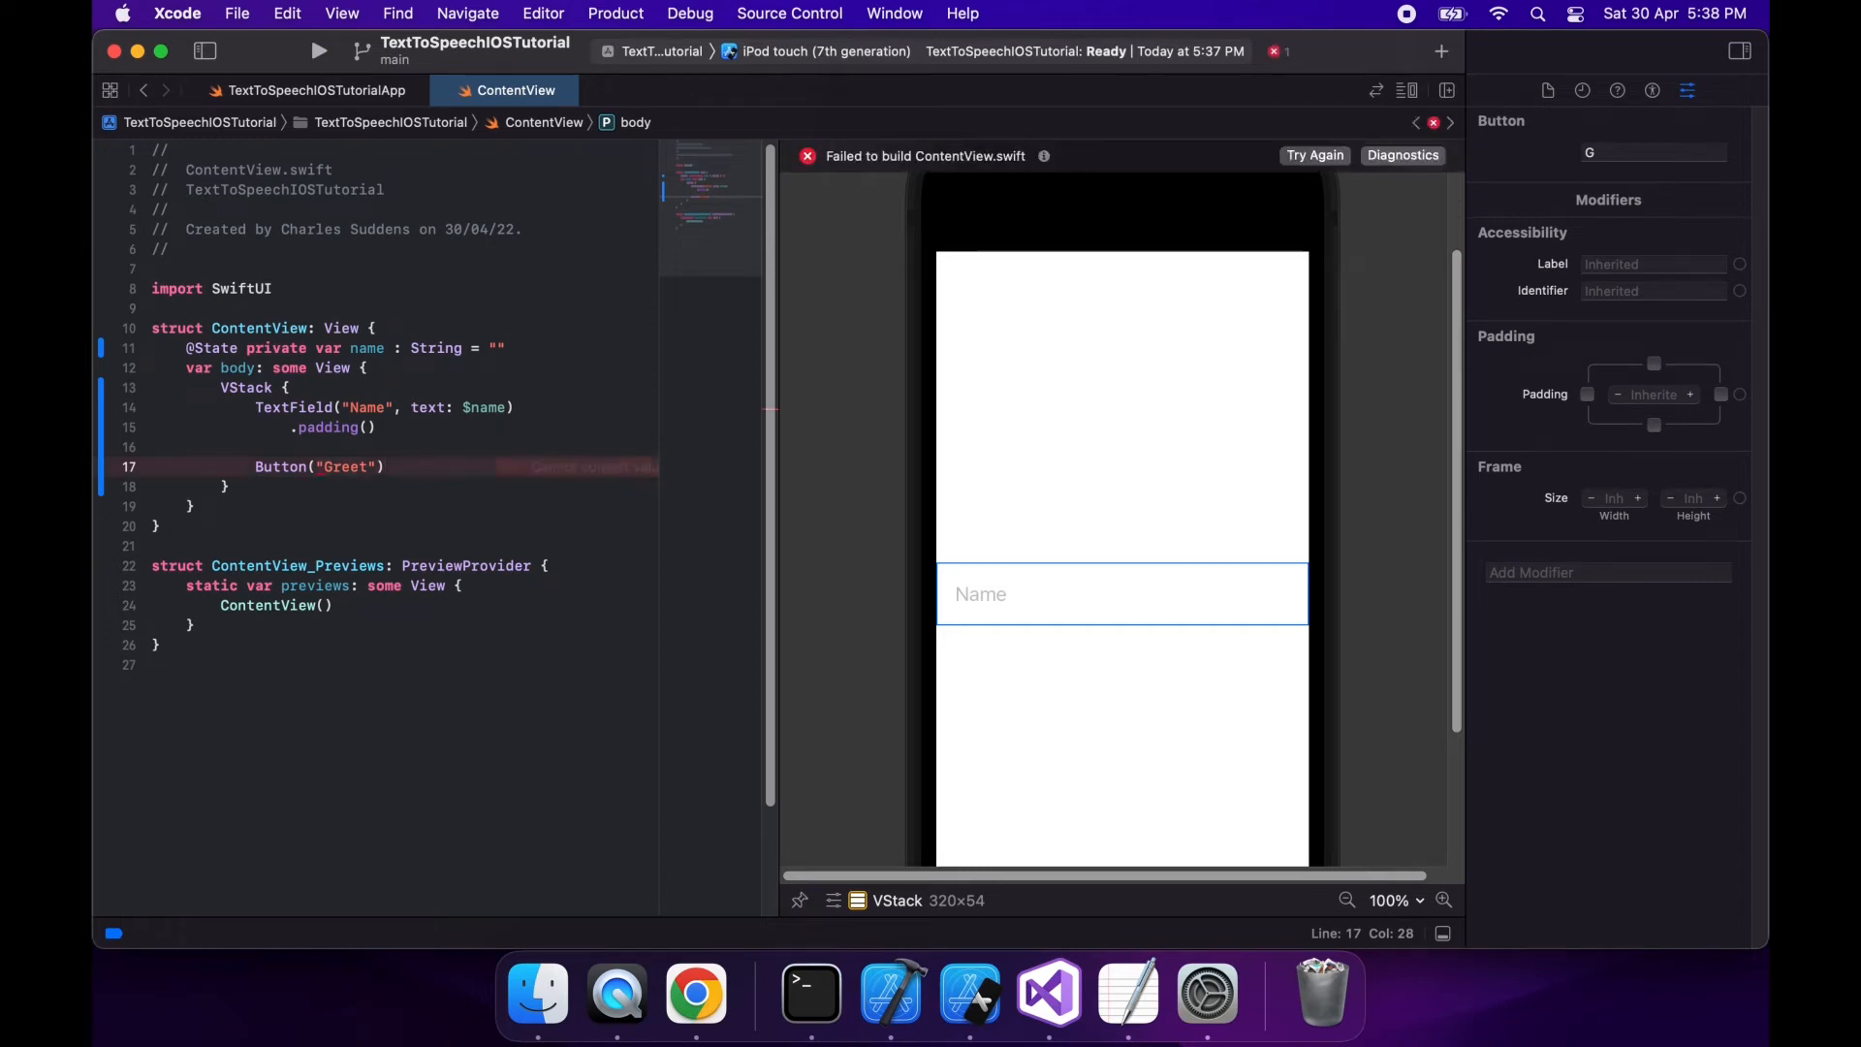
text({)
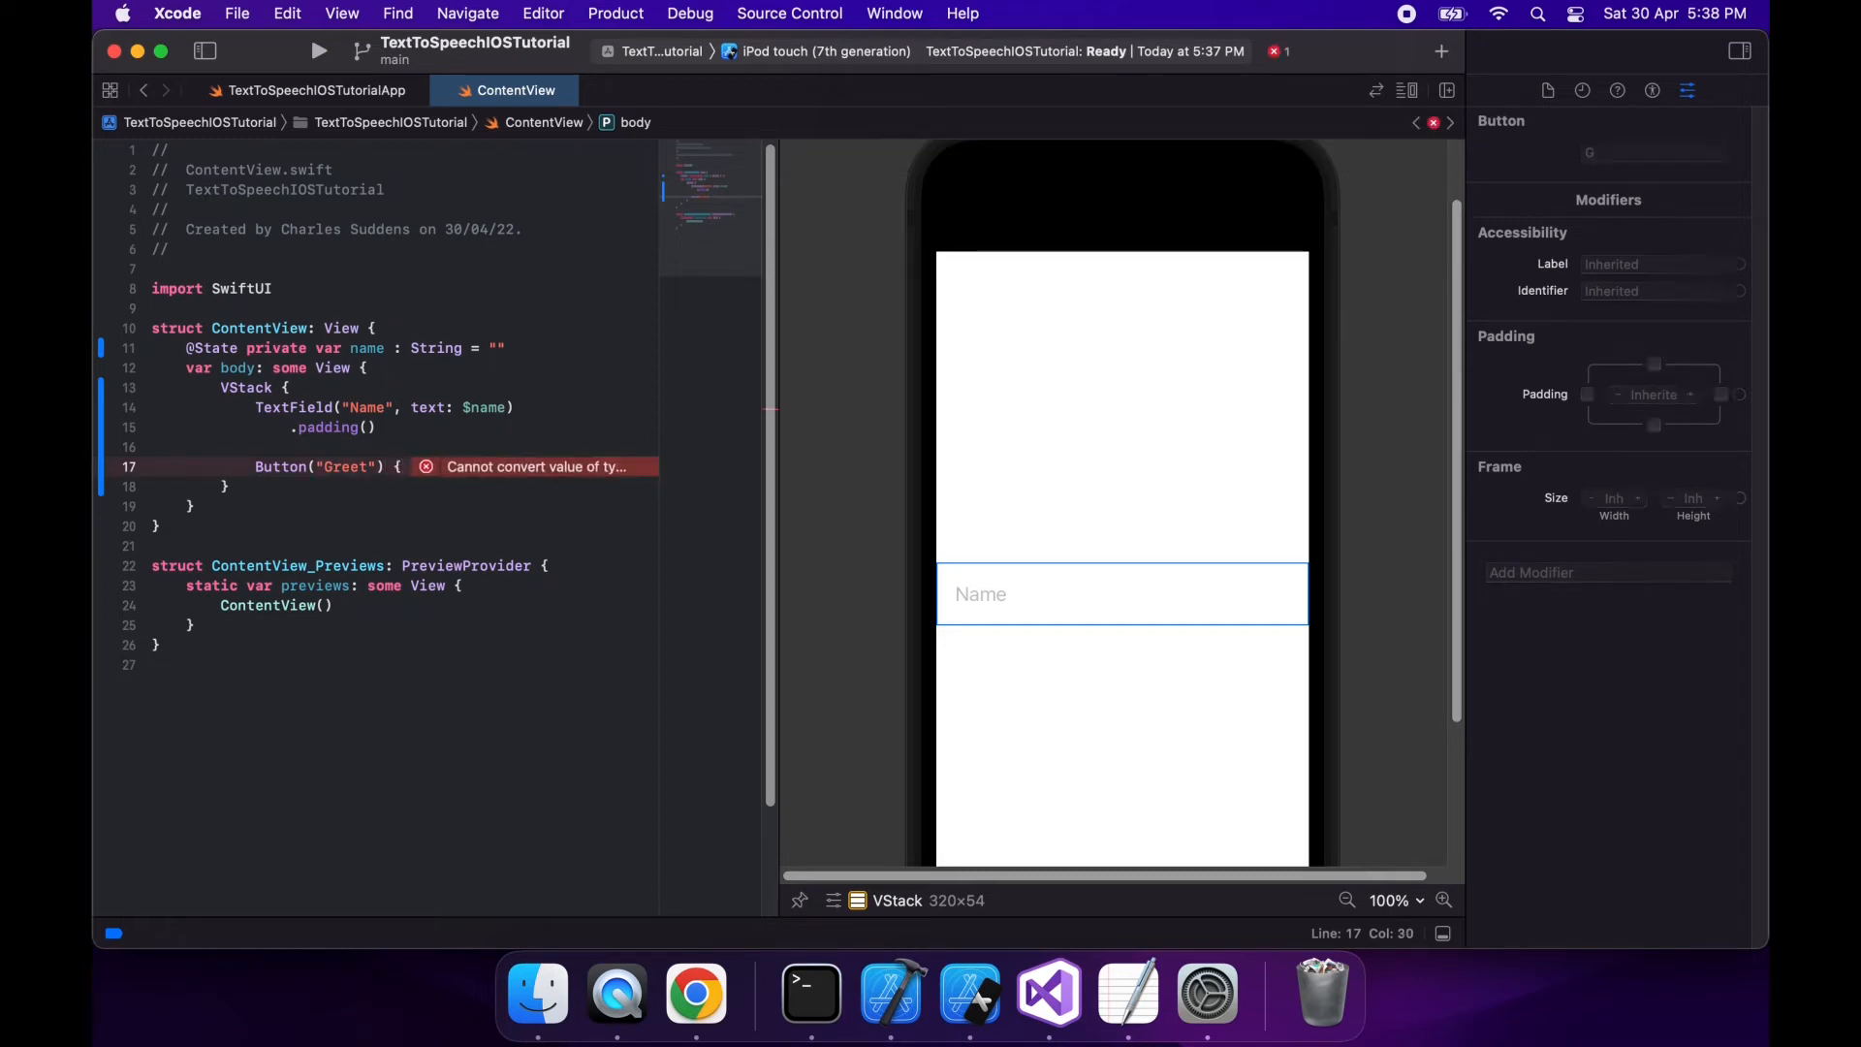
key(Return)
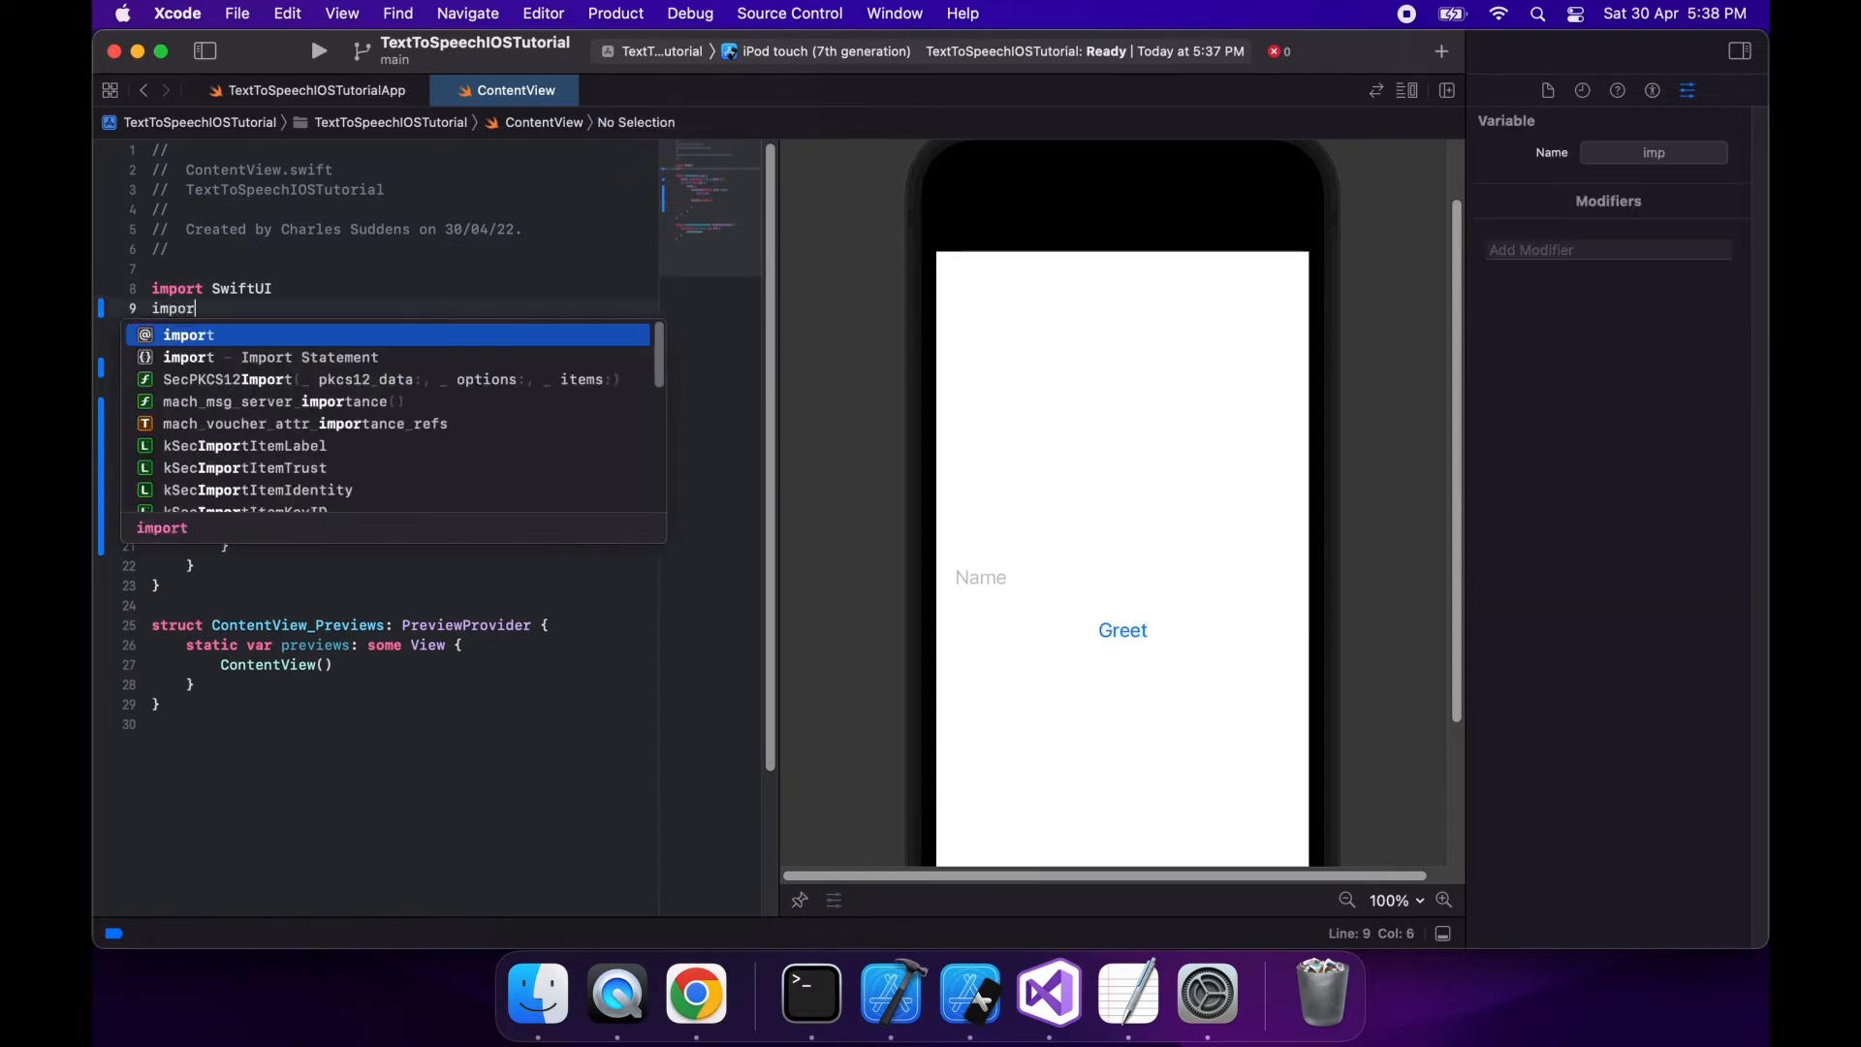
Import AVFoundation and create an AVSpeechUtterance saying "Hello \(name)" in the Greet action
text(AVFoundation)
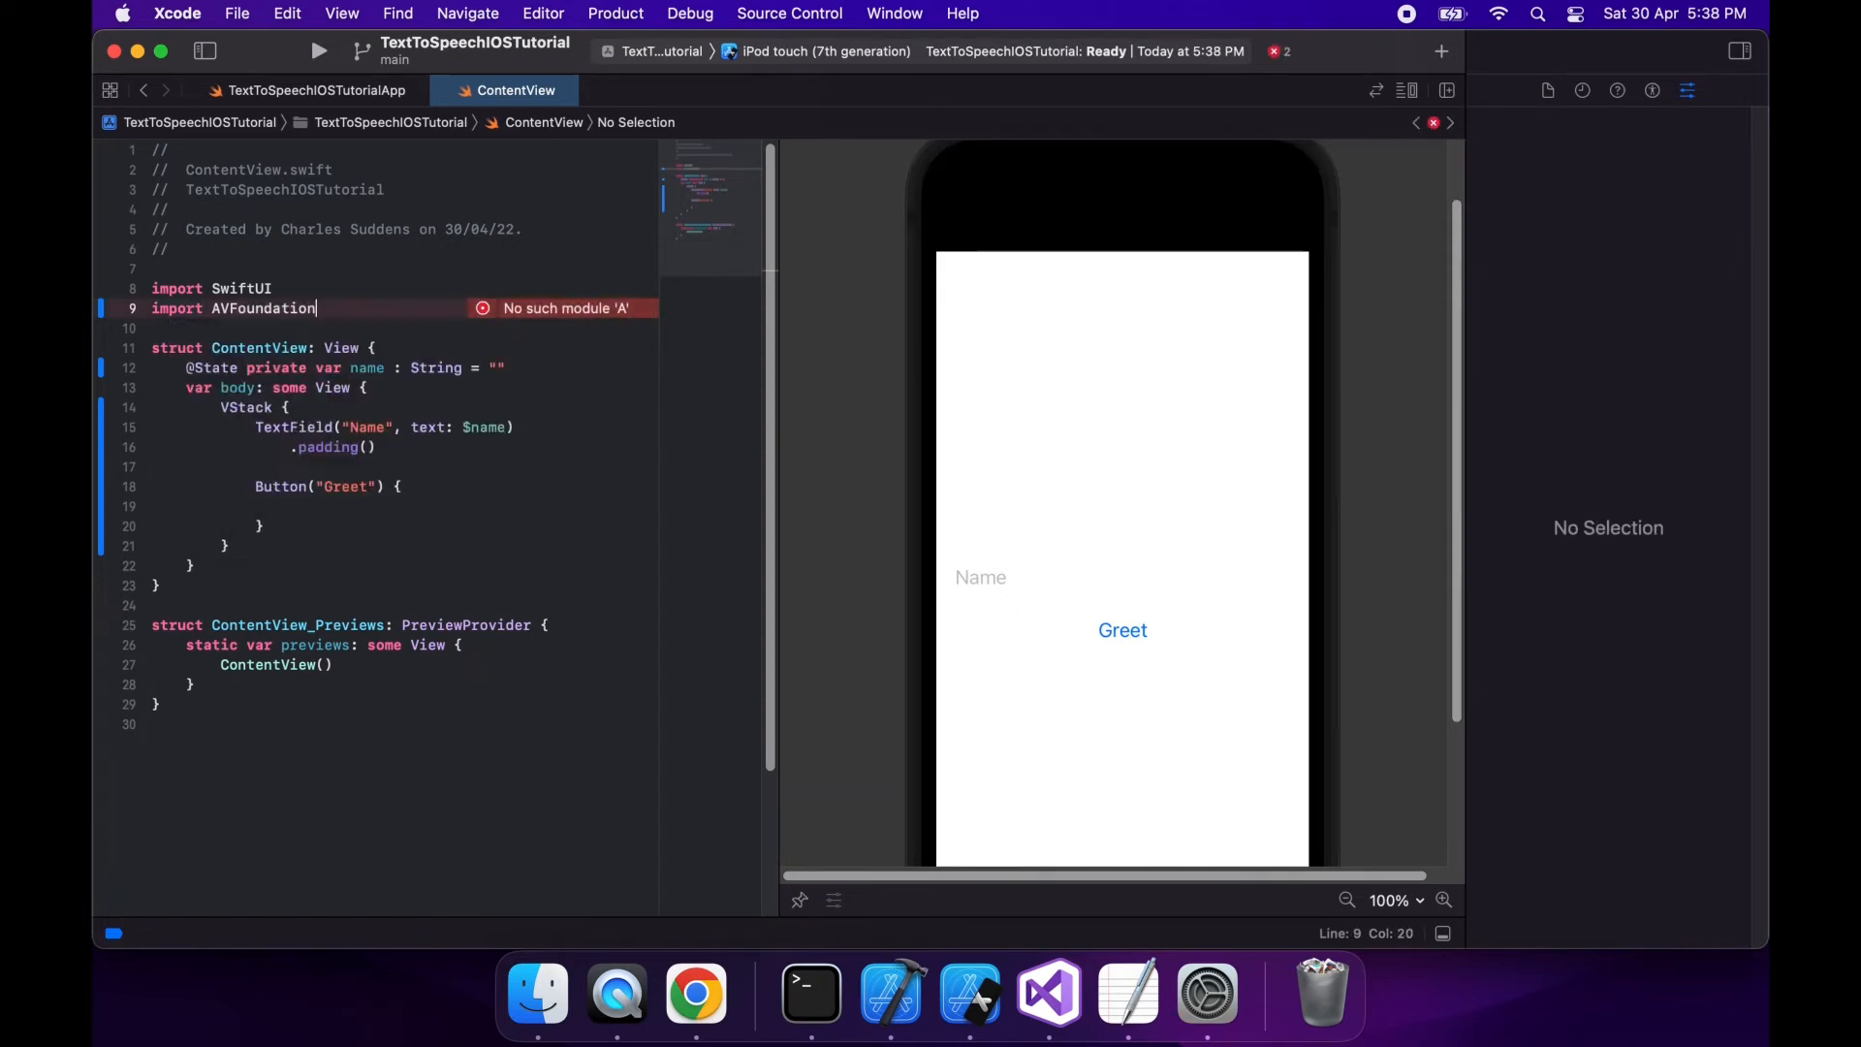
click(358, 506)
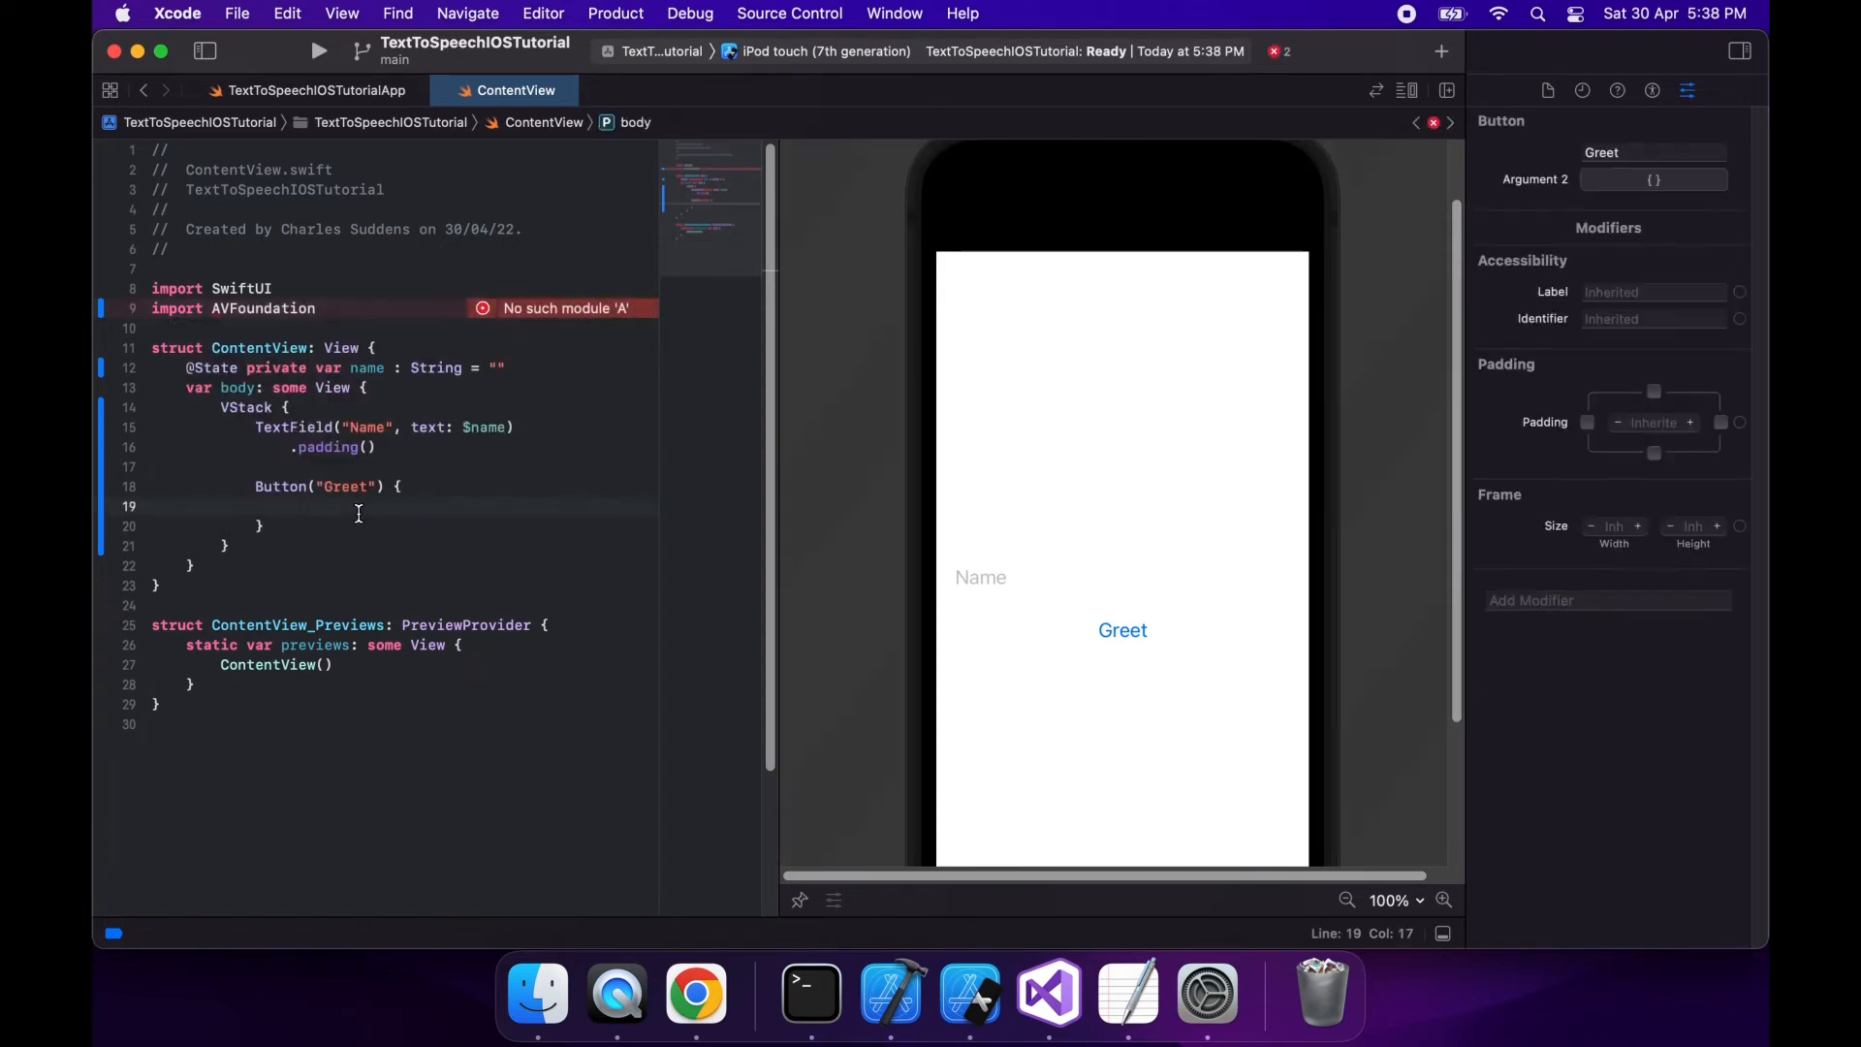
text(let ut)
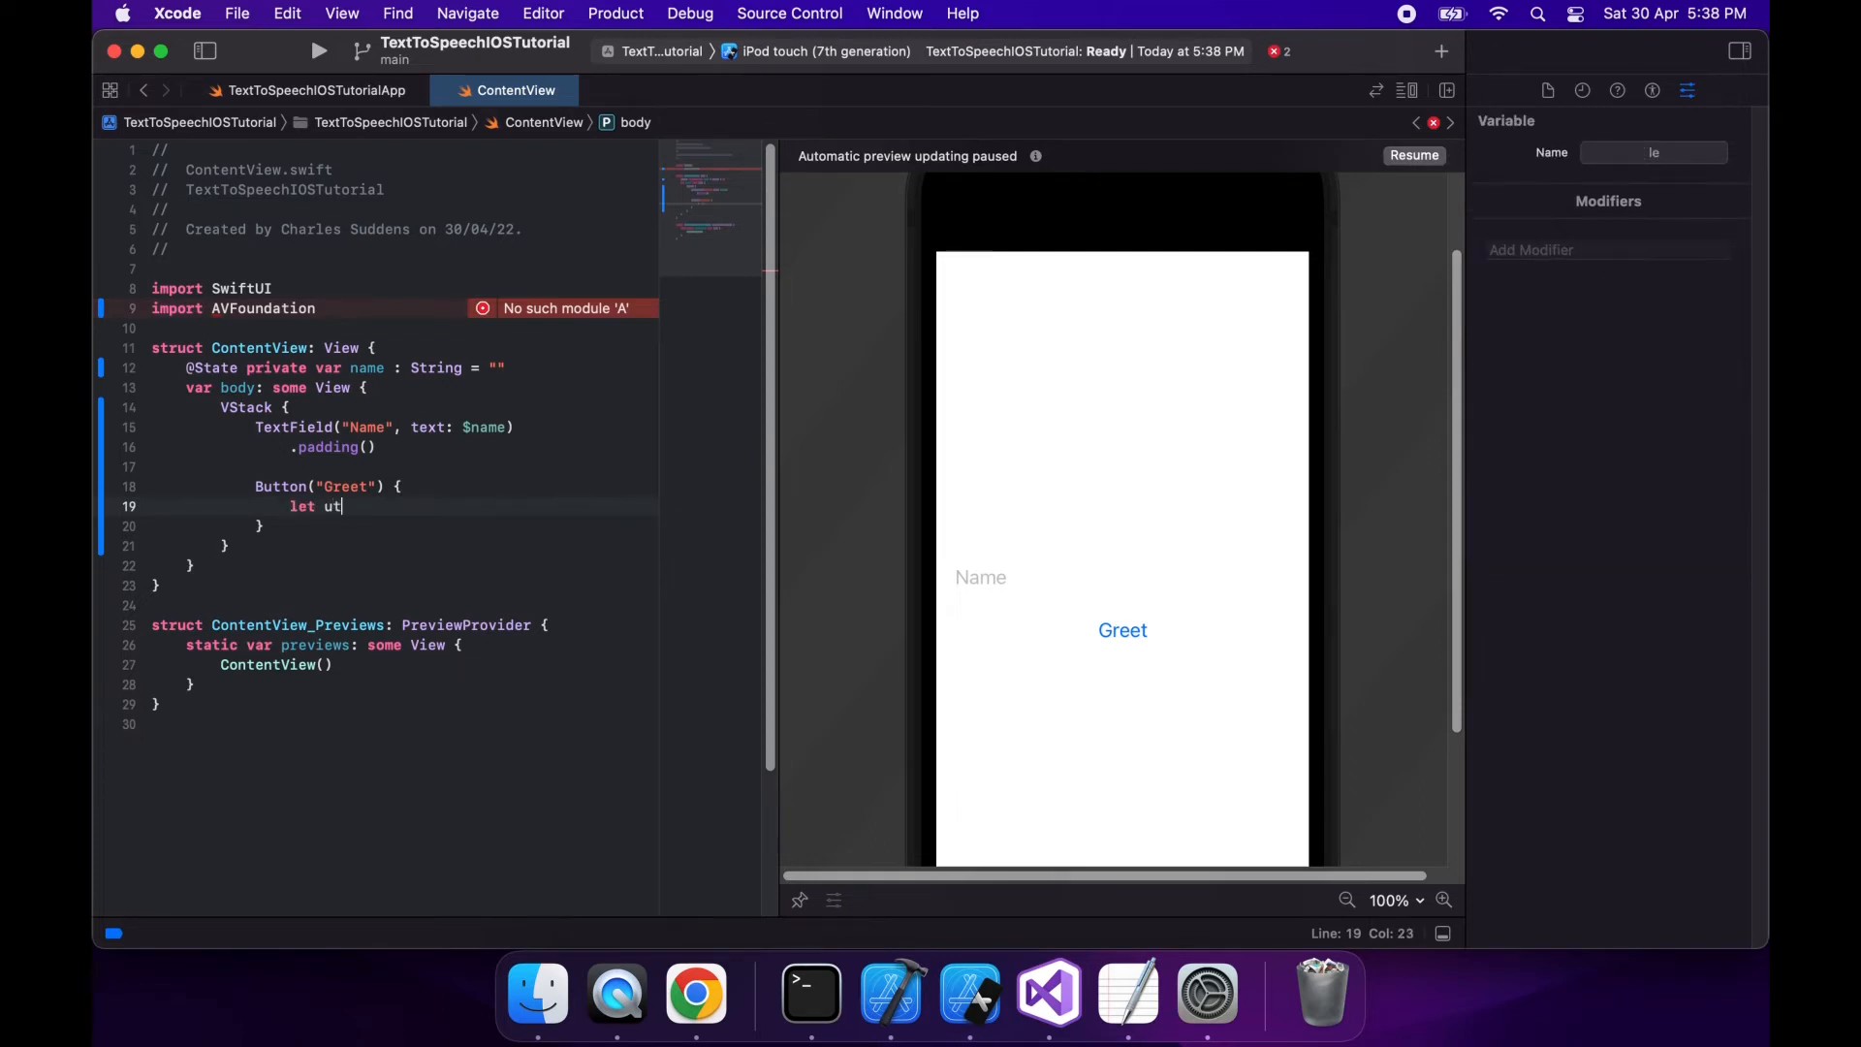
text(terance = AVSpeechUtterance)
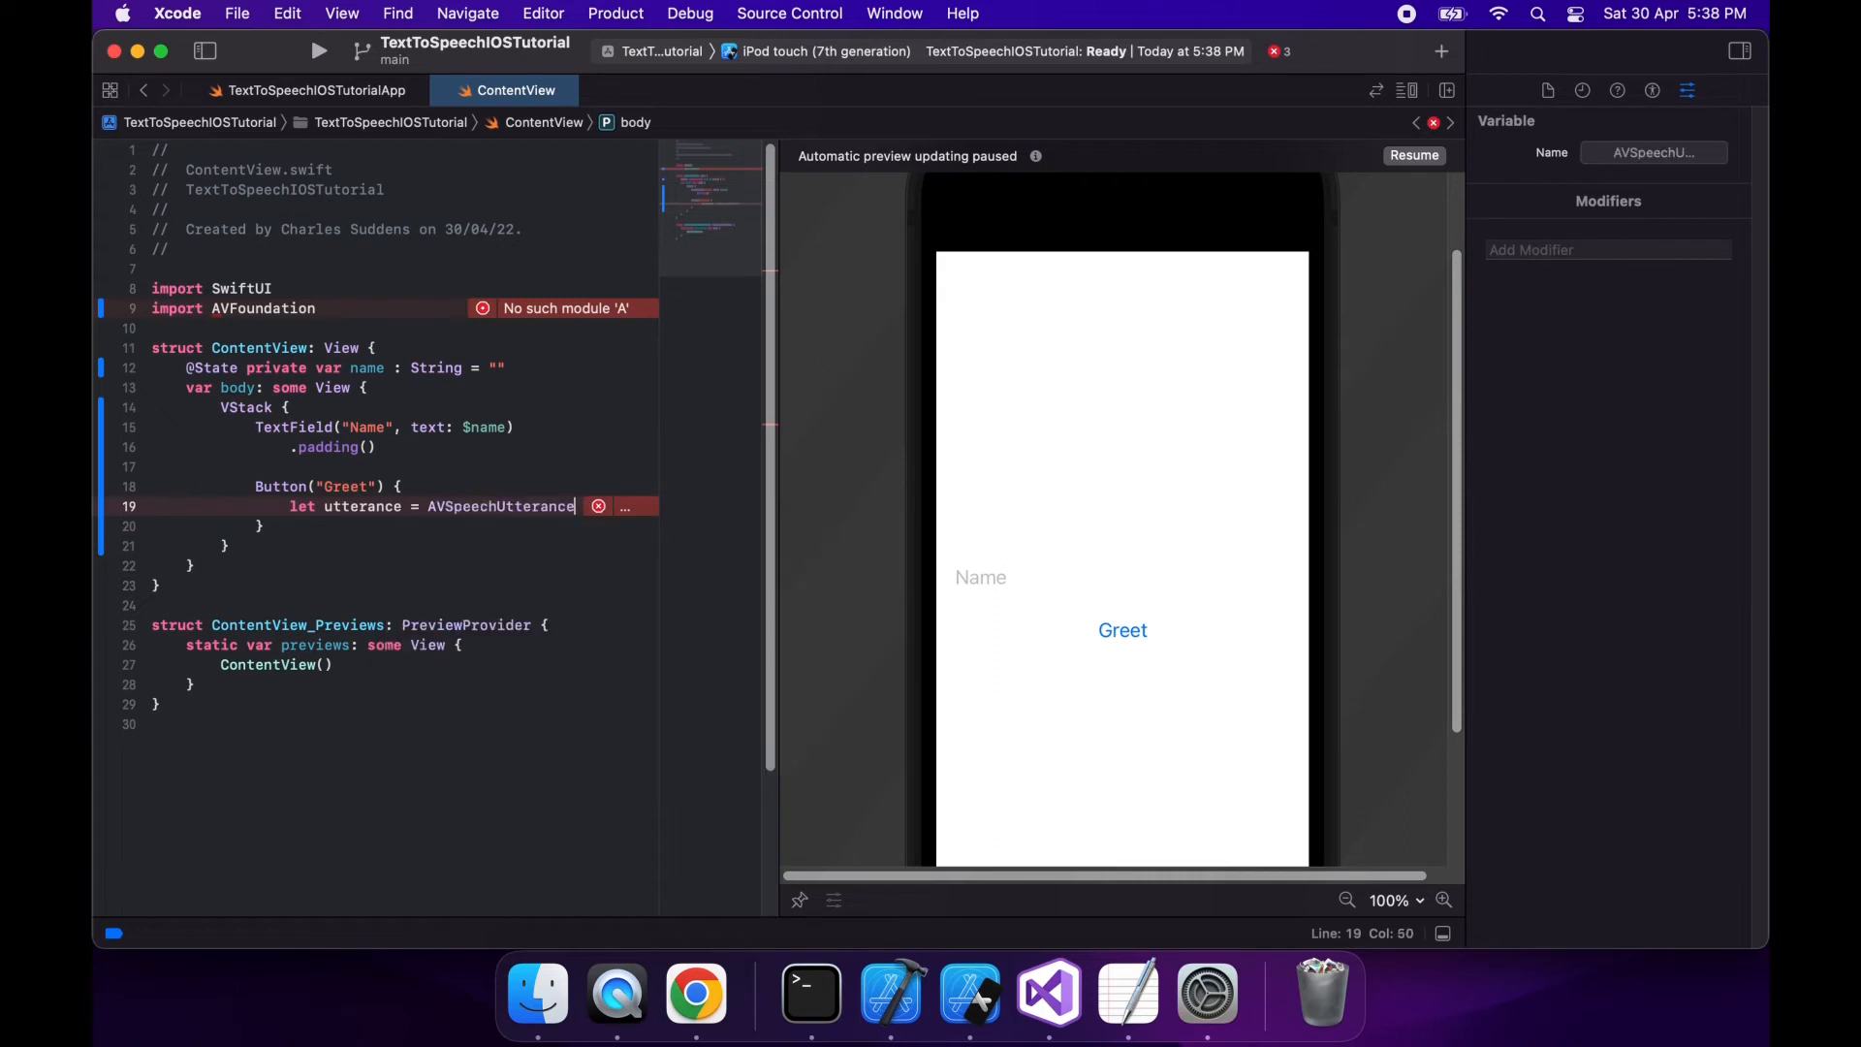
text((string: ")
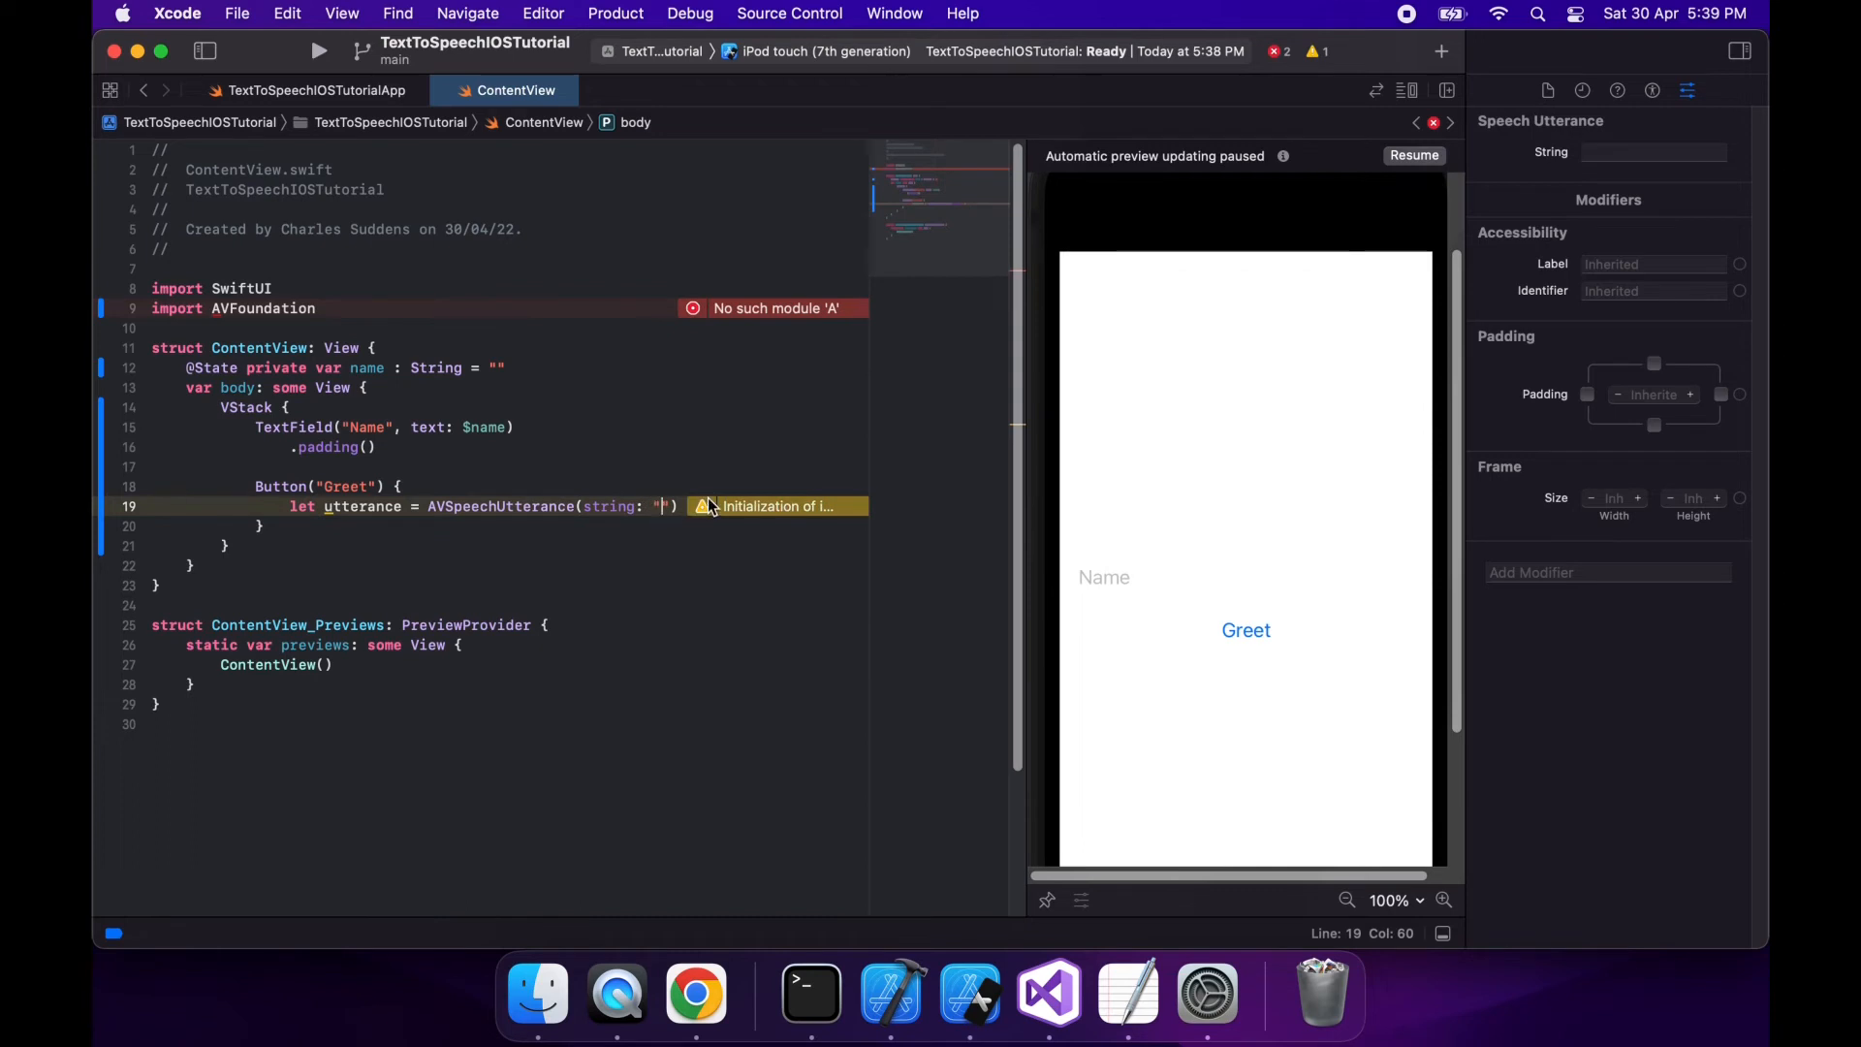
text(Hello \(n)
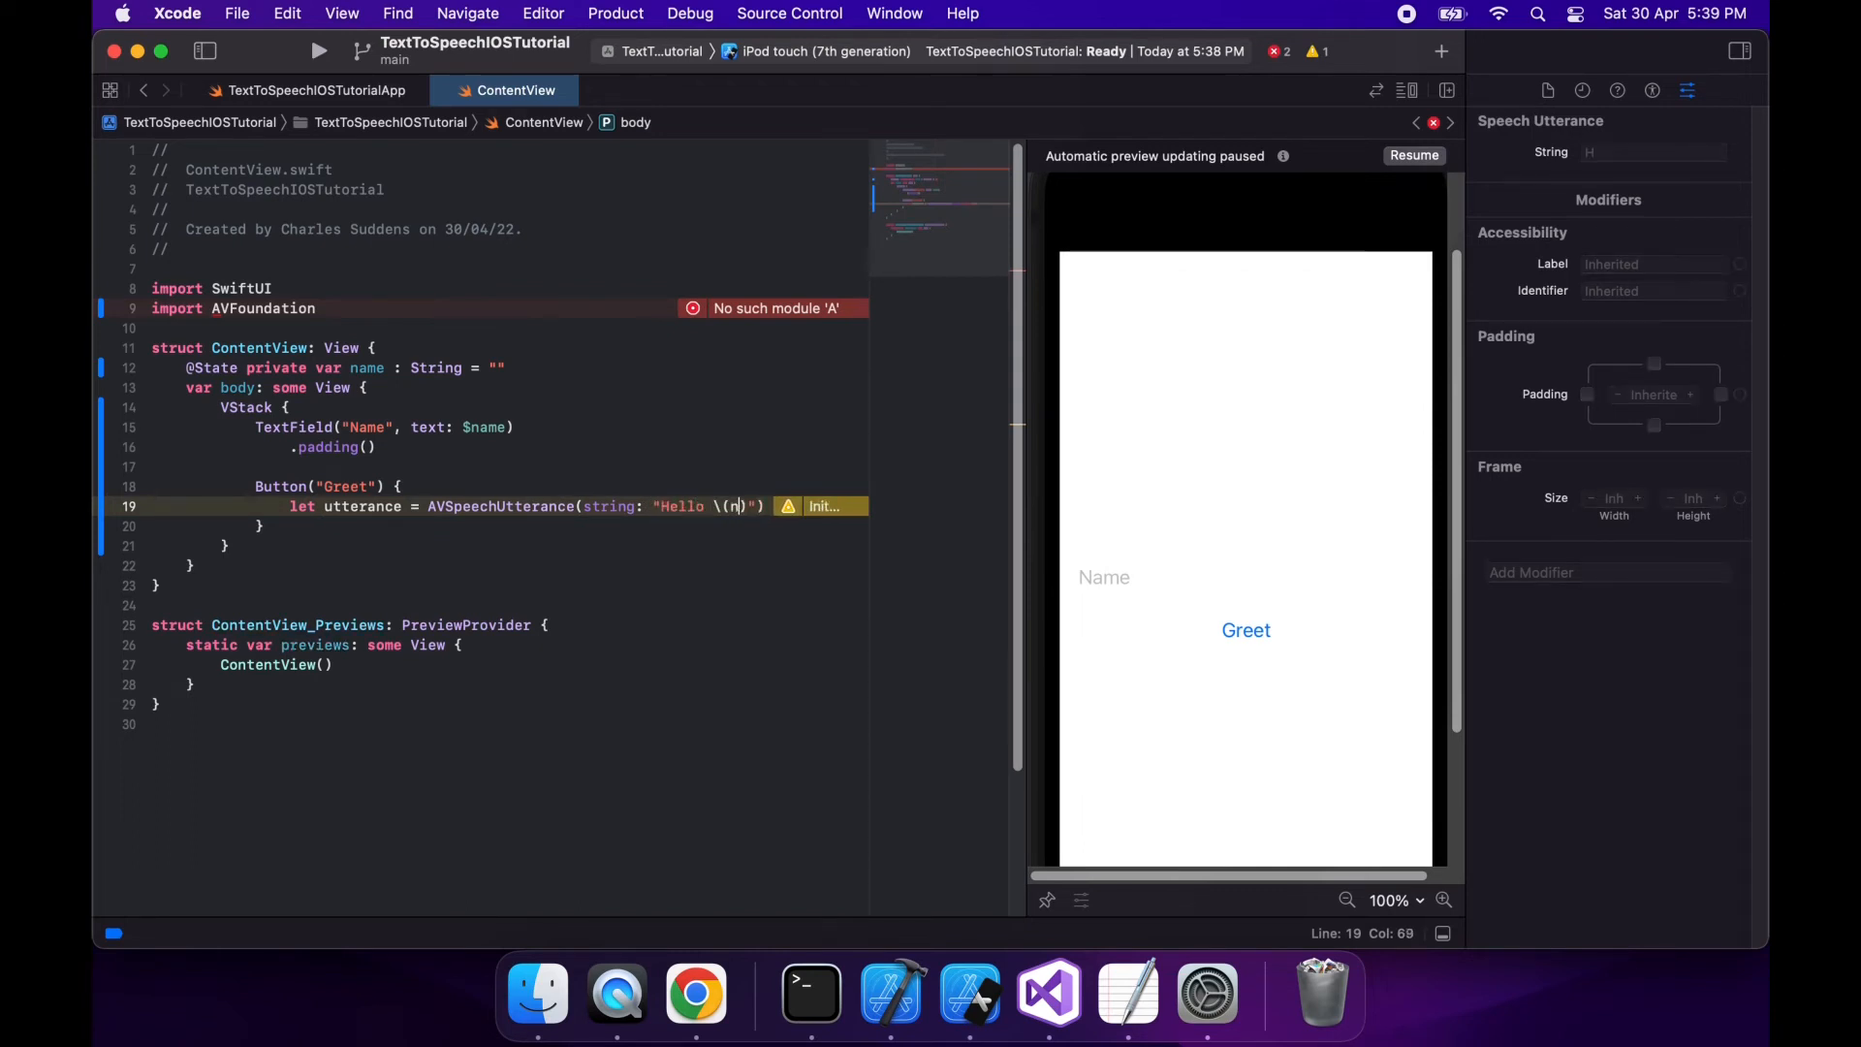
text(ame)
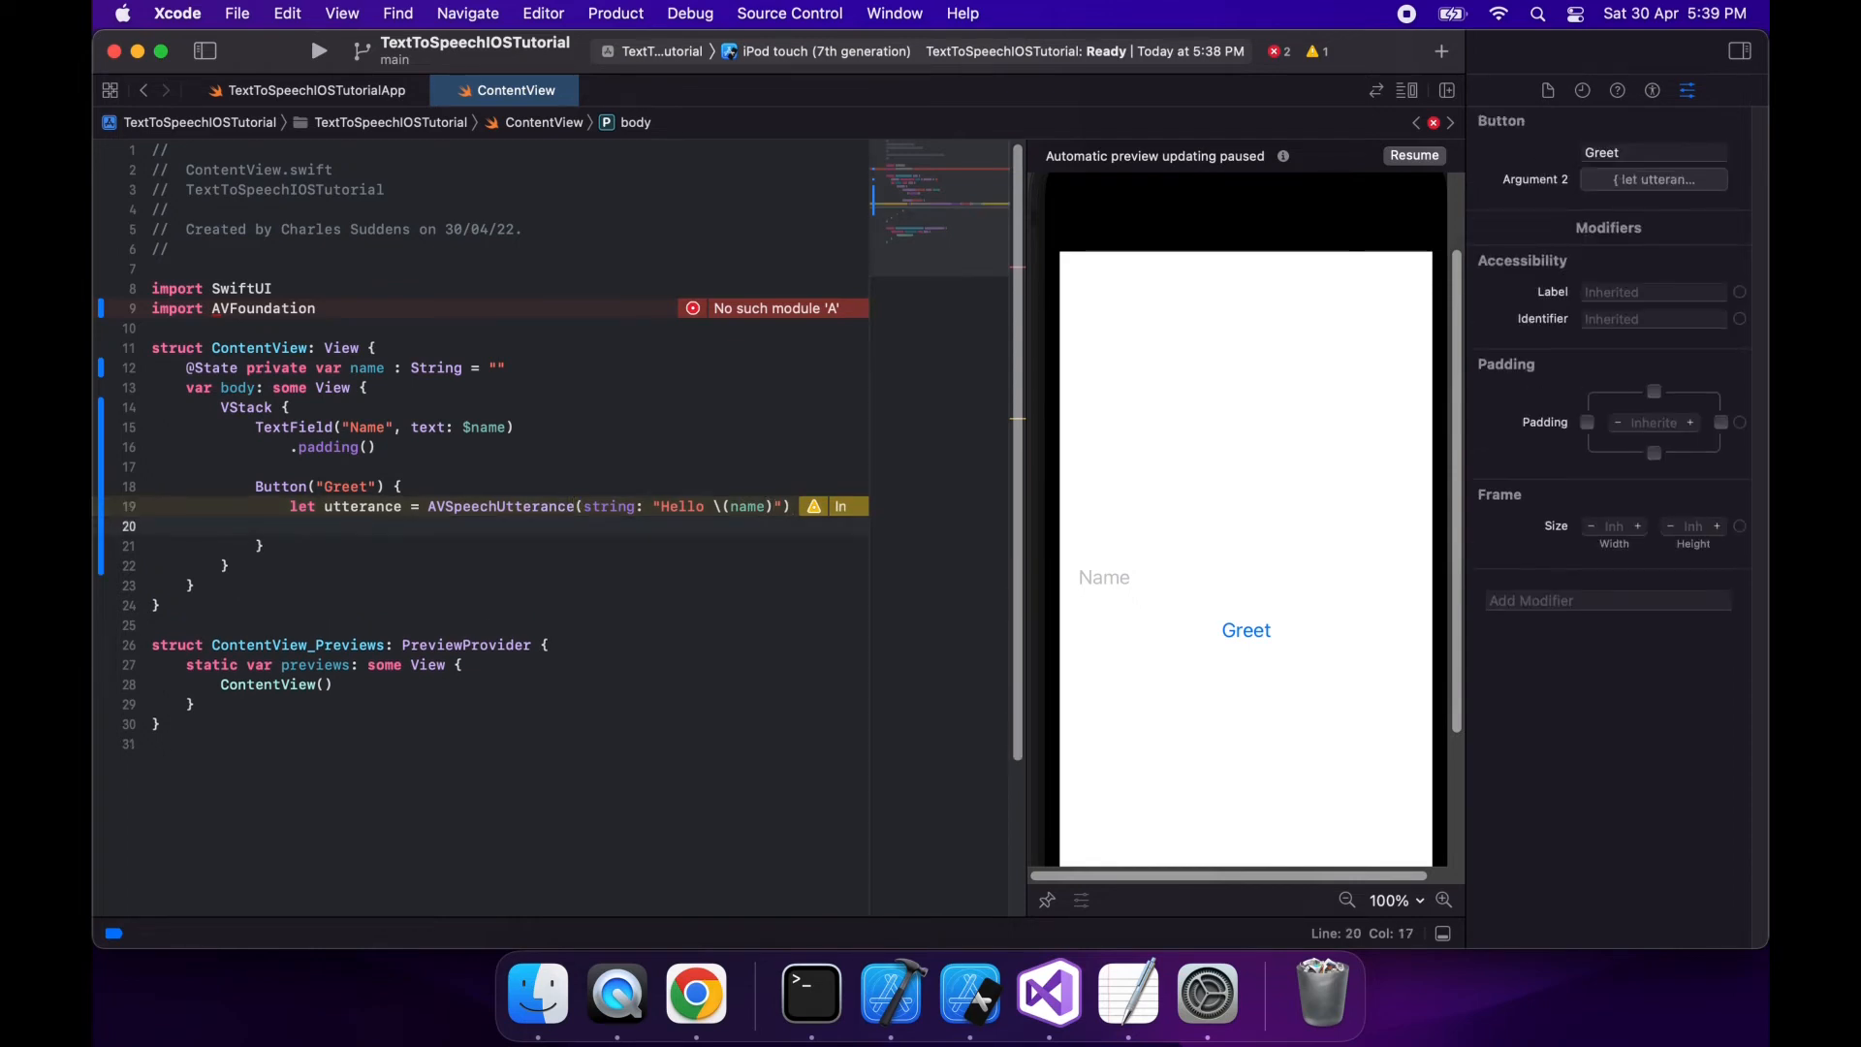
Give the utterance an en-AU AVSpeechSynthesisVoice and a speaking rate of 0.3
text(utterance.)
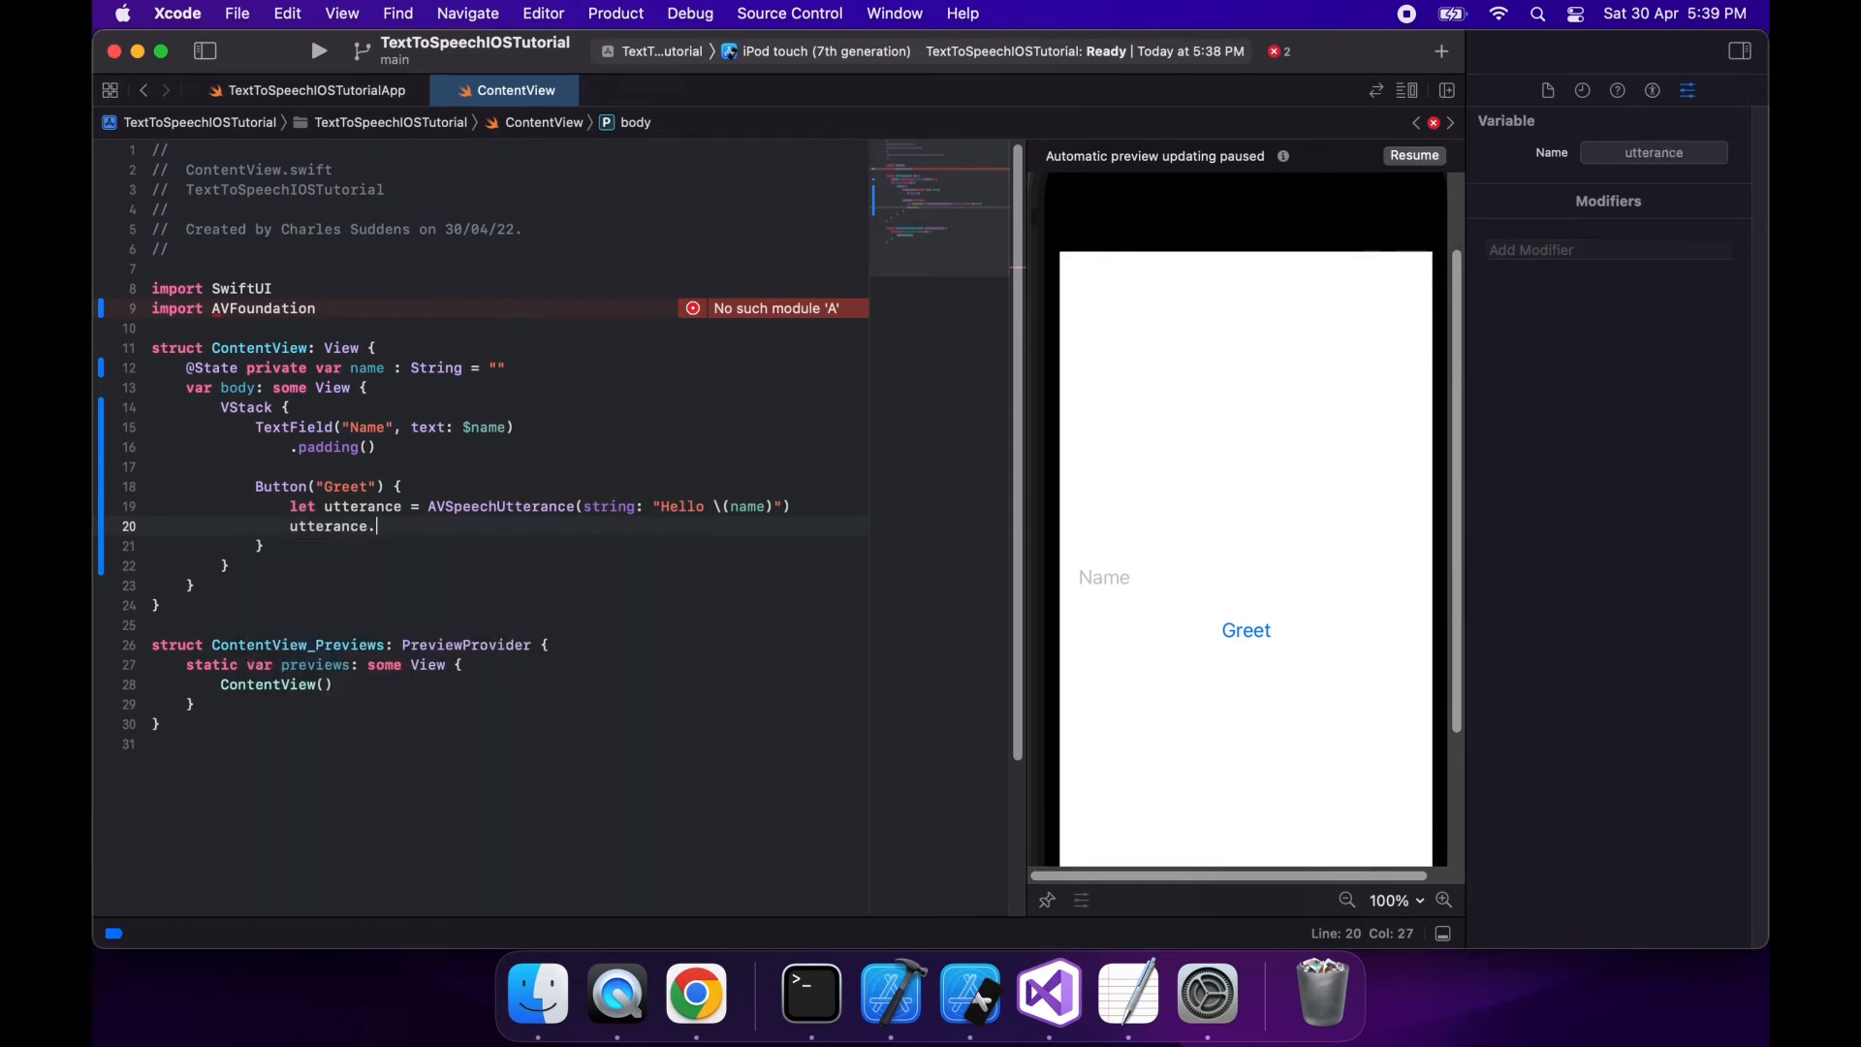
text(voice =)
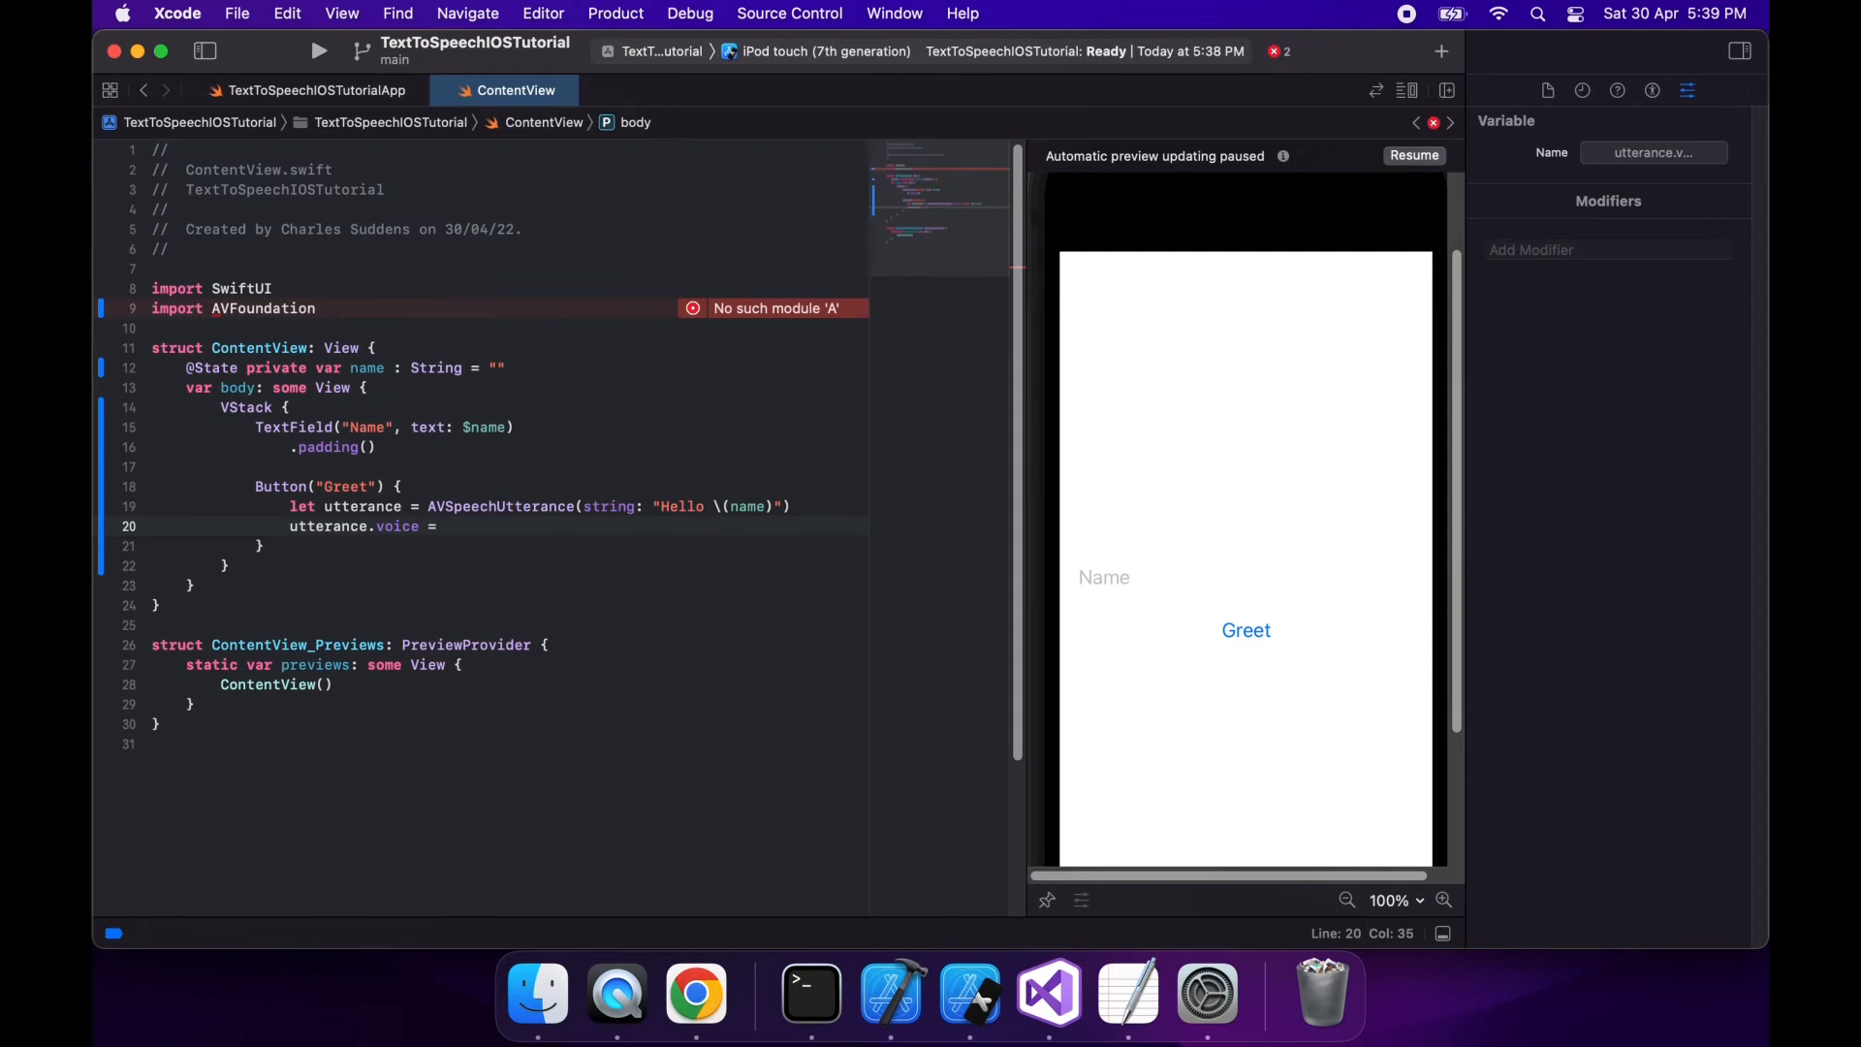
text(AVSpeechSynthesisVoice)
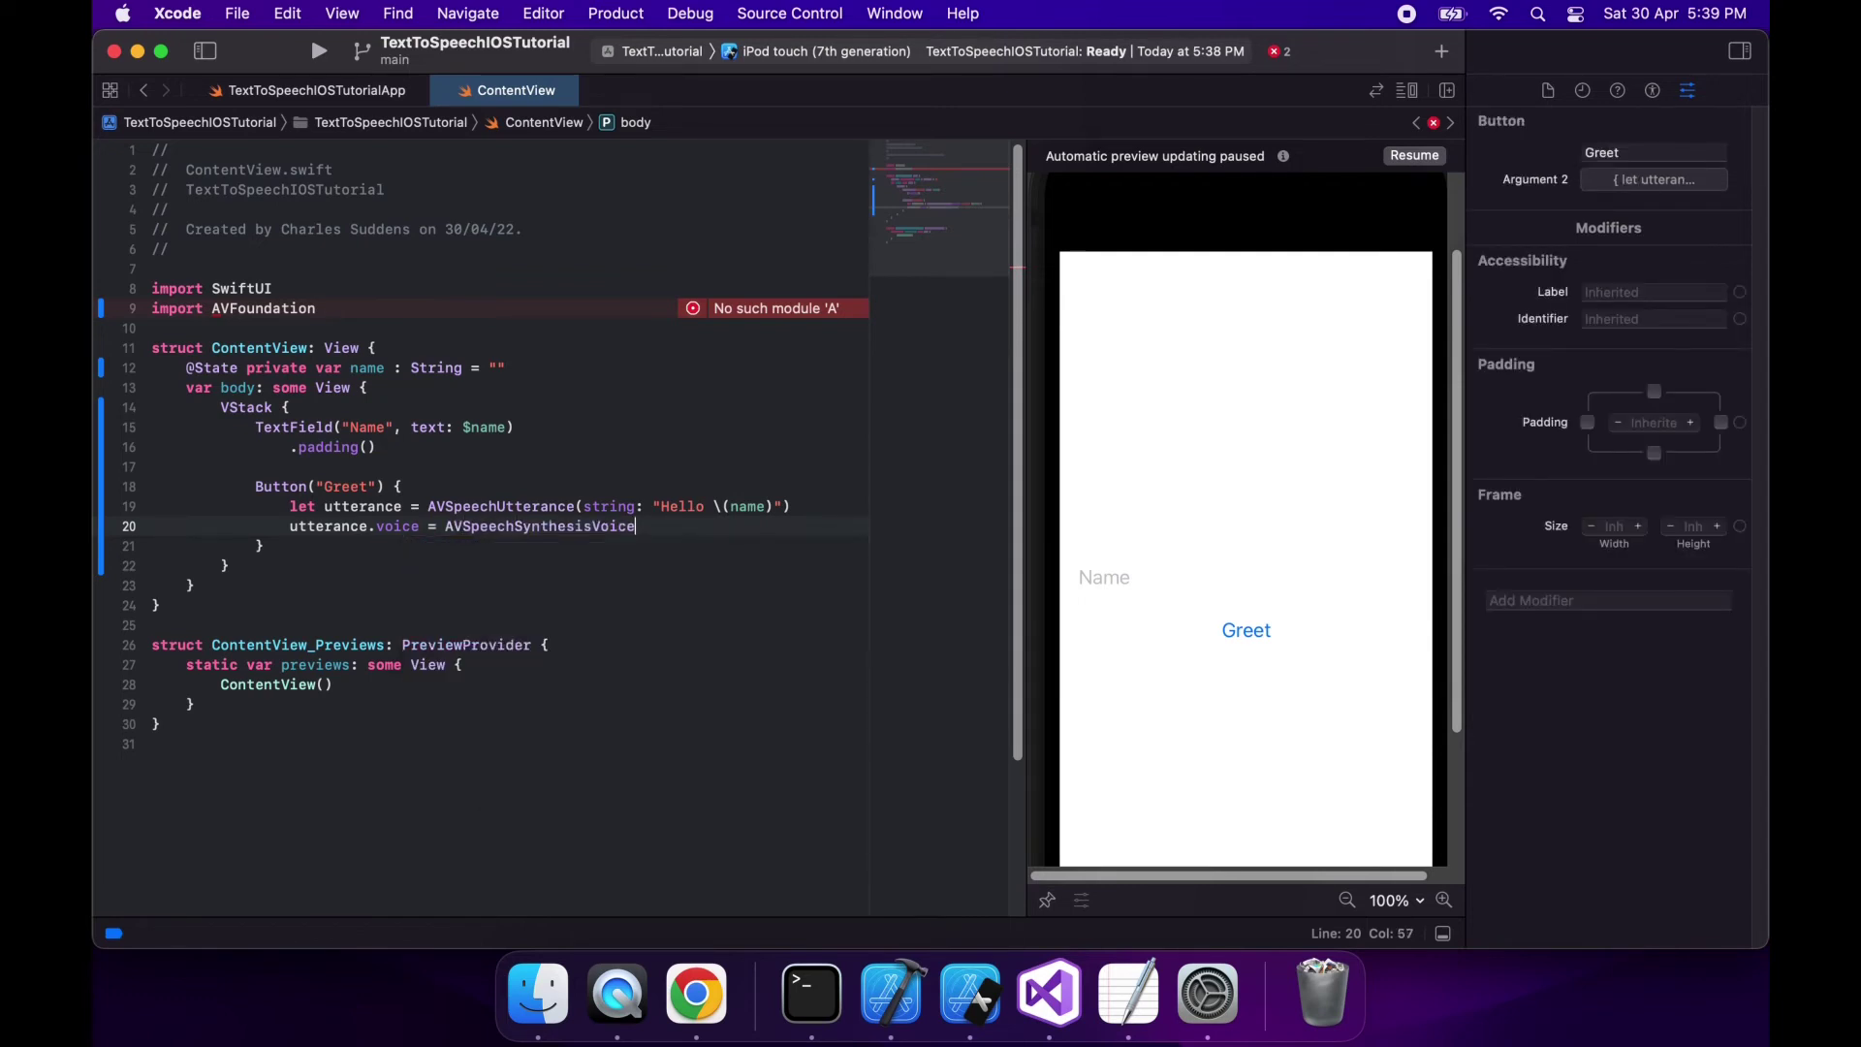
text(()
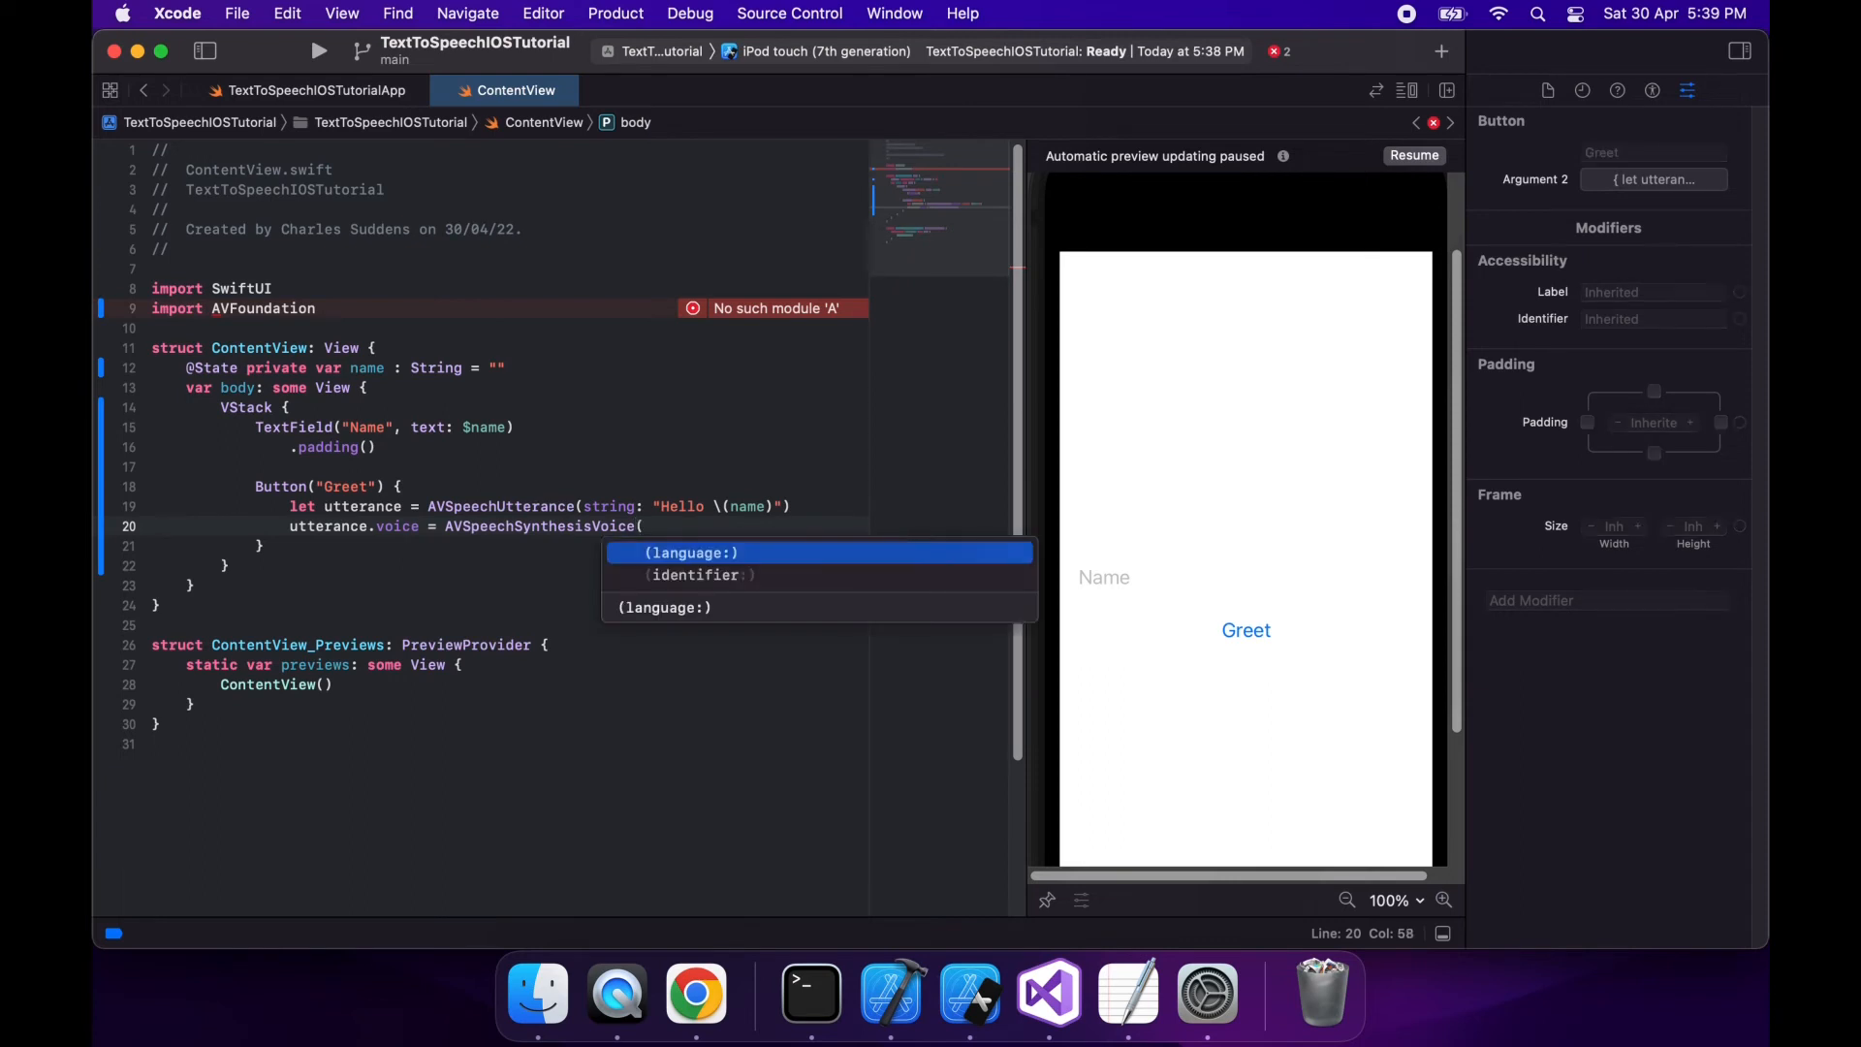
click(691, 552)
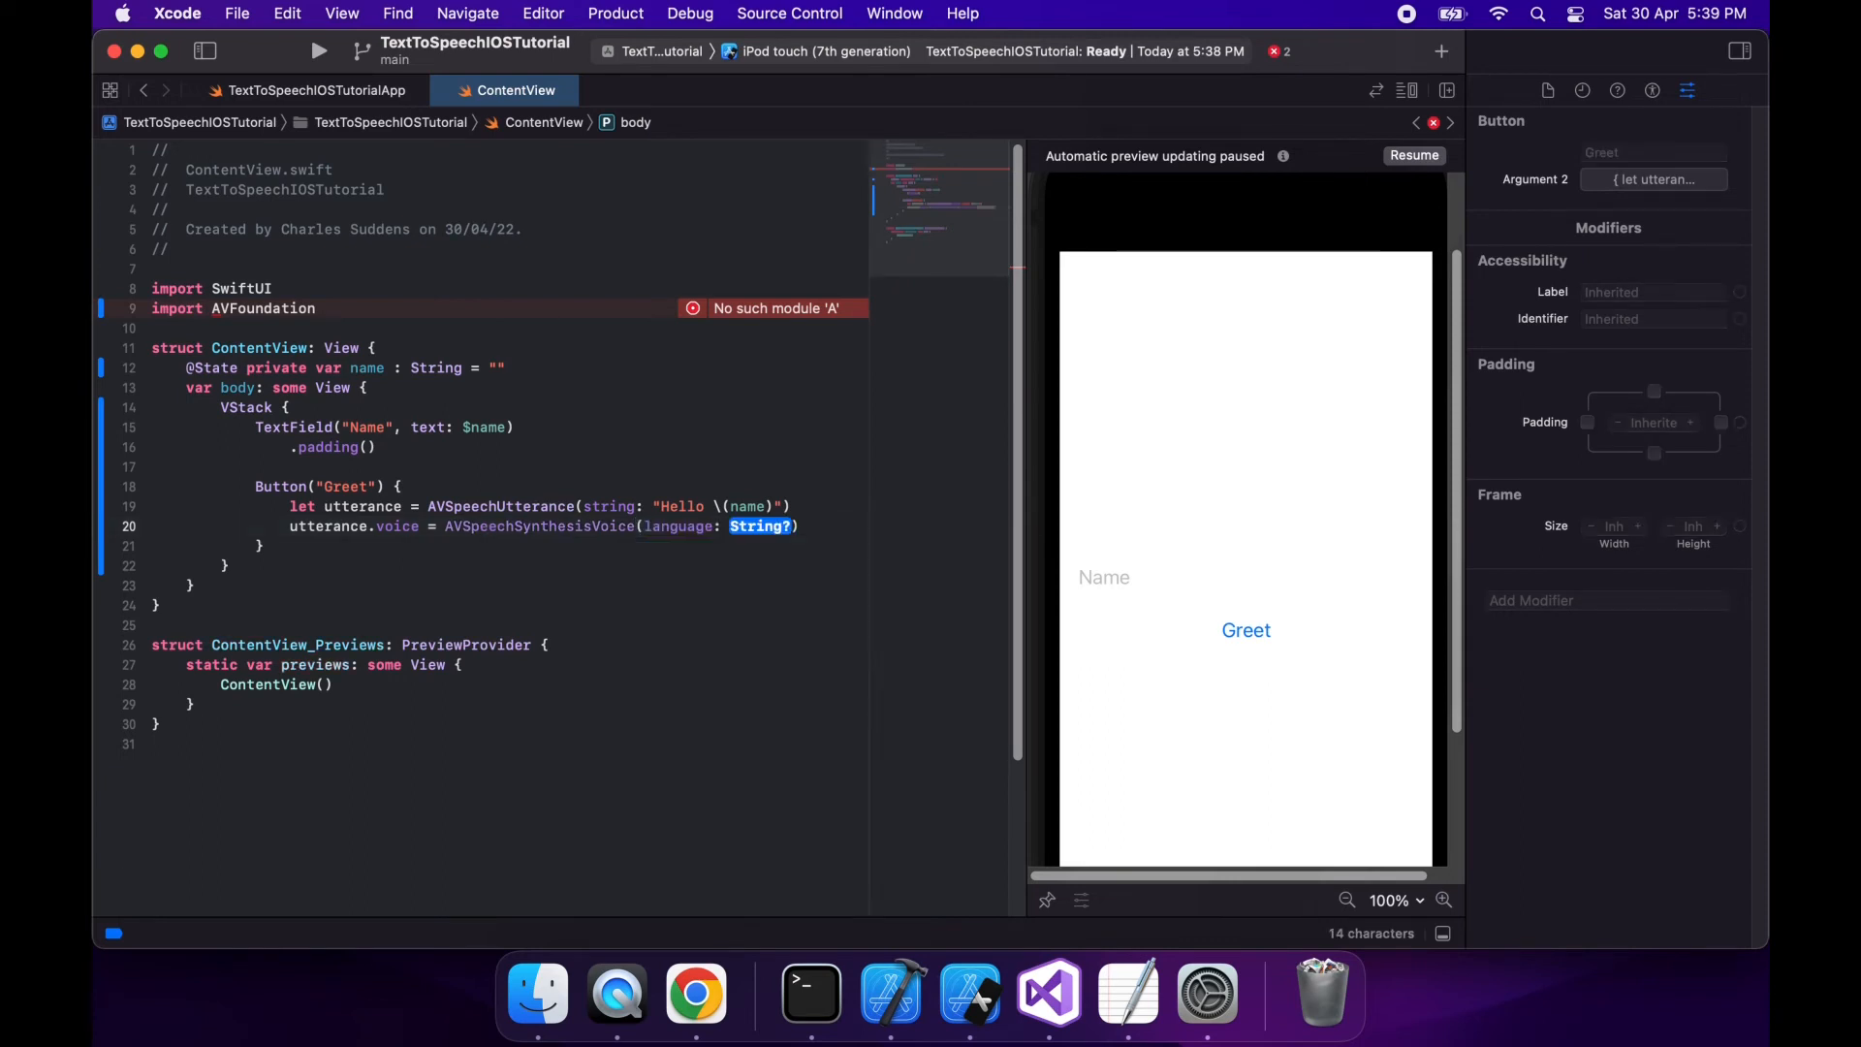
text("")
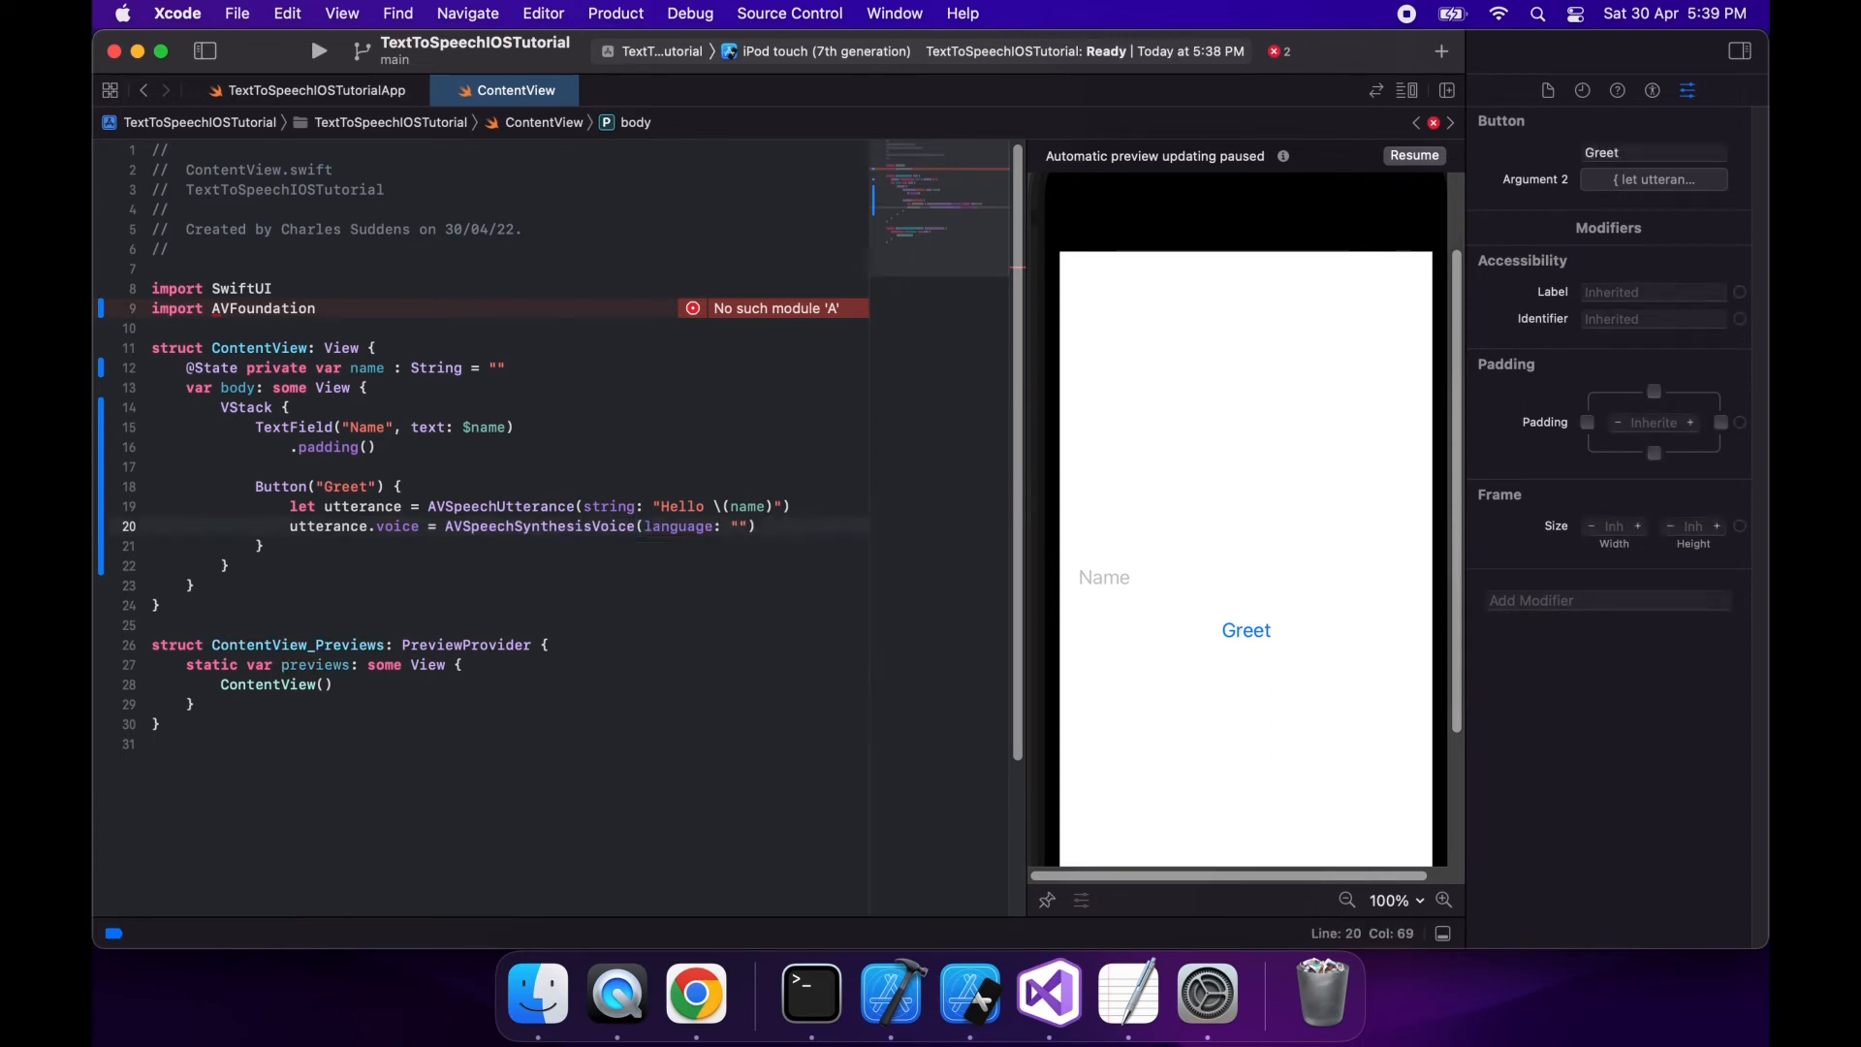
text(en-AU)
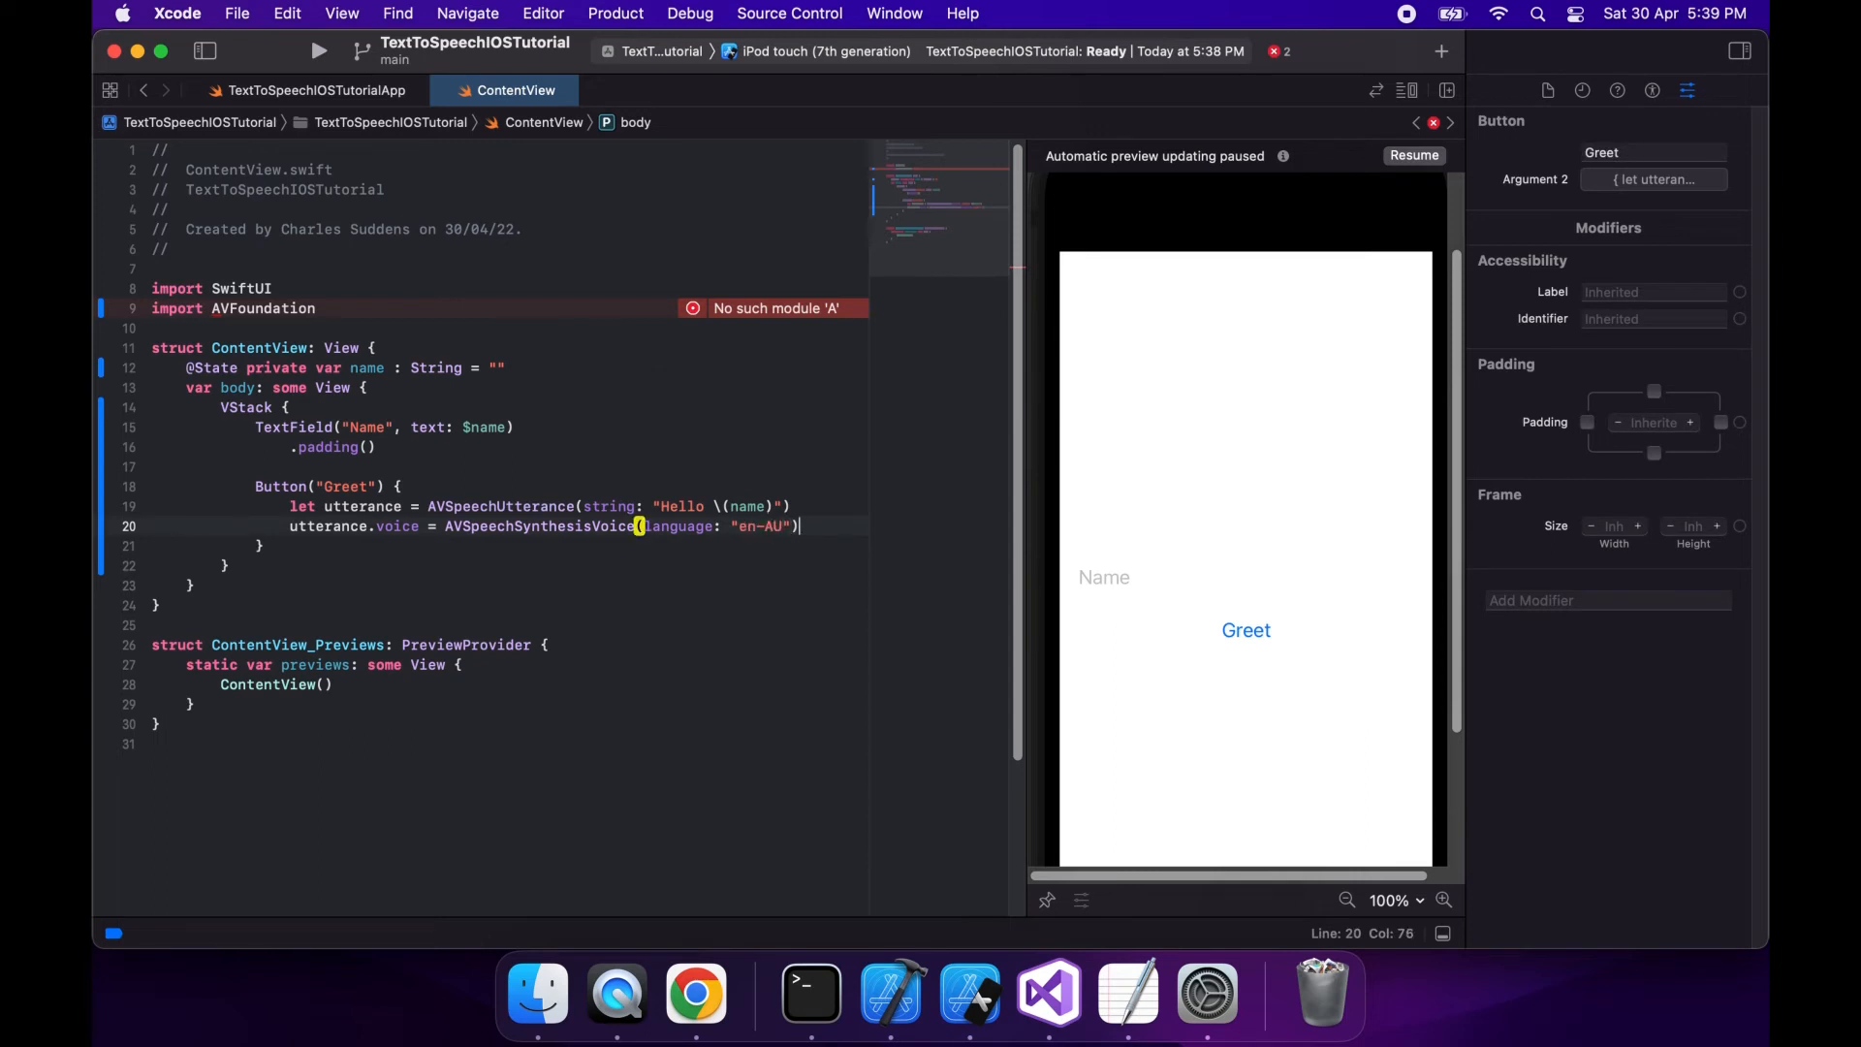
text(utterance.rate = 0.3)
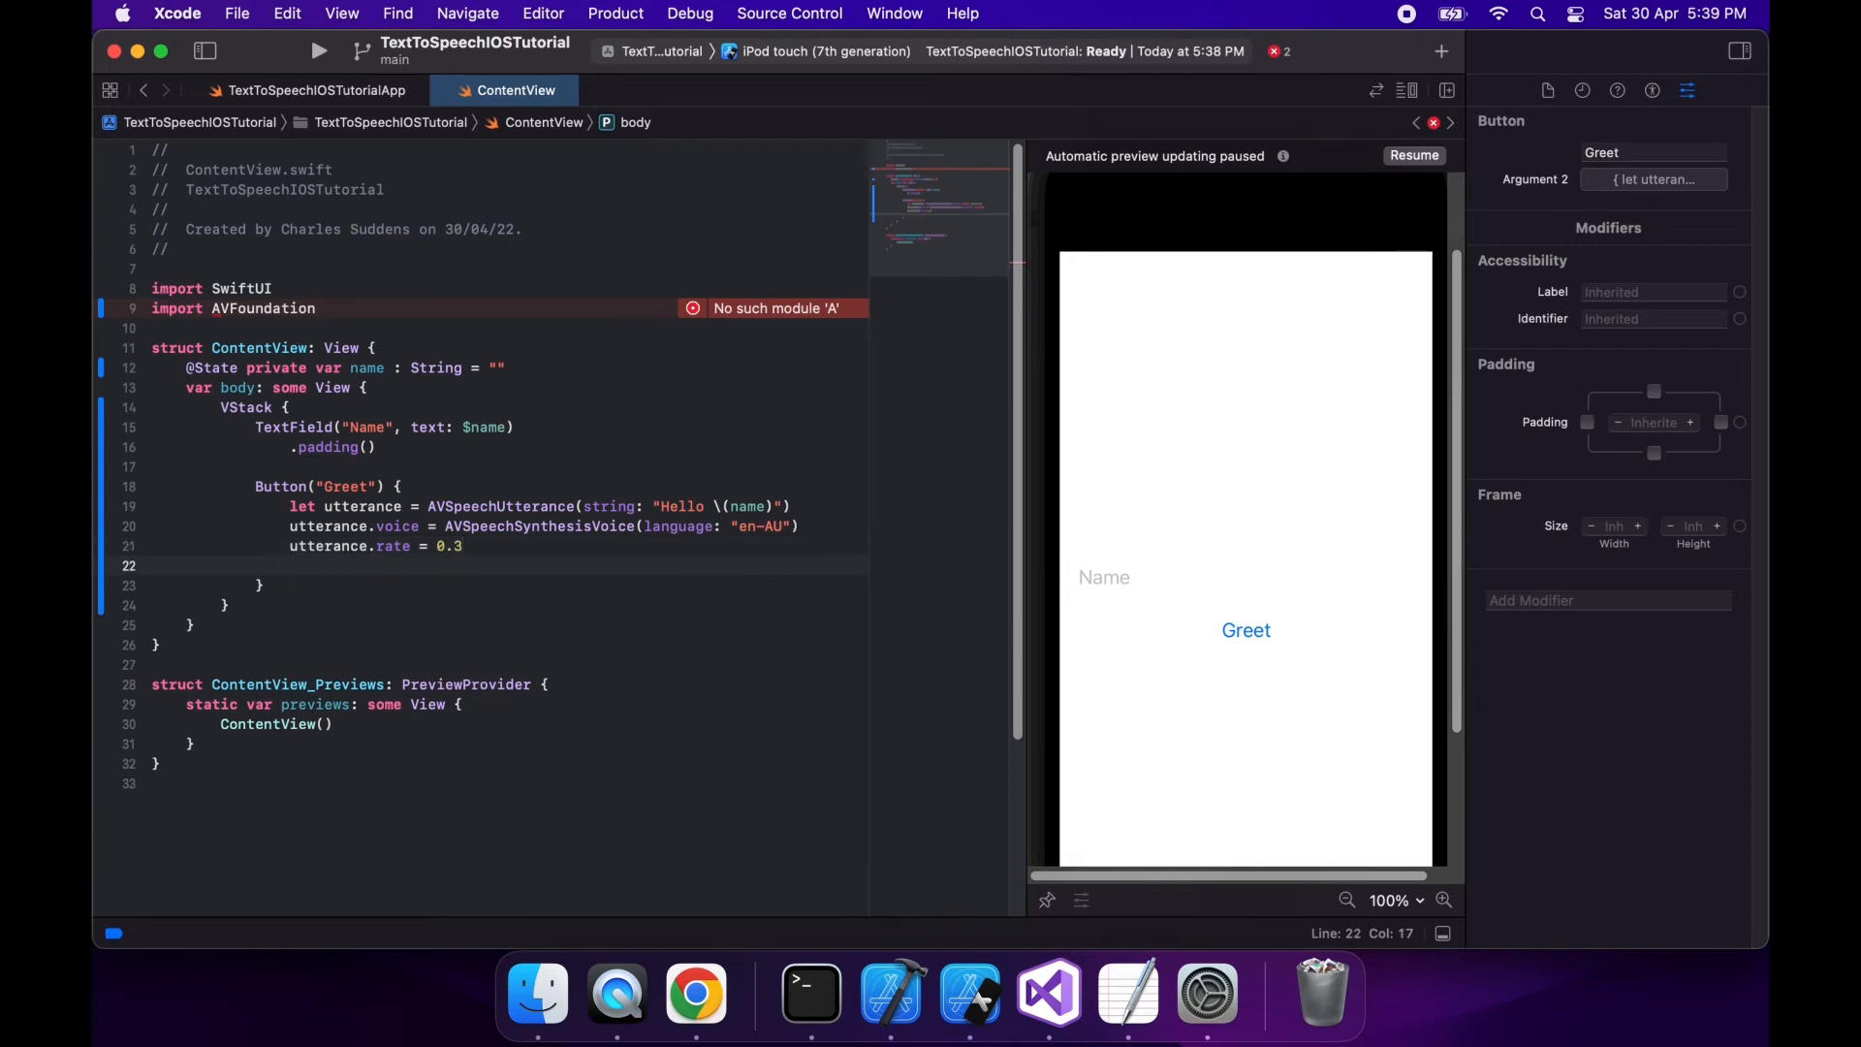
text(let syn)
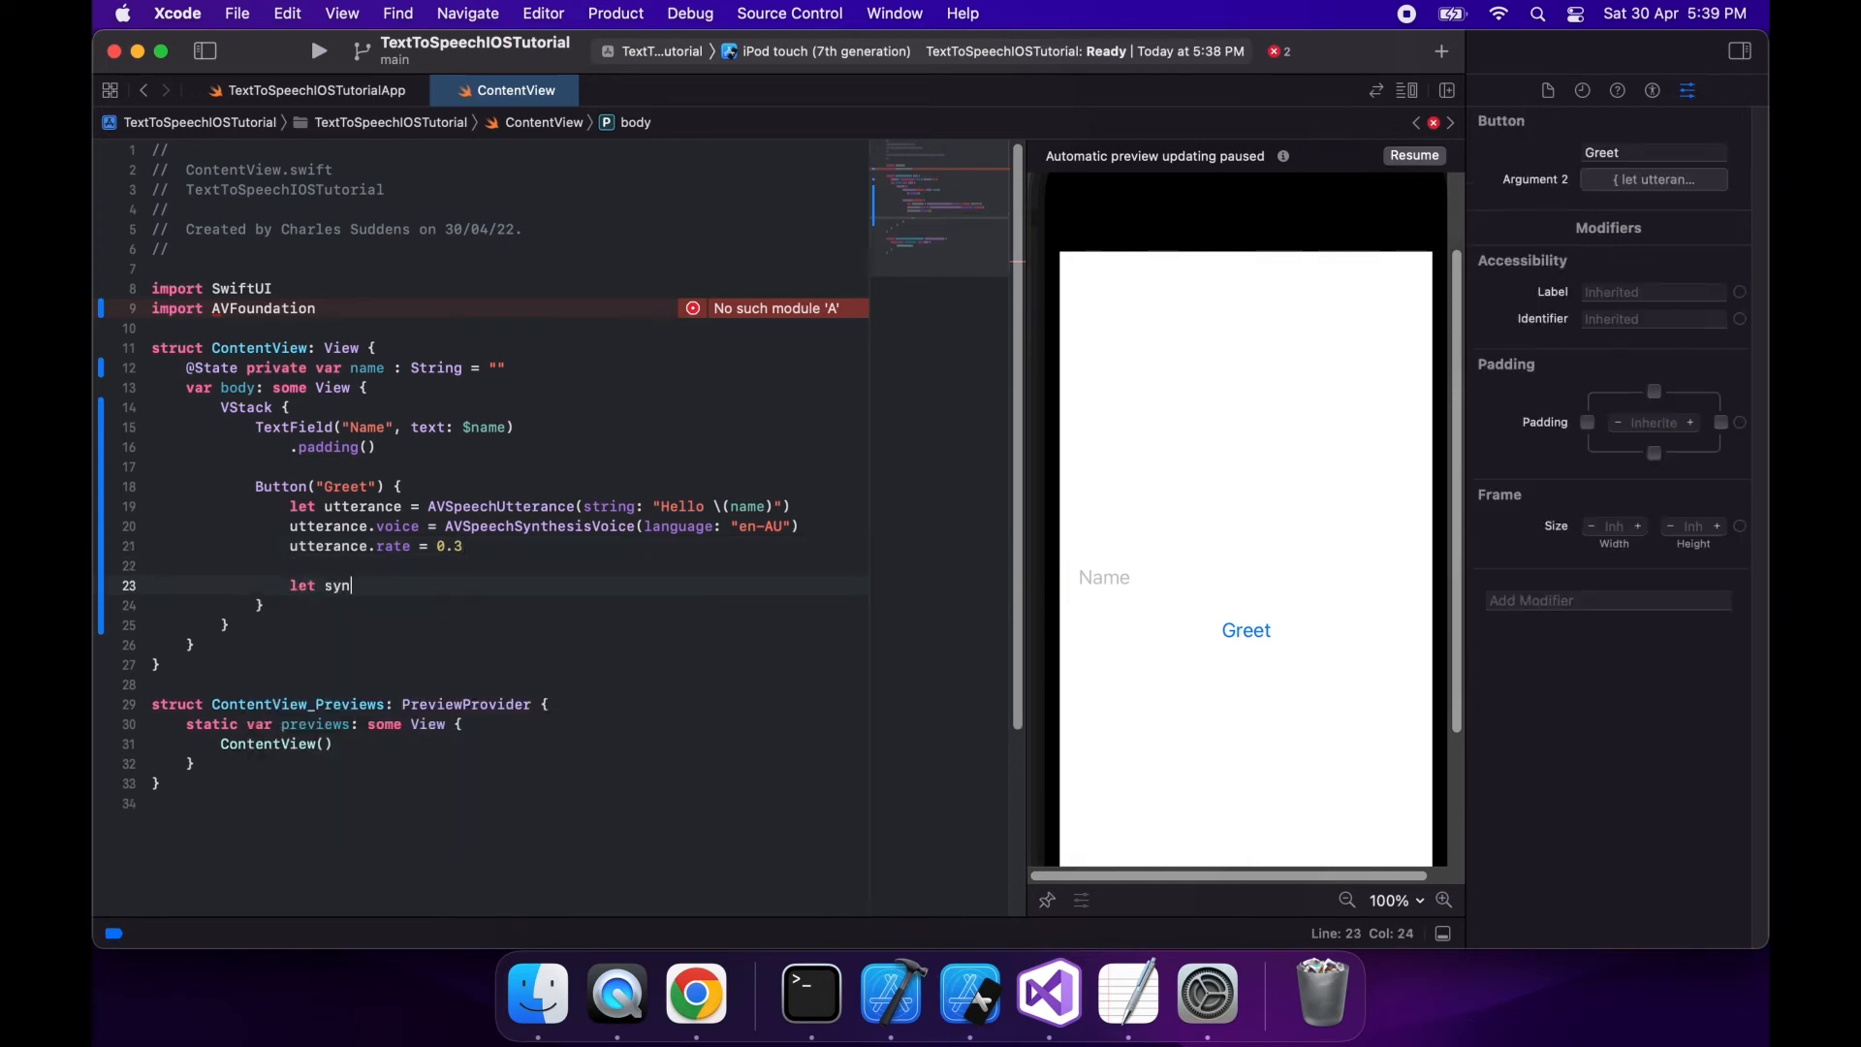
Add let synthesizer = AVSpeechSynthesizer() and call synthesizer.speak(utterance)
text(thes)
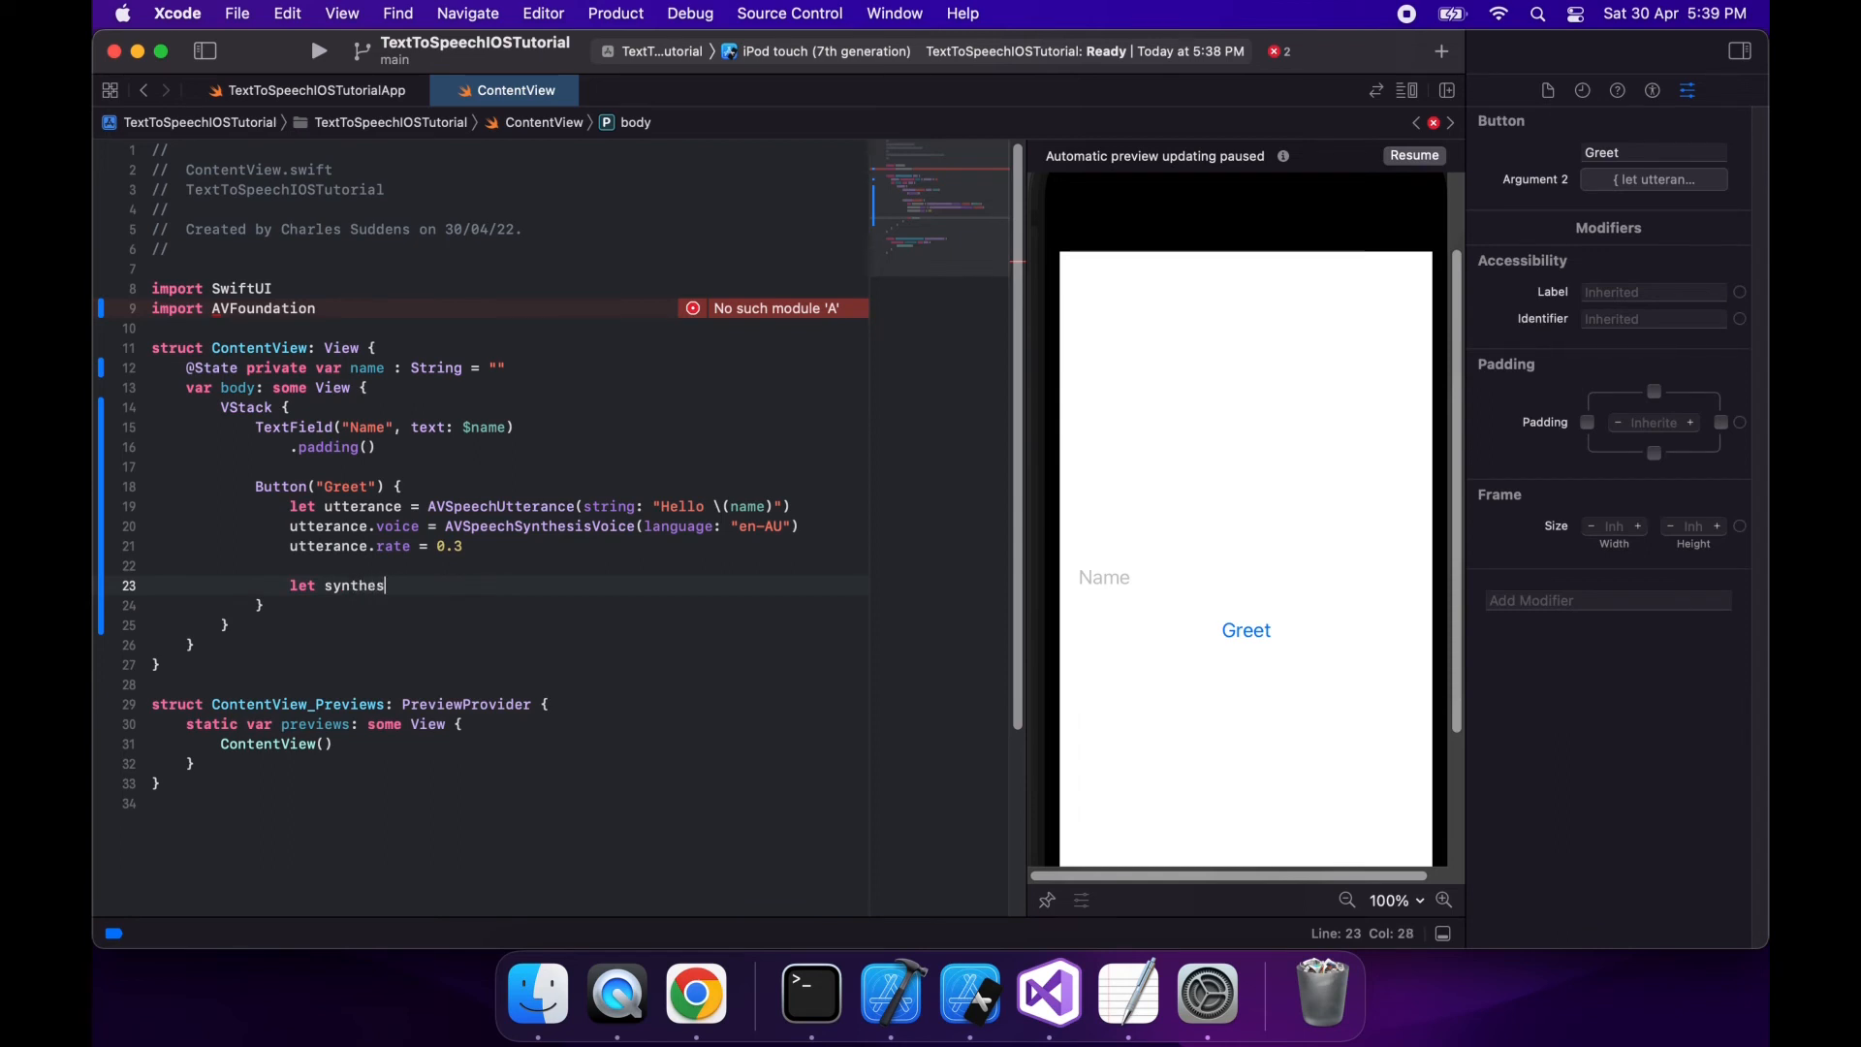
text(izer = AVSpeechSynthesizer()
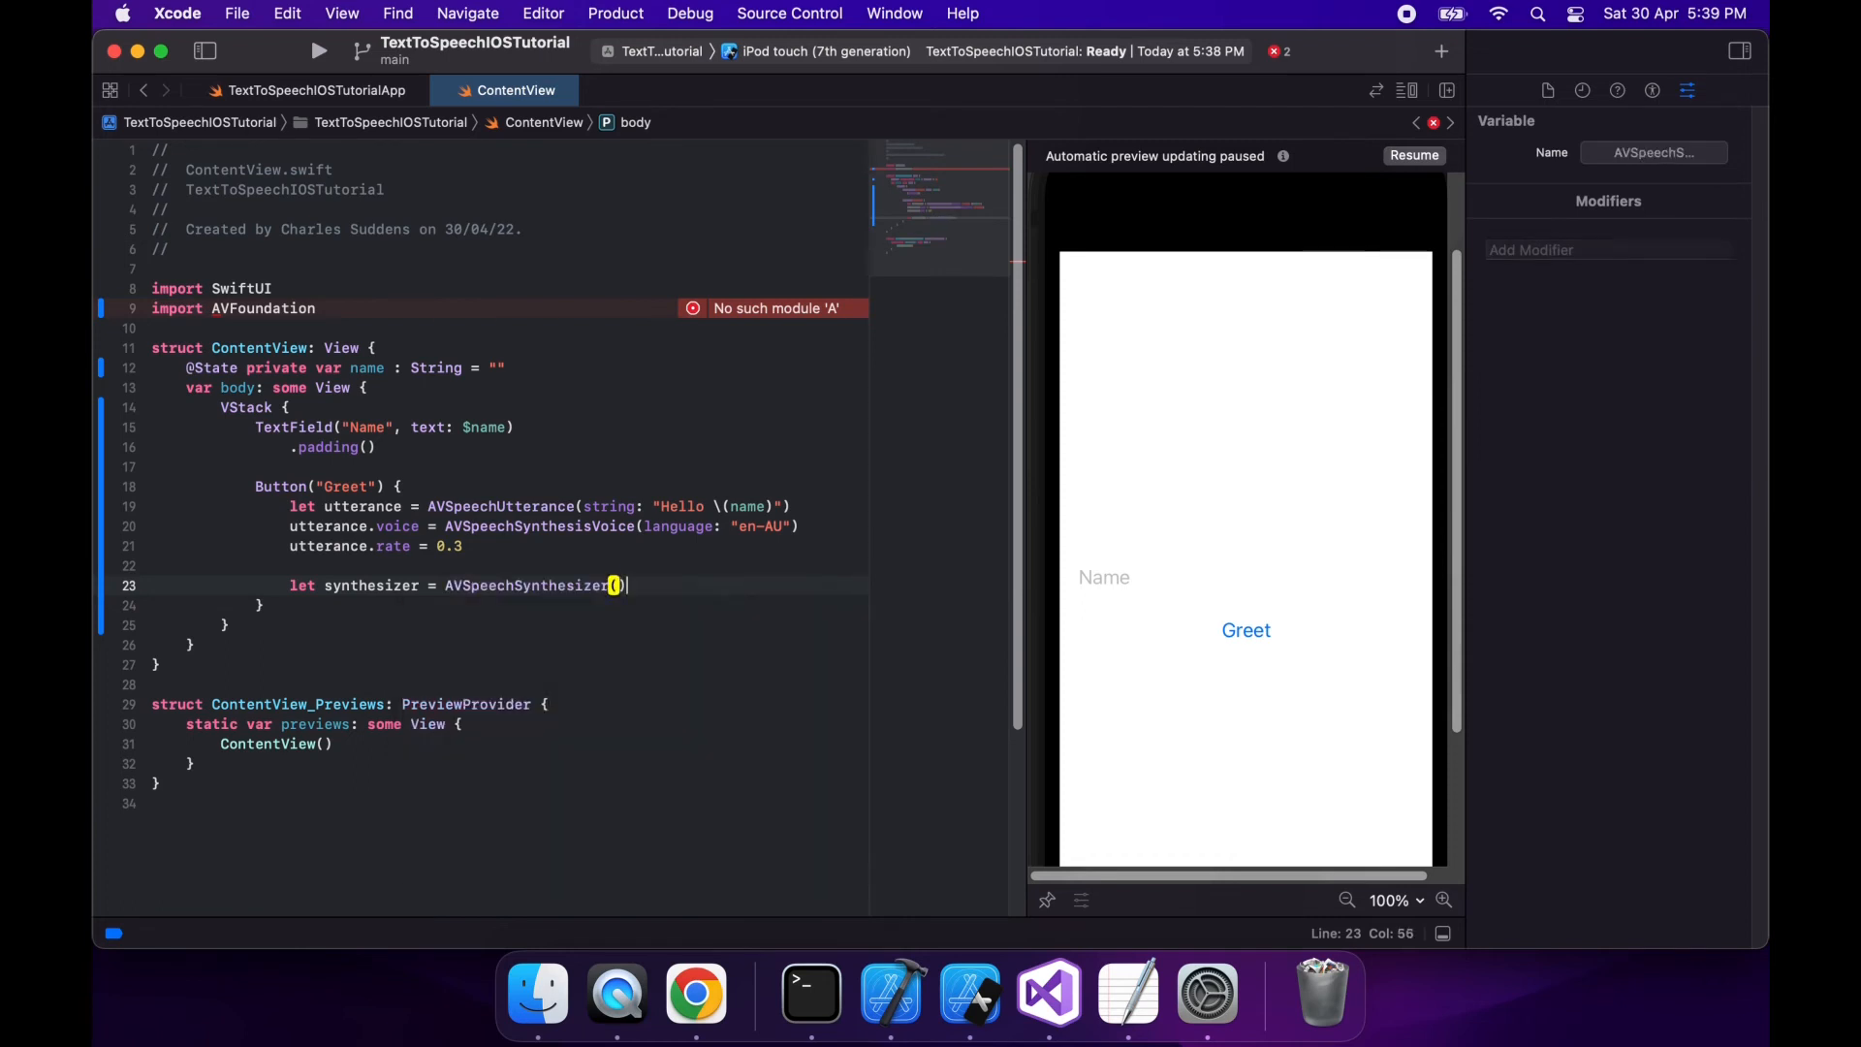
text(synthesizer.speak()
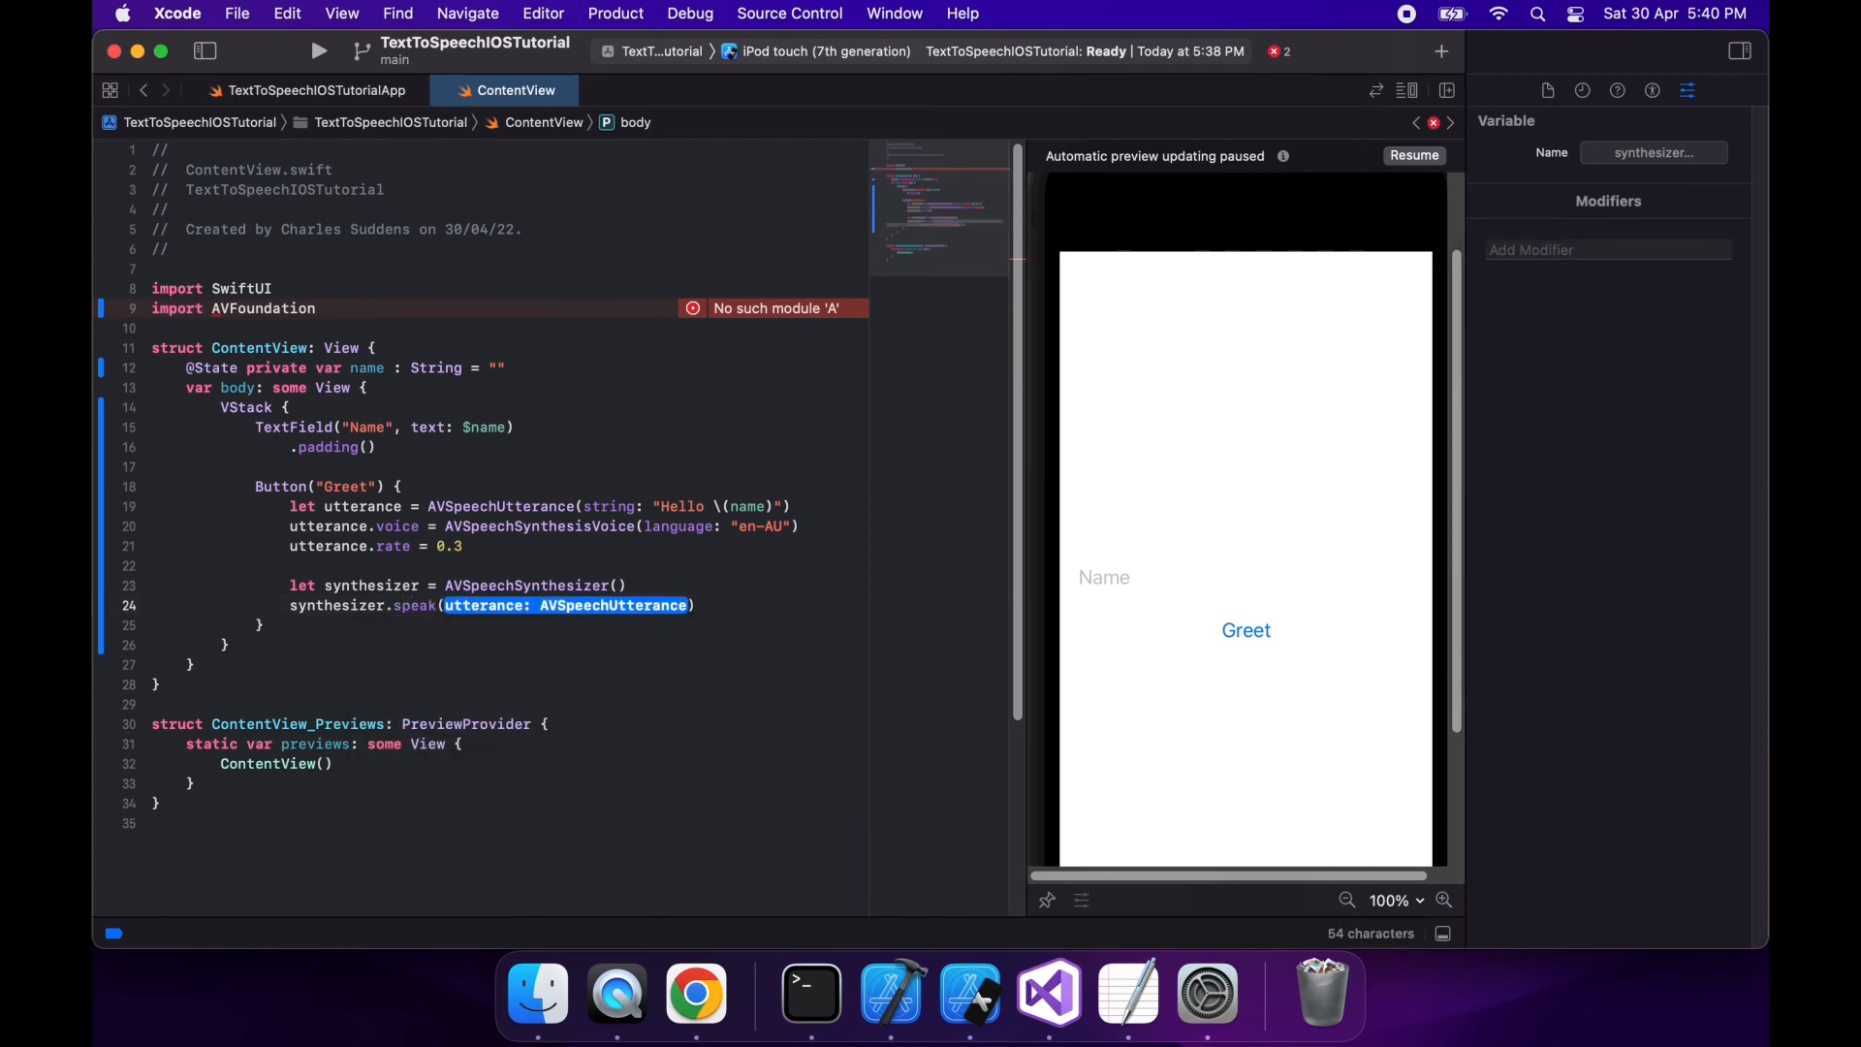
text(ut)
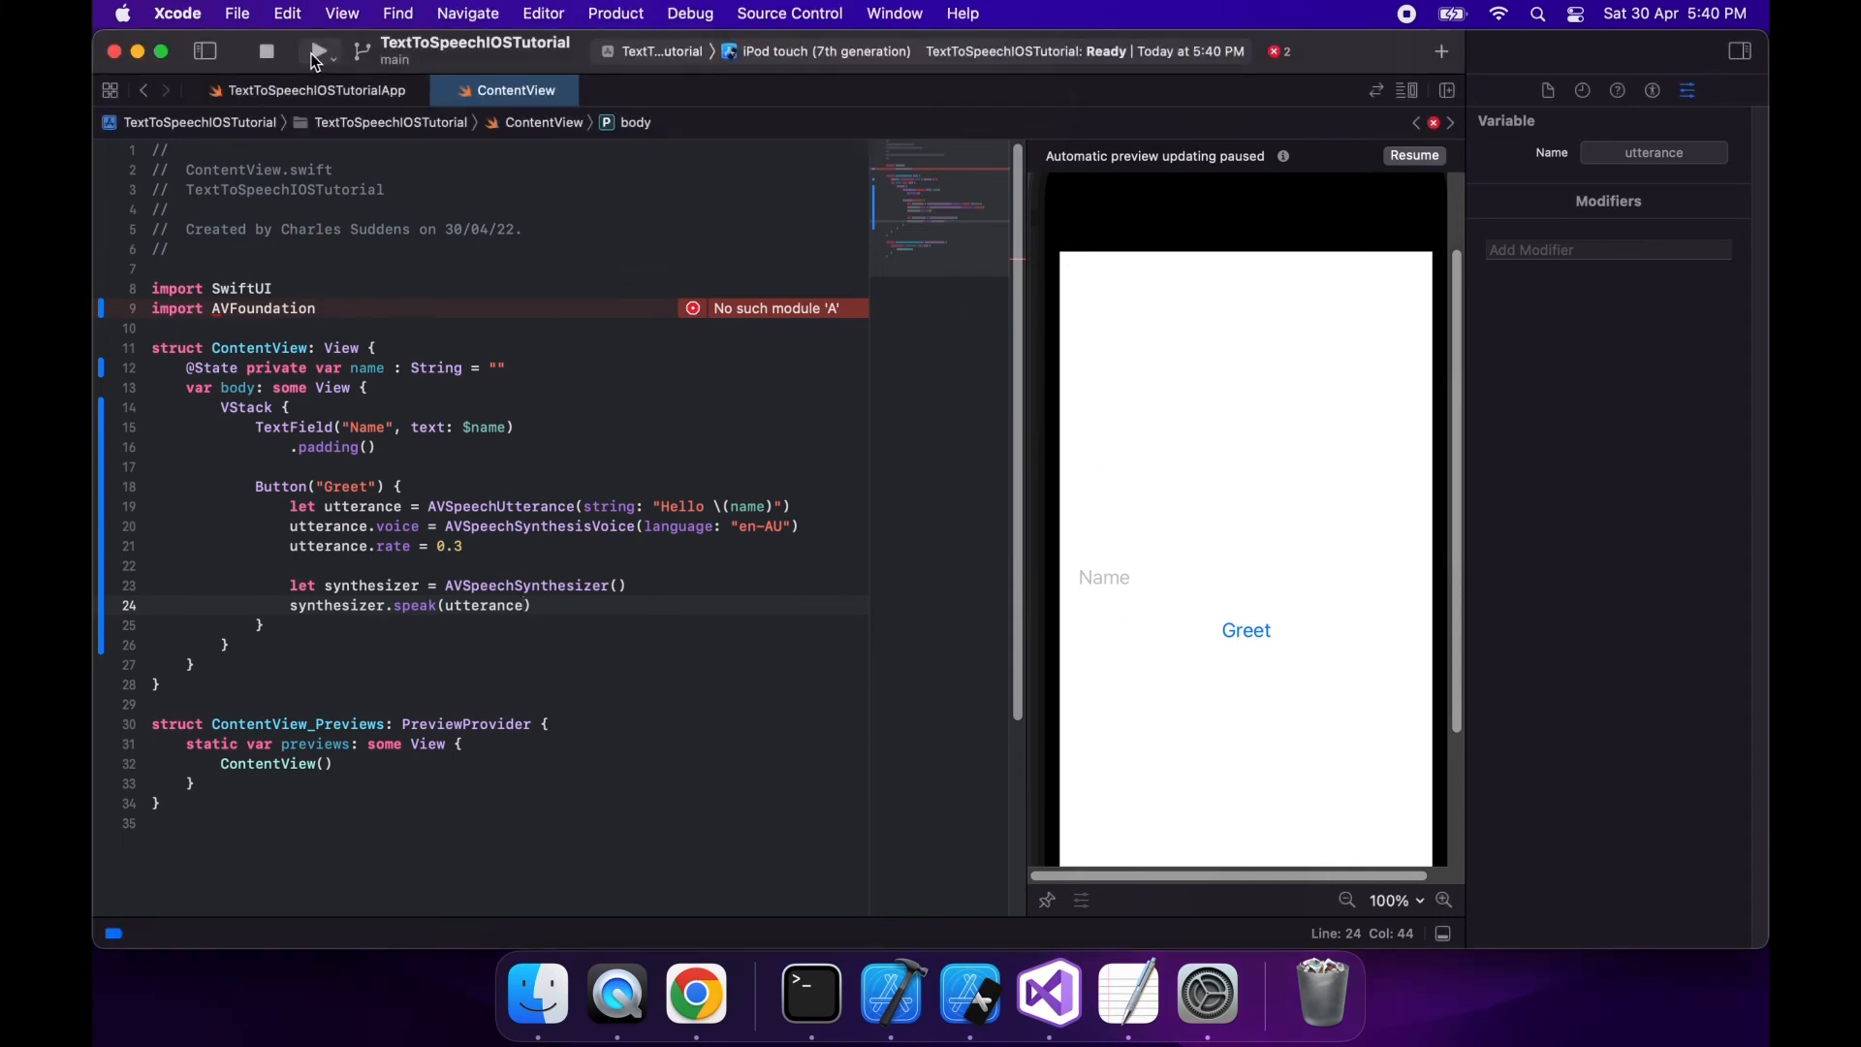
Build and run the app on the iPod touch (7th generation) simulator
click(319, 52)
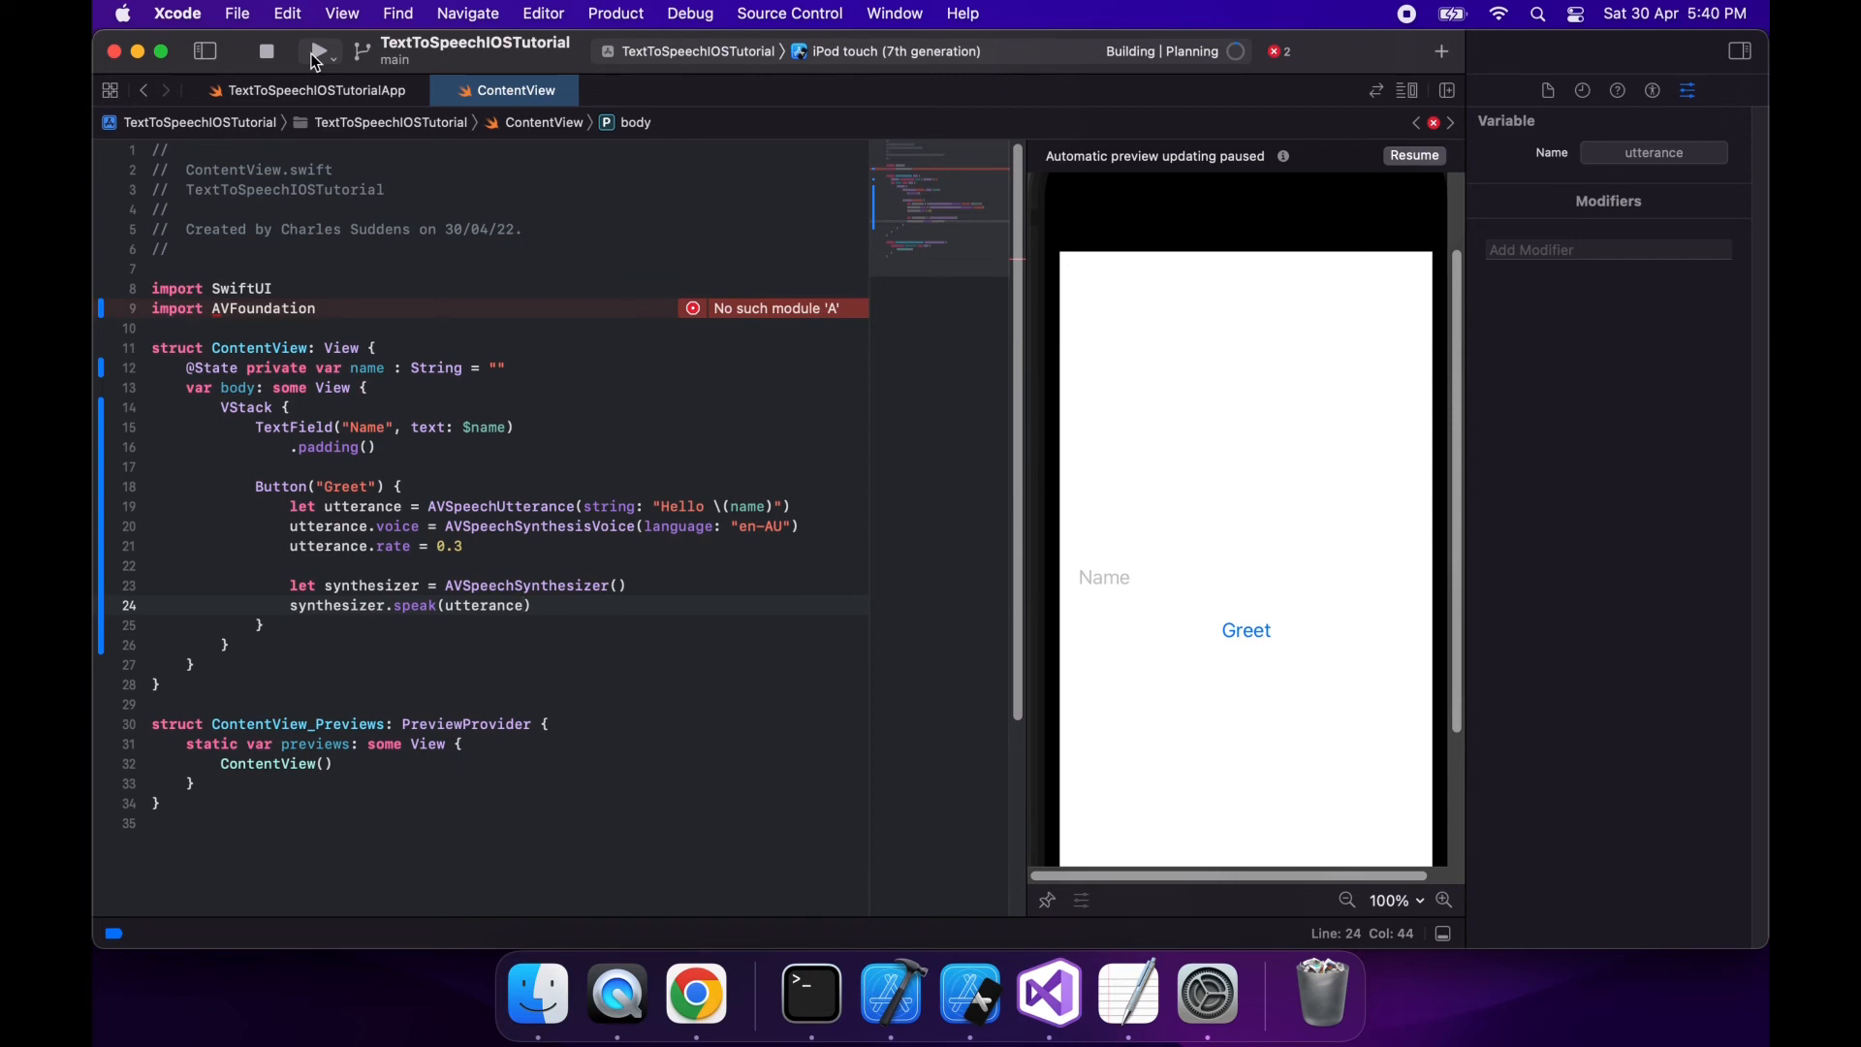
click(320, 52)
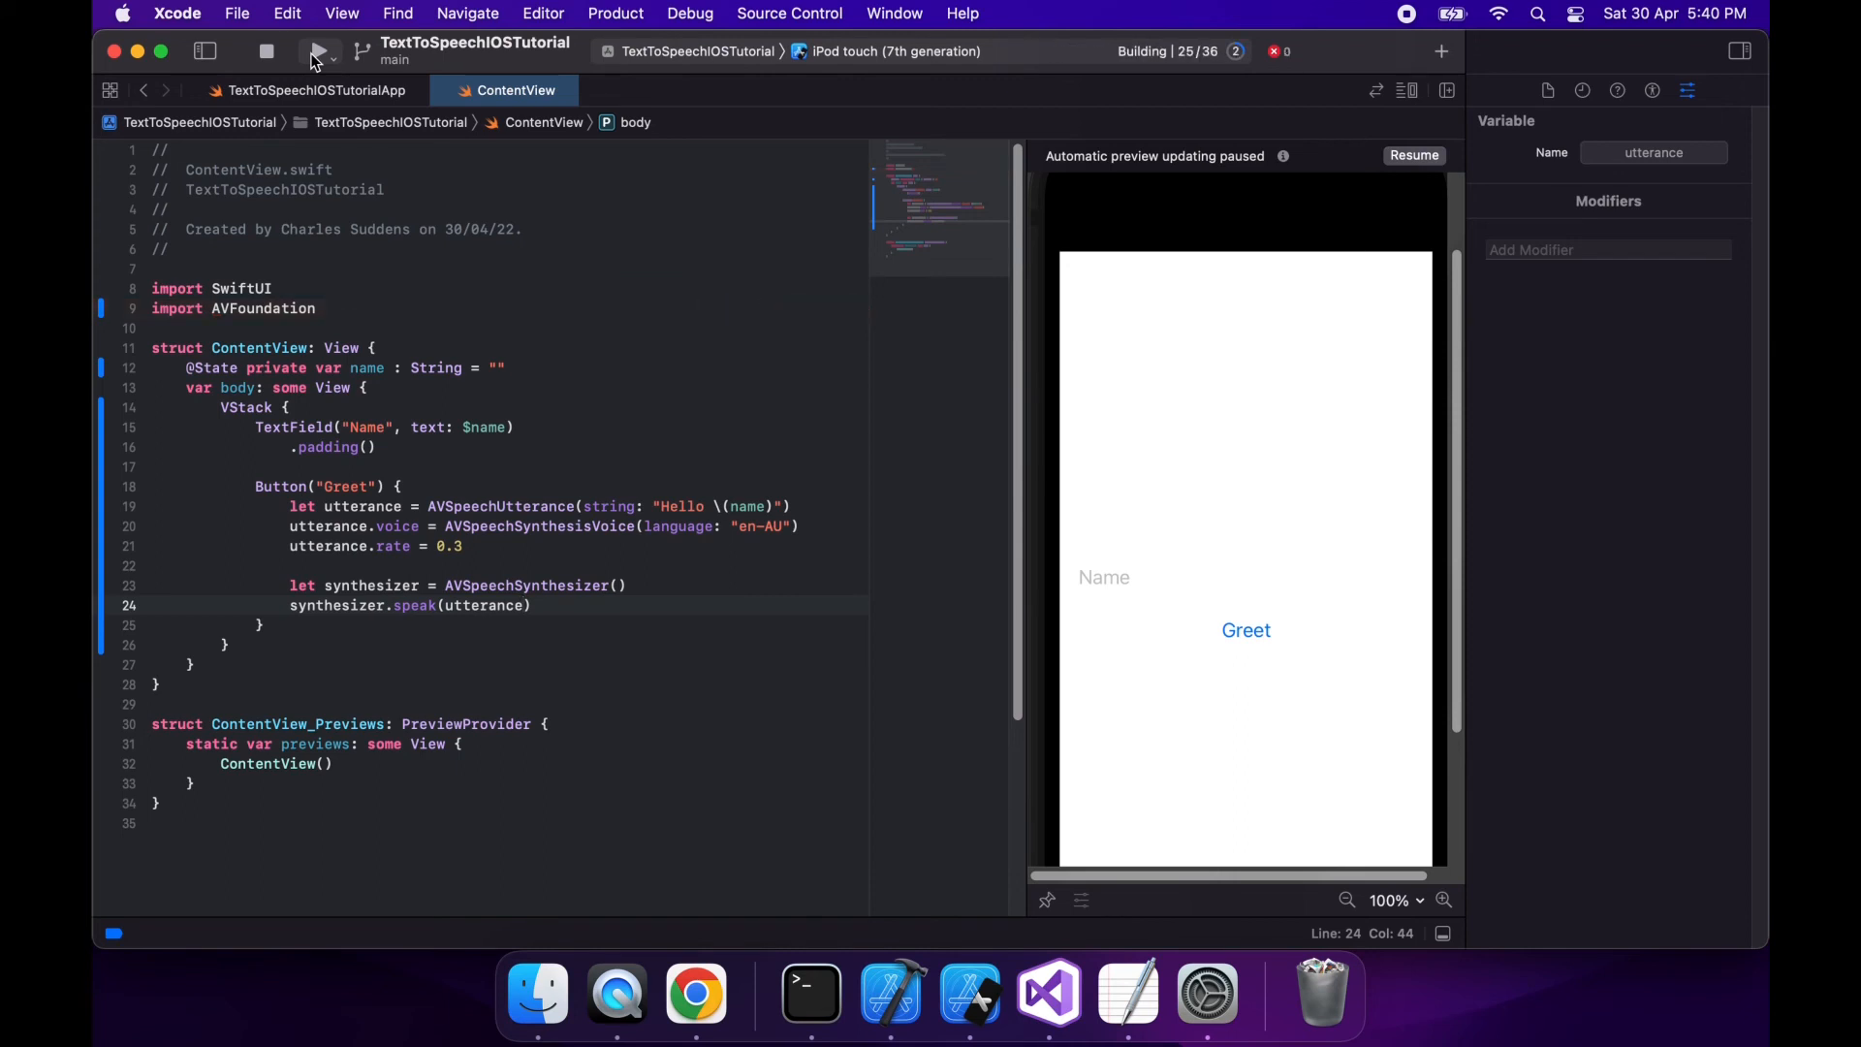
click(319, 53)
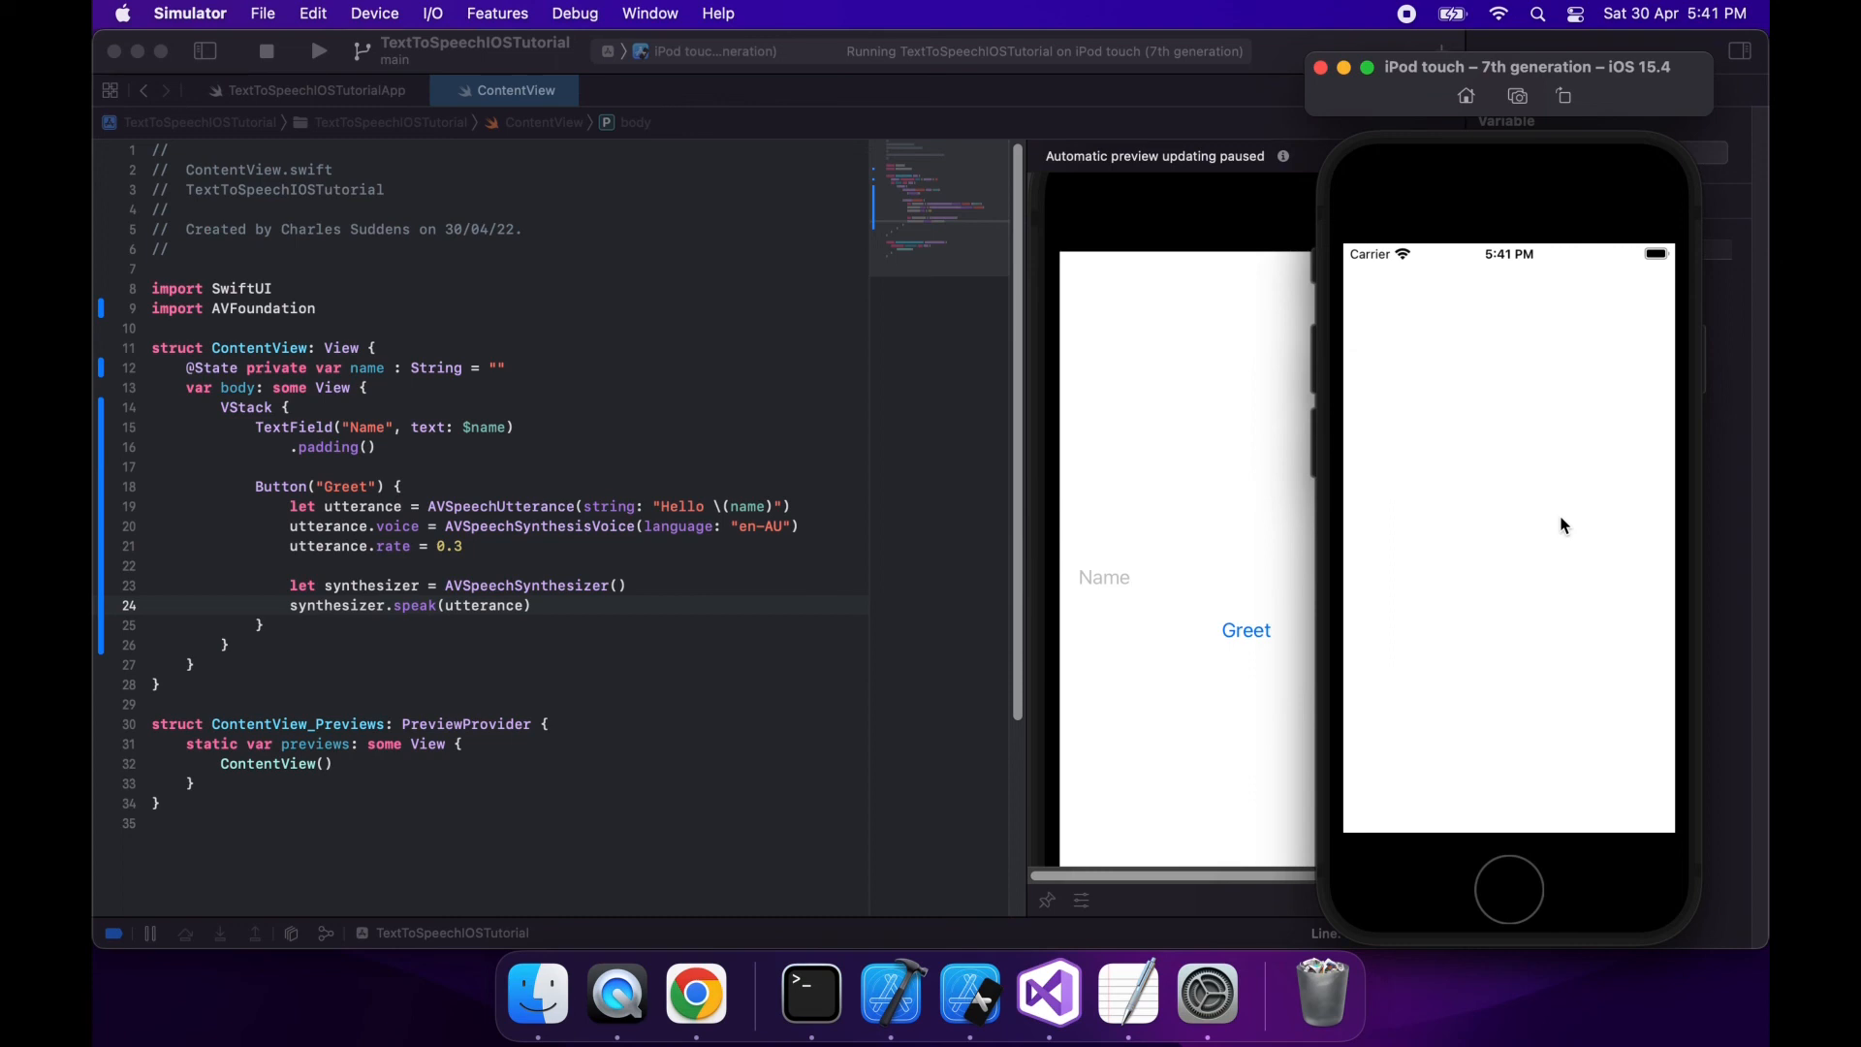
mouse_move(1558, 522)
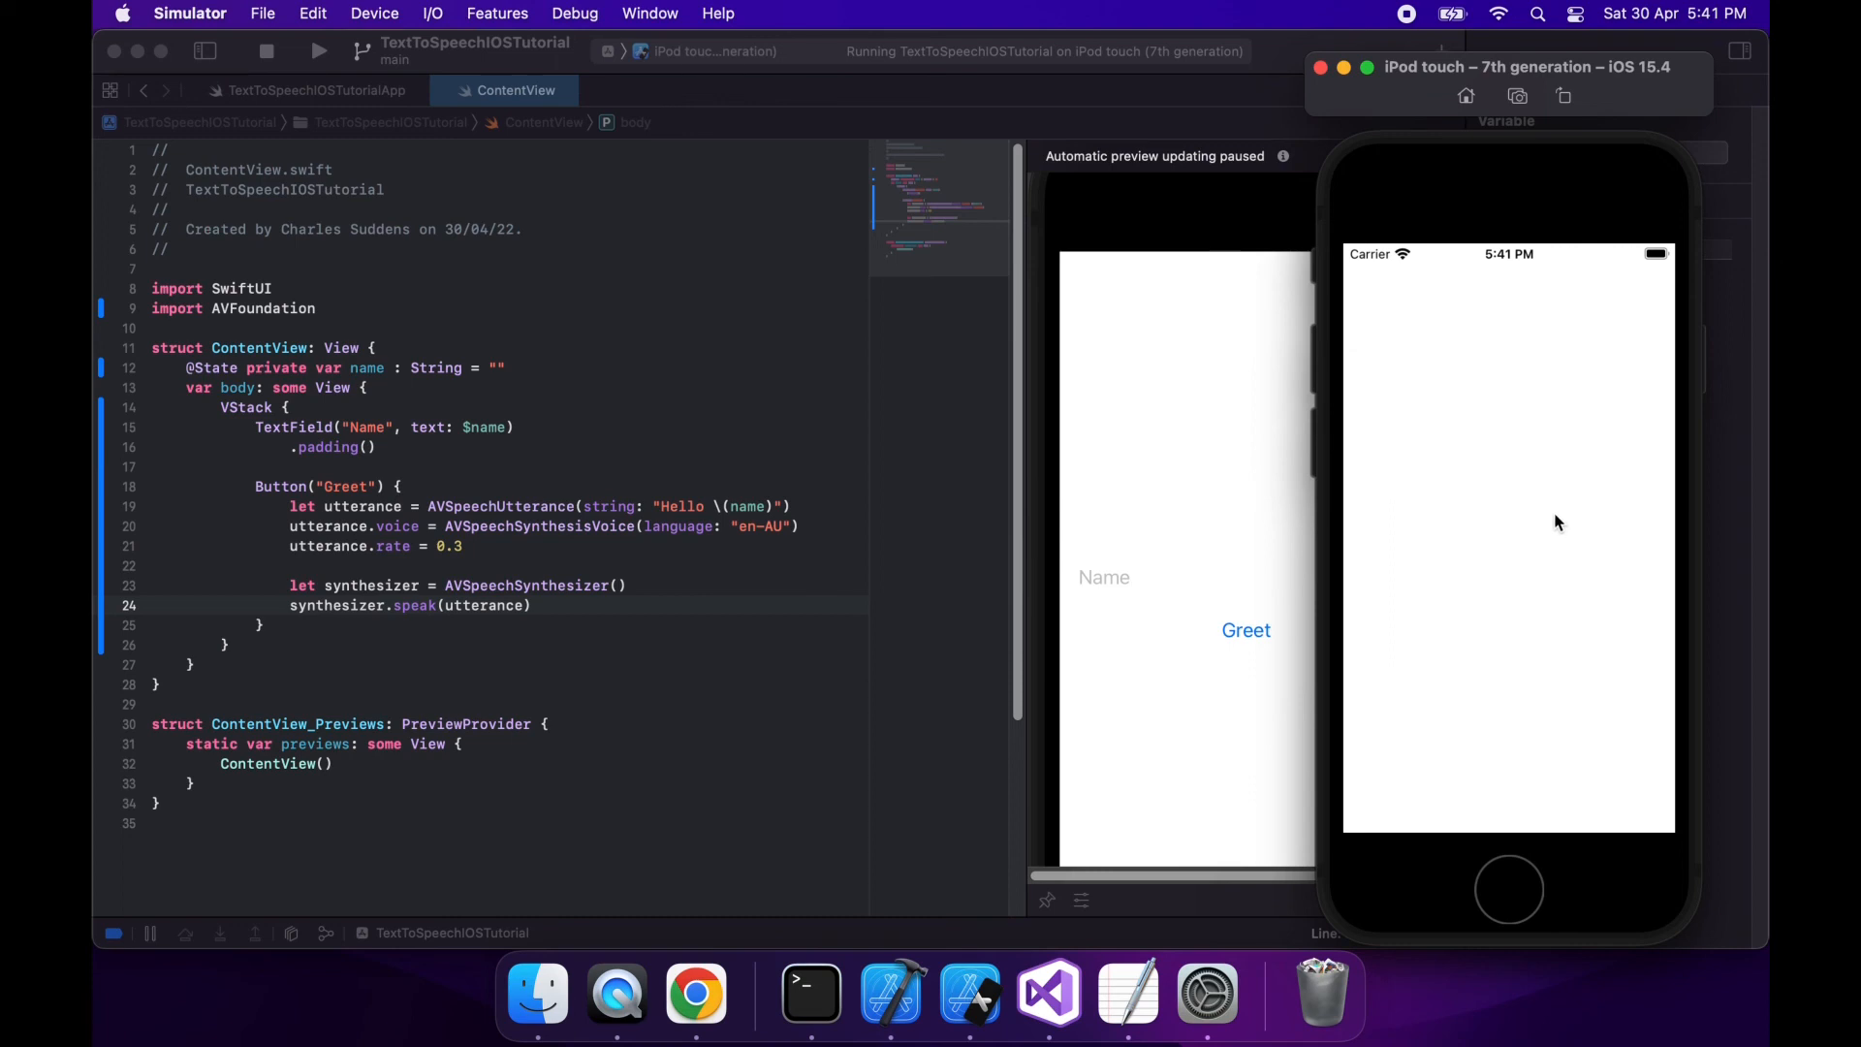
mouse_move(1552, 516)
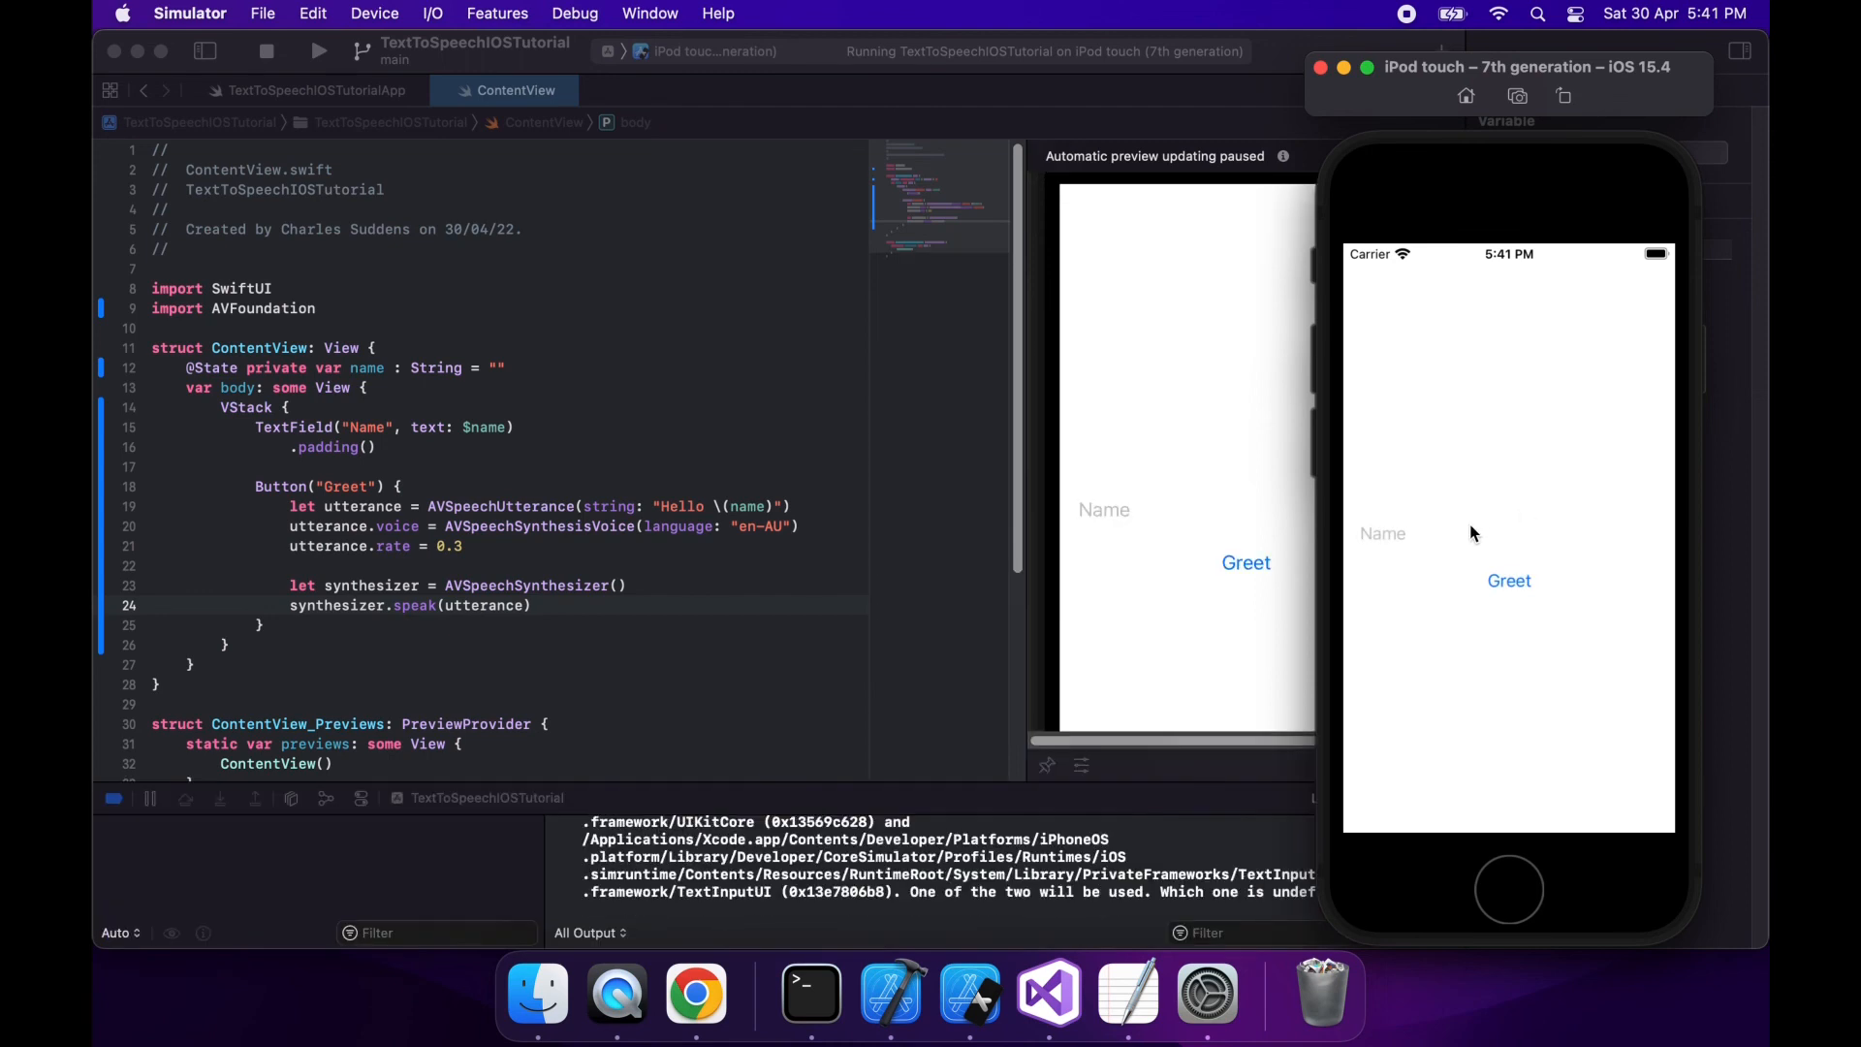
Enter 'Polly' in the Name field and tap Greet to hear 'Hello Polly'
click(1382, 534)
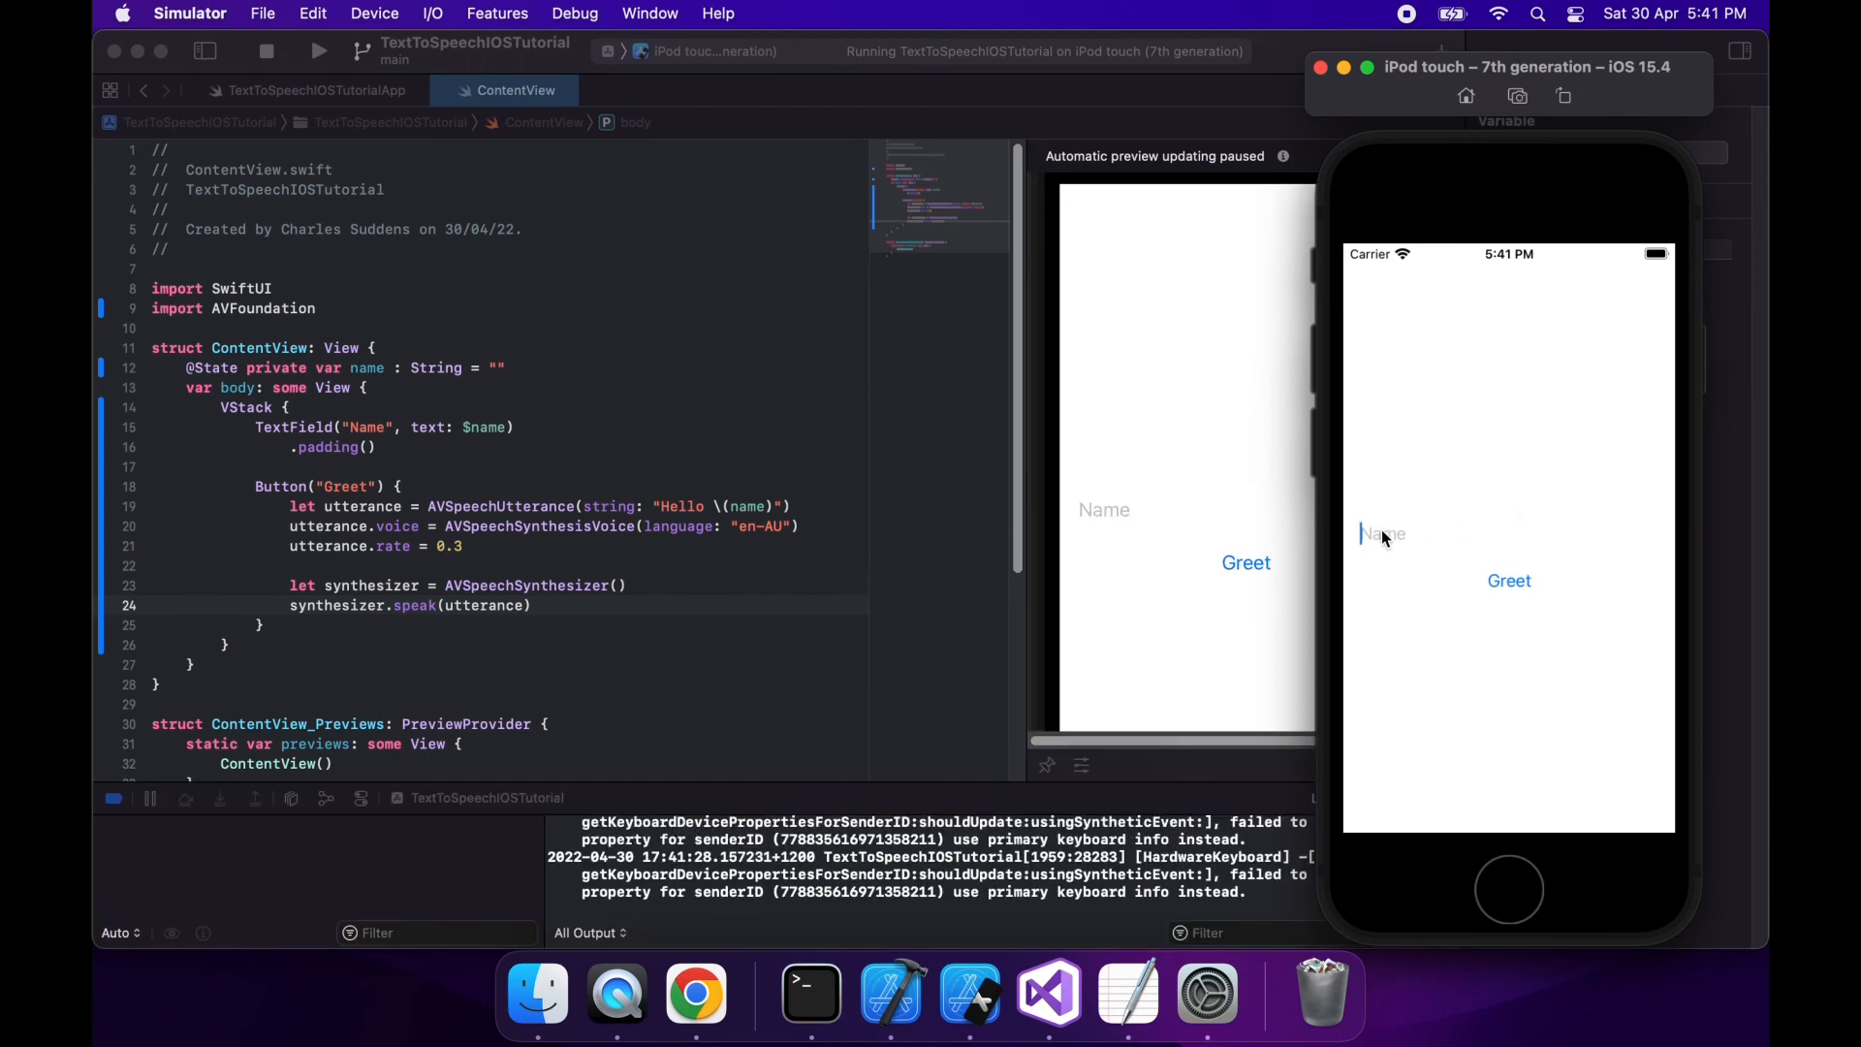
text(Polly)
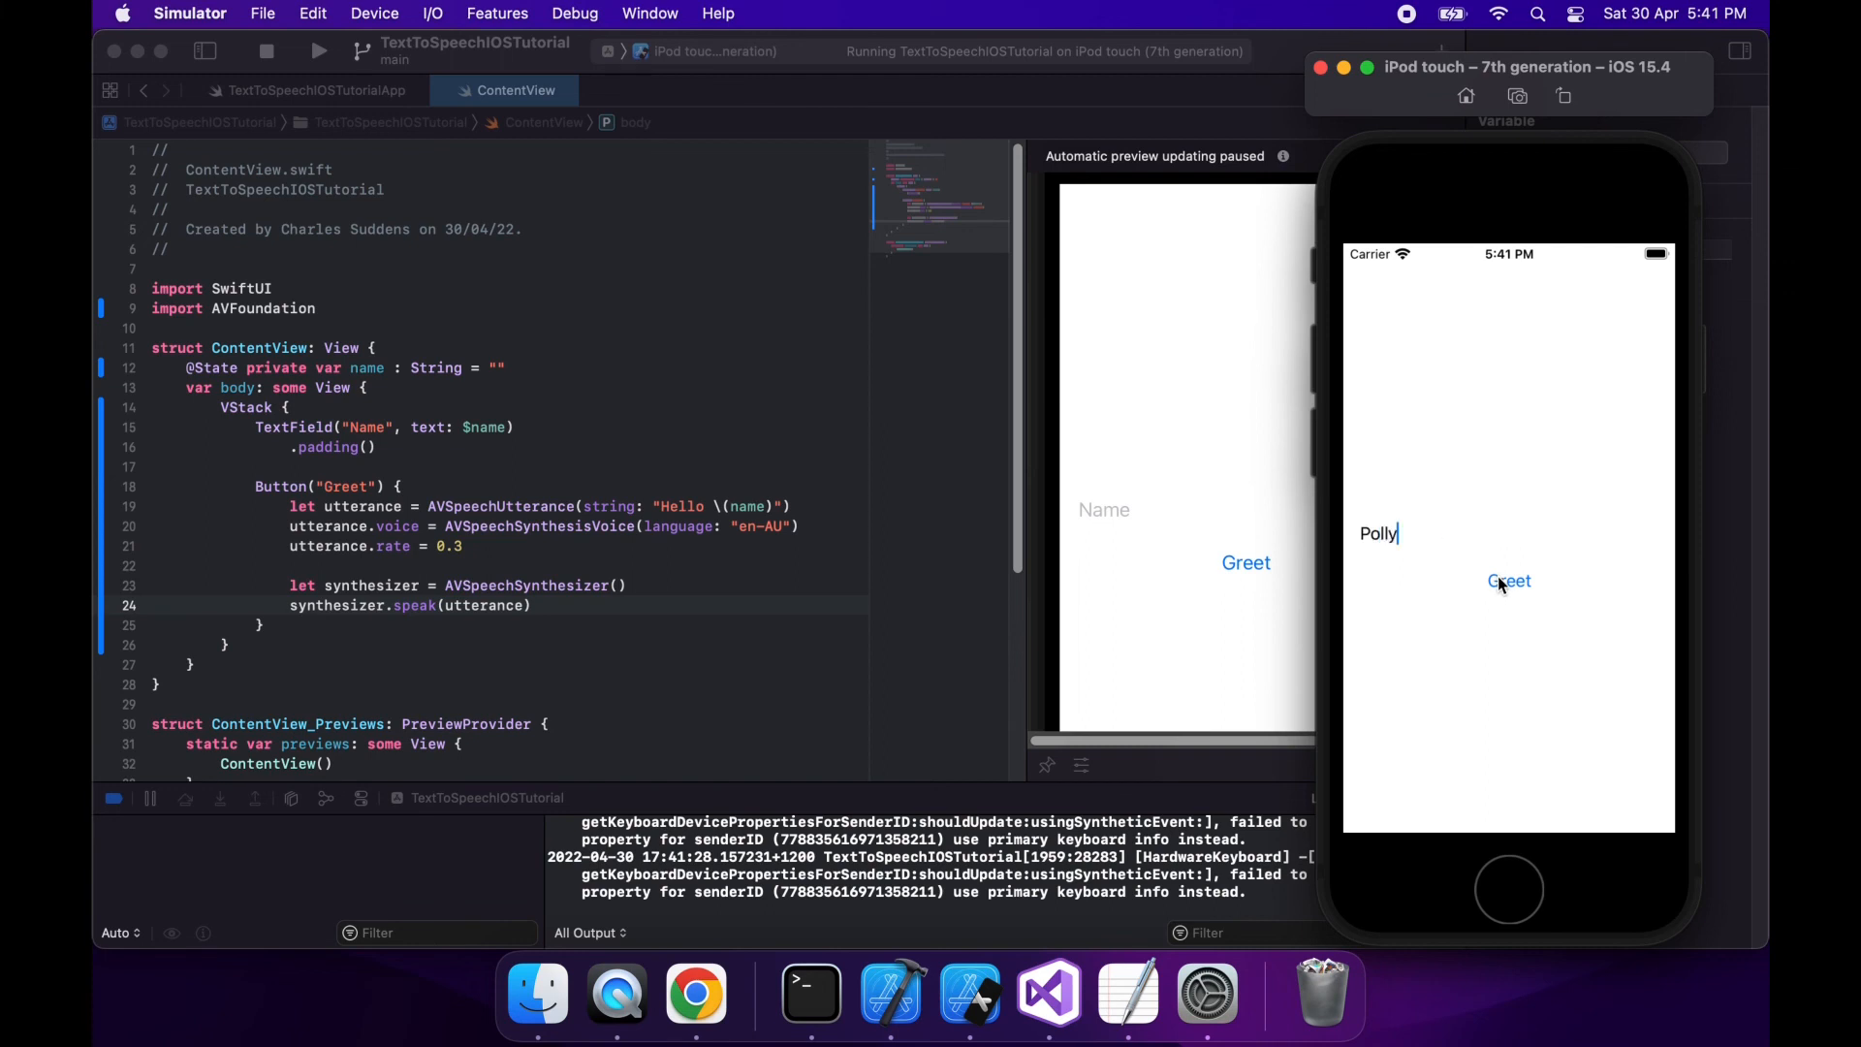
click(1508, 580)
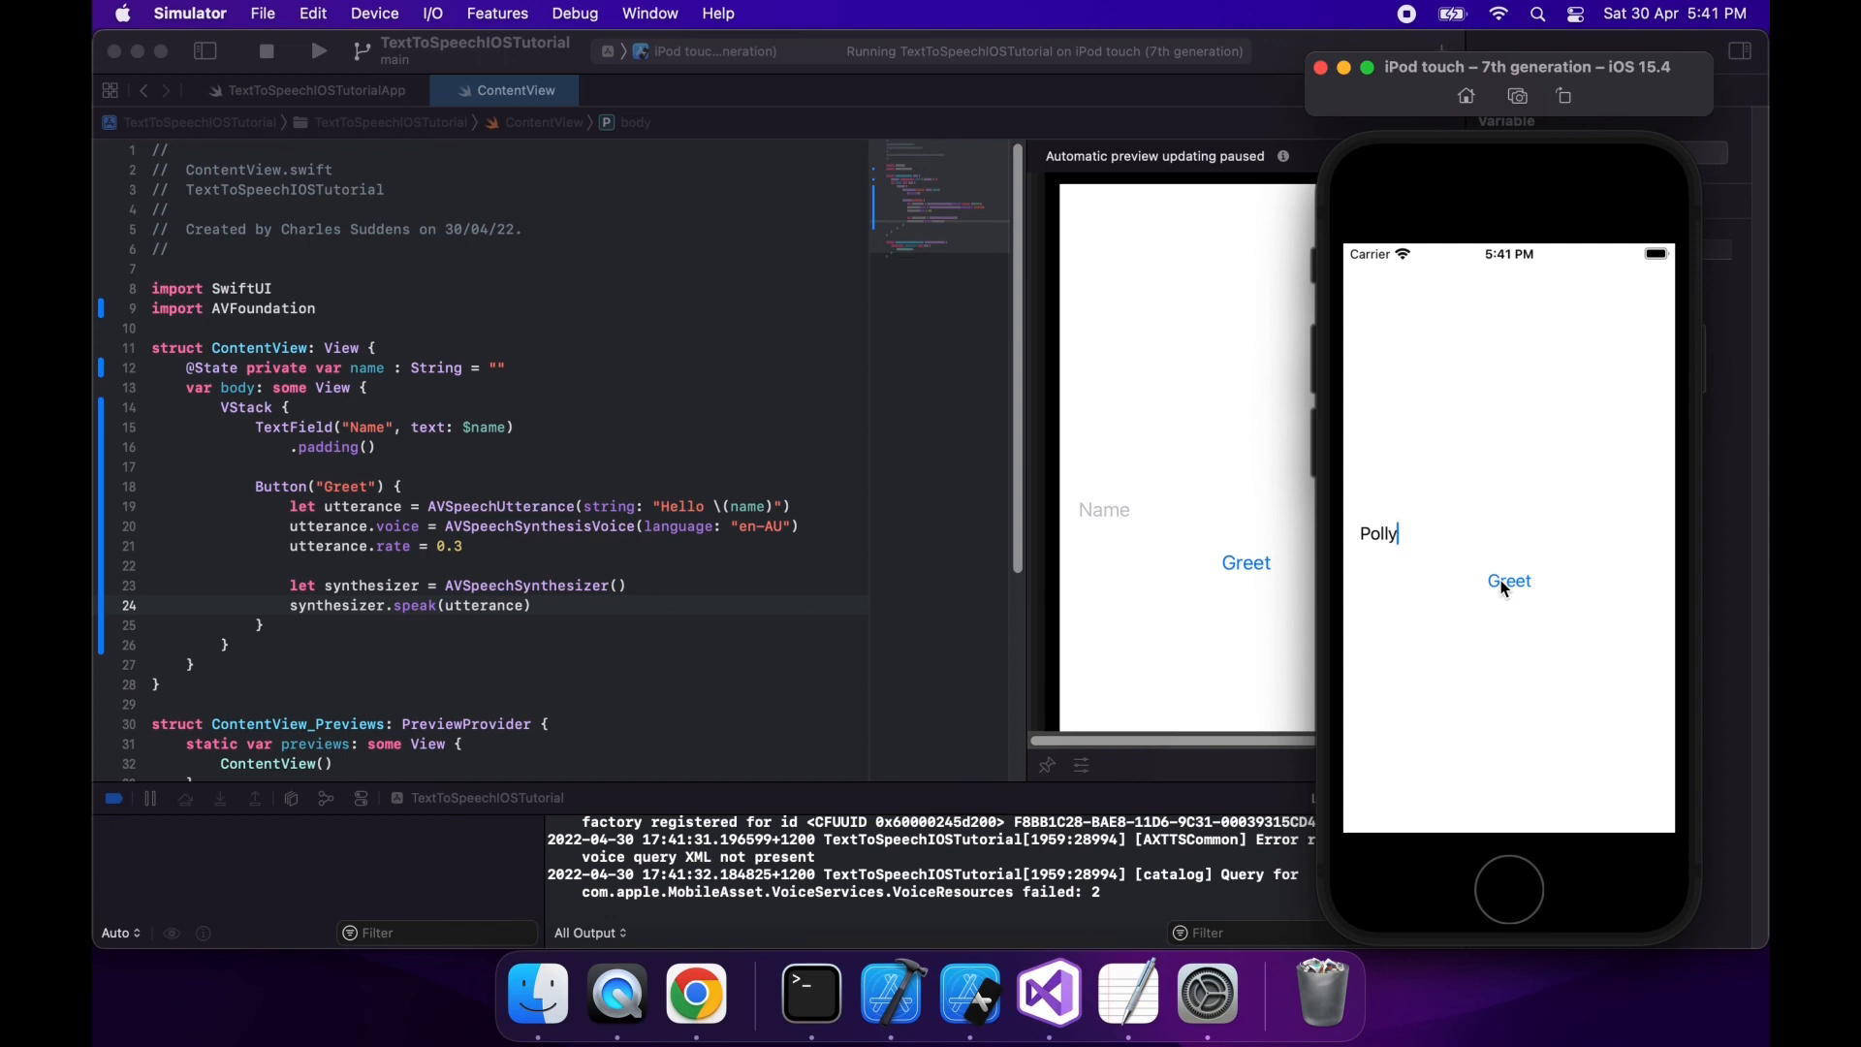
mouse_move(463, 94)
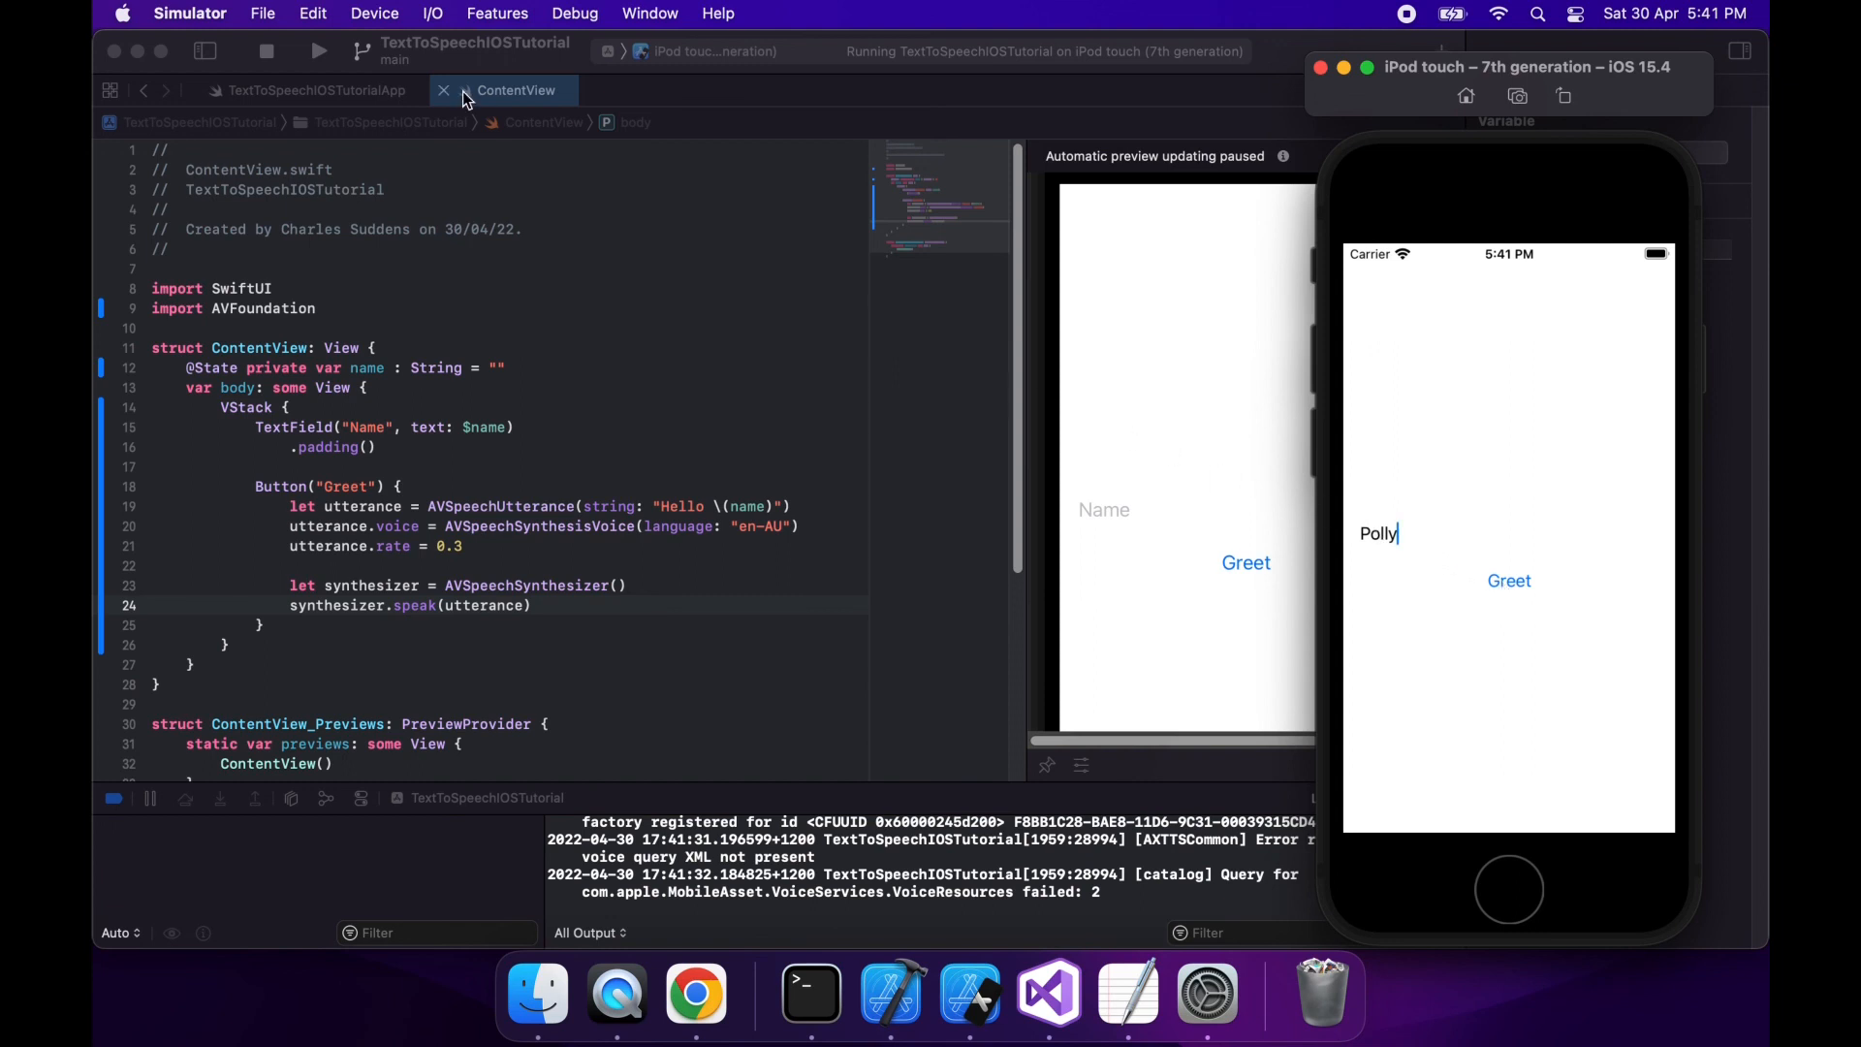